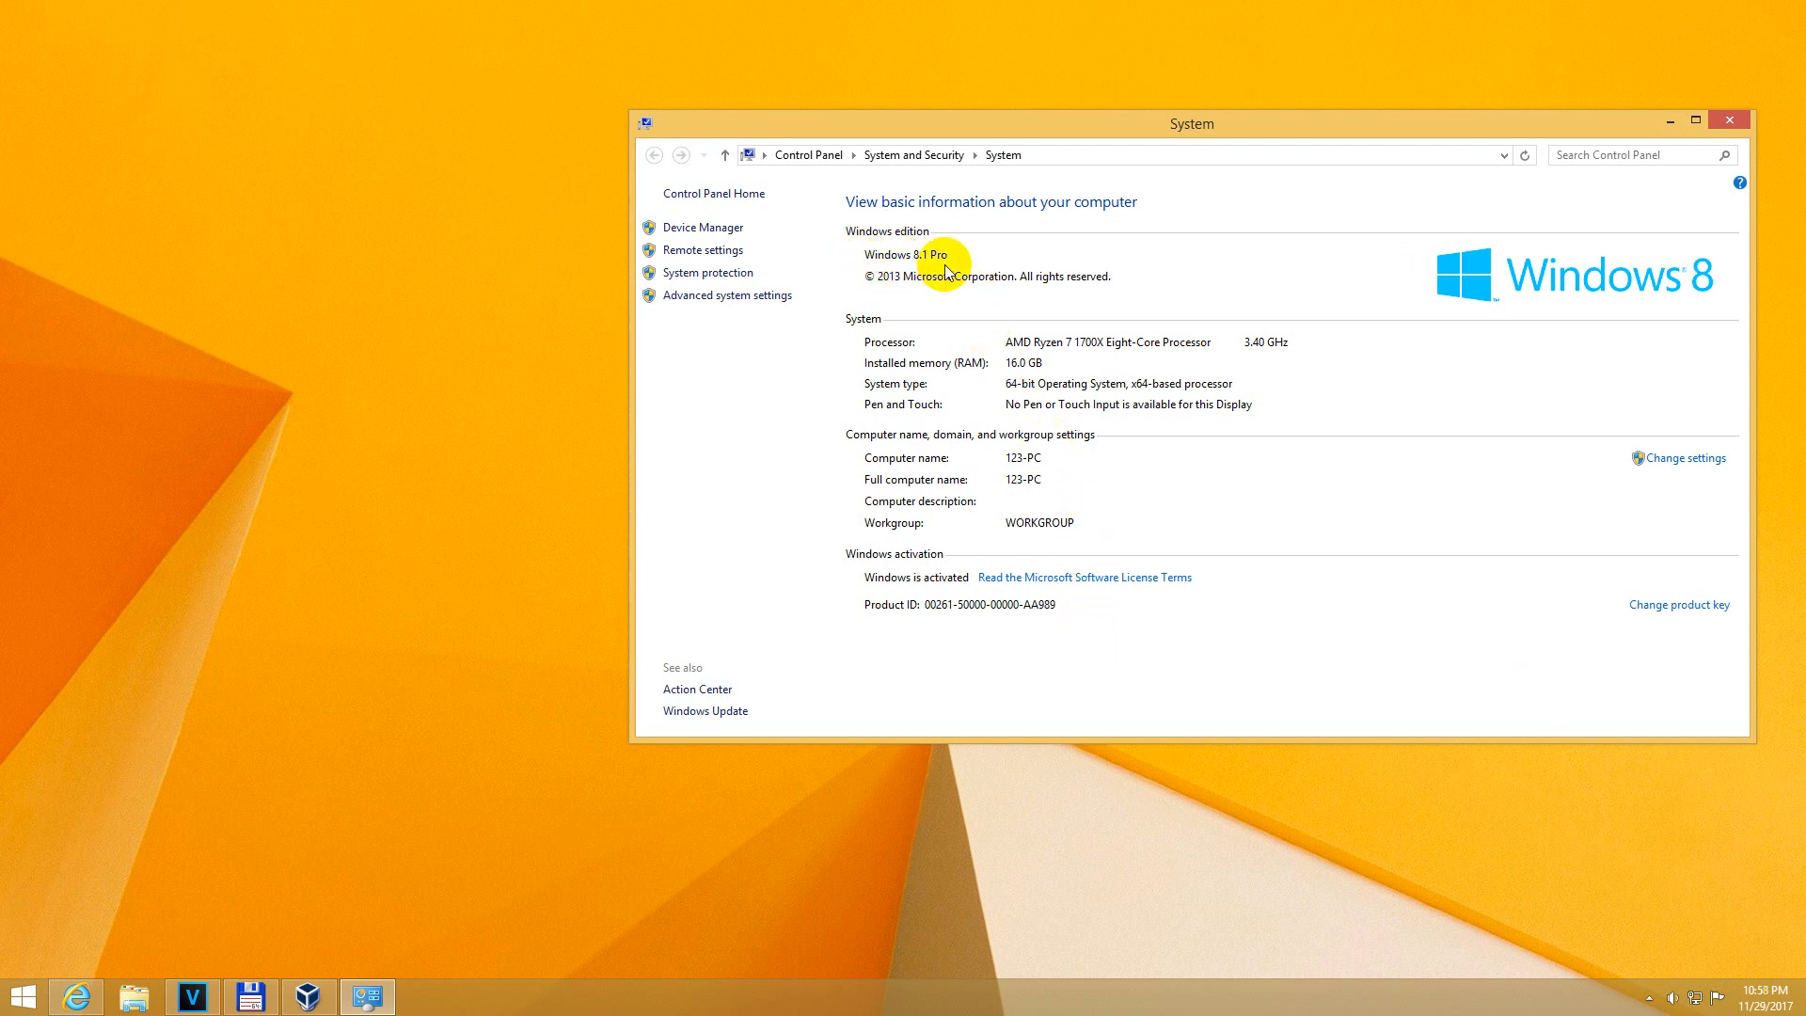
pyautogui.moveTo(1688, 163)
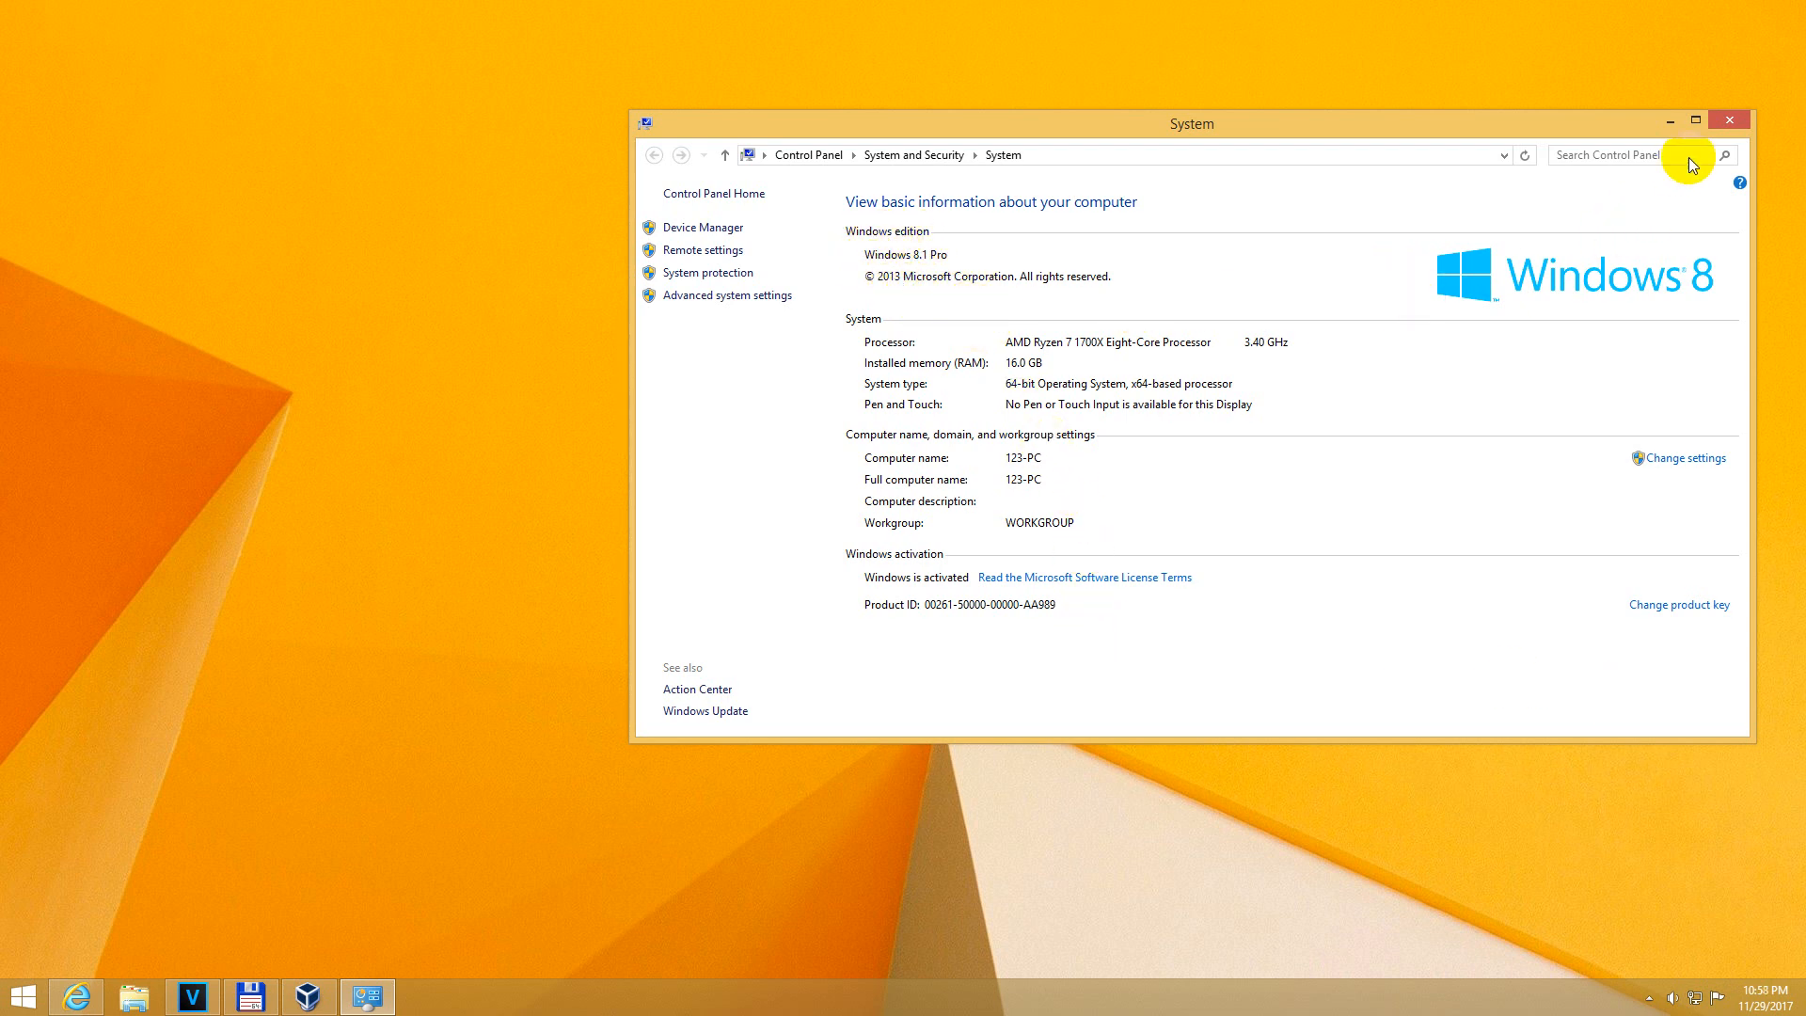
# Close the System window and show the Win8.1_VHD (C:) drive root with its six folders in File Explorer.
pyautogui.click(1729, 121)
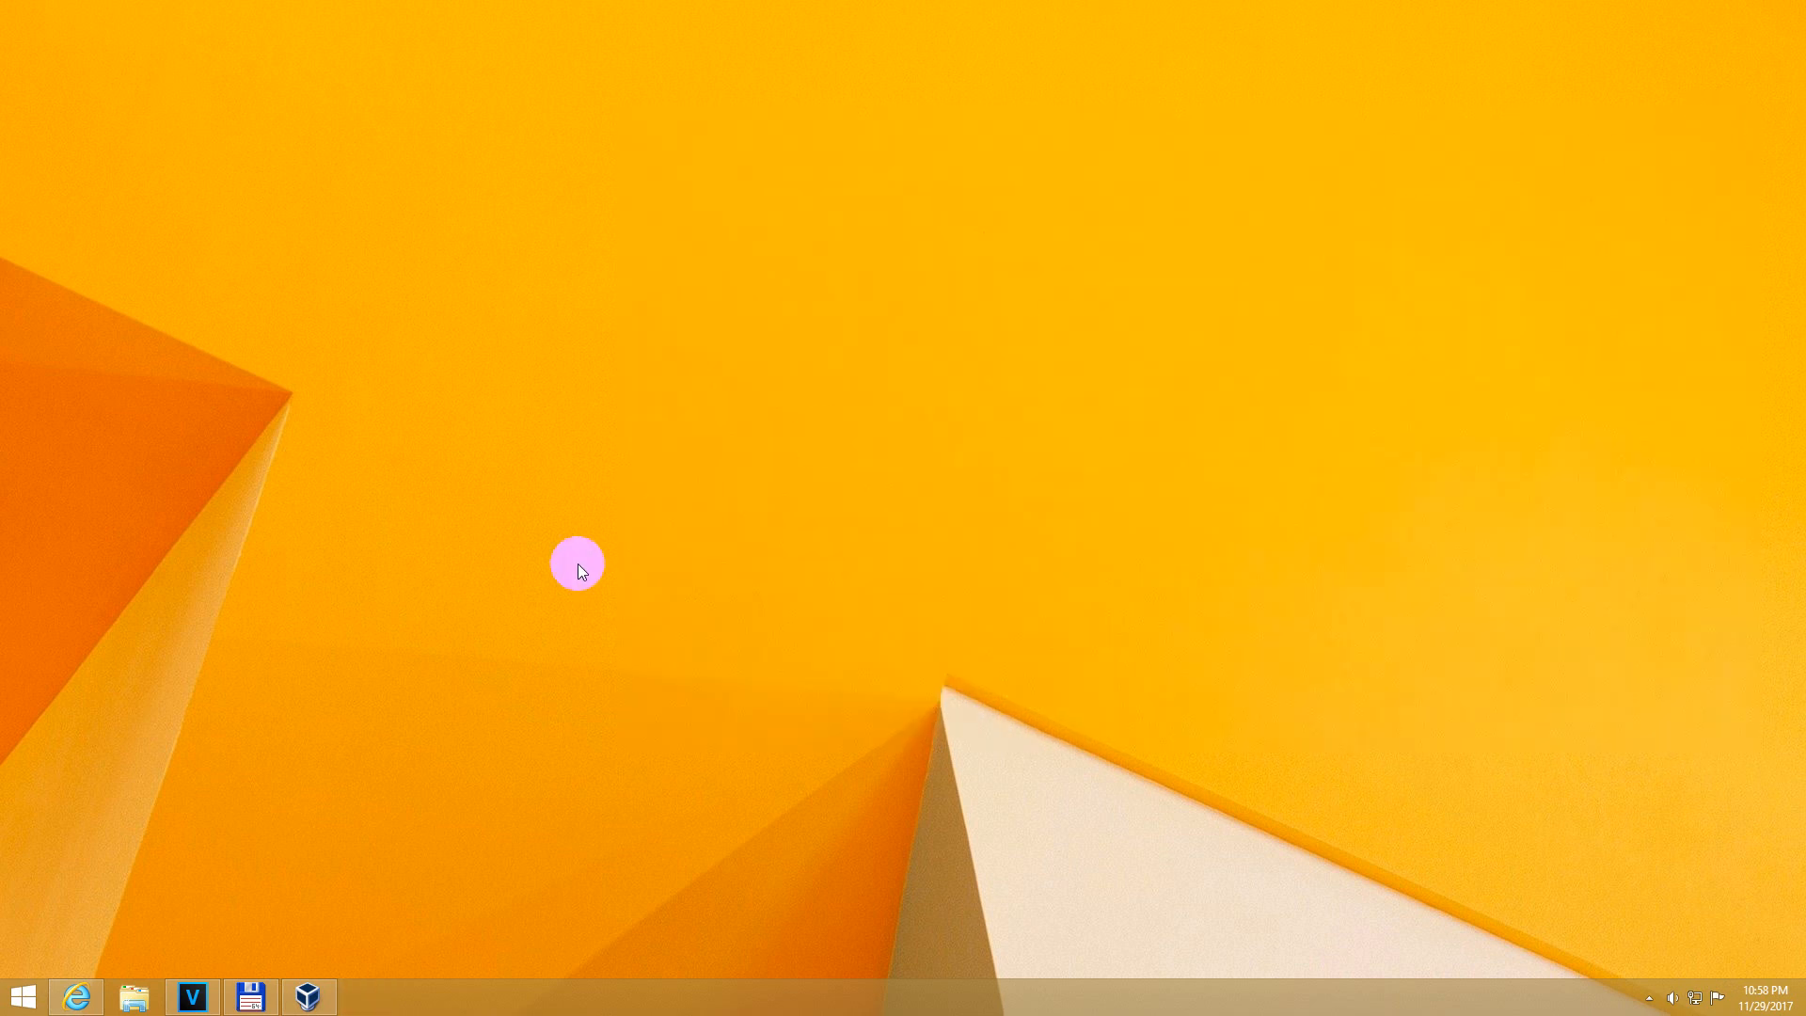
pyautogui.click(138, 997)
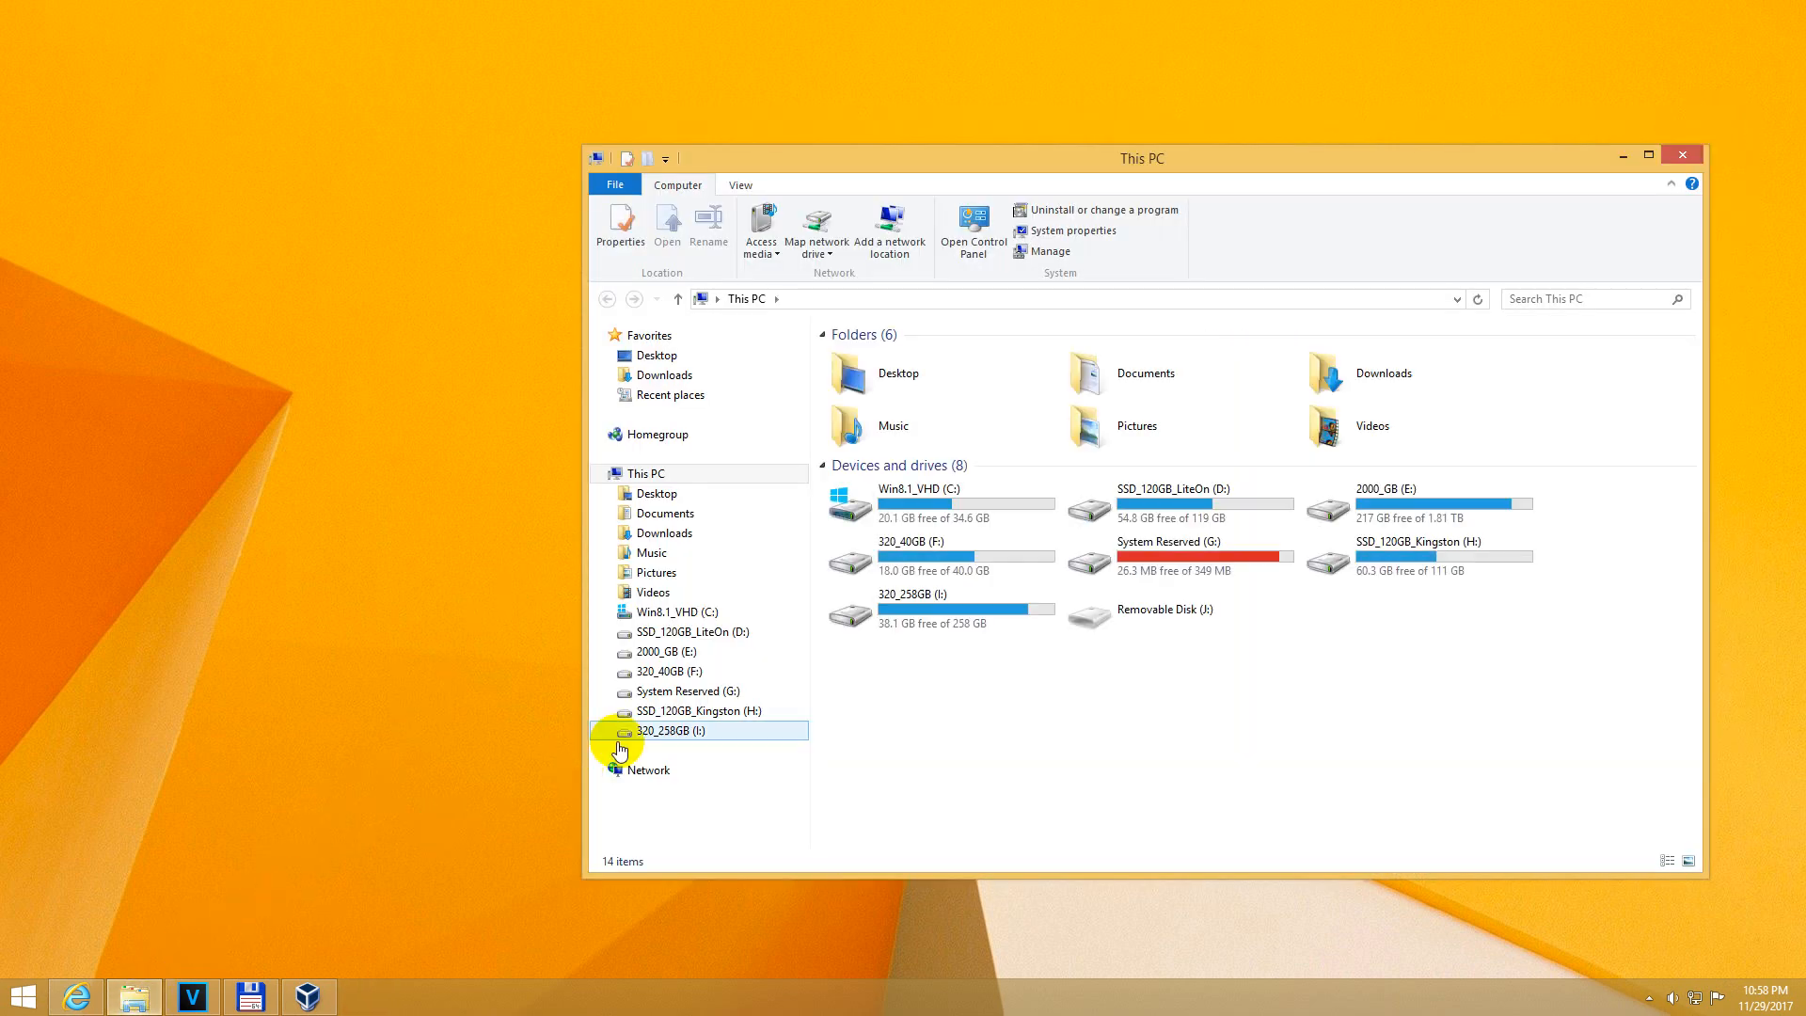
pyautogui.click(675, 611)
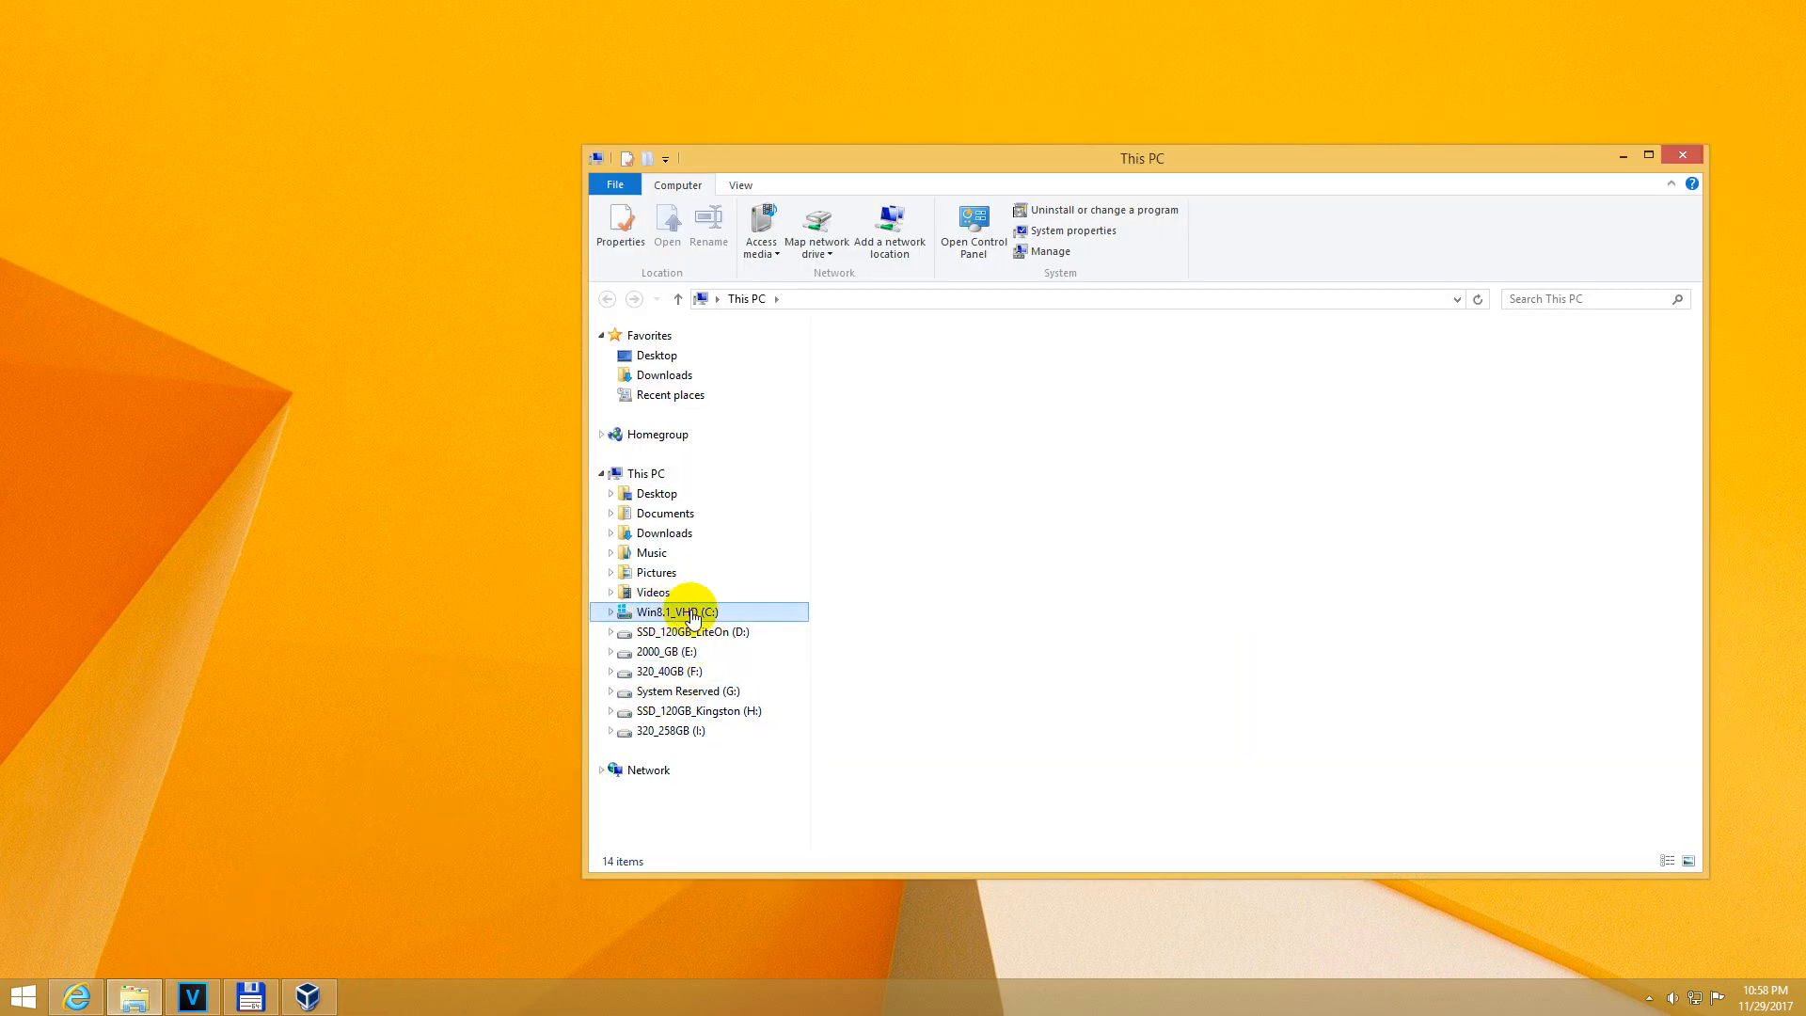
pyautogui.doubleClick(677, 611)
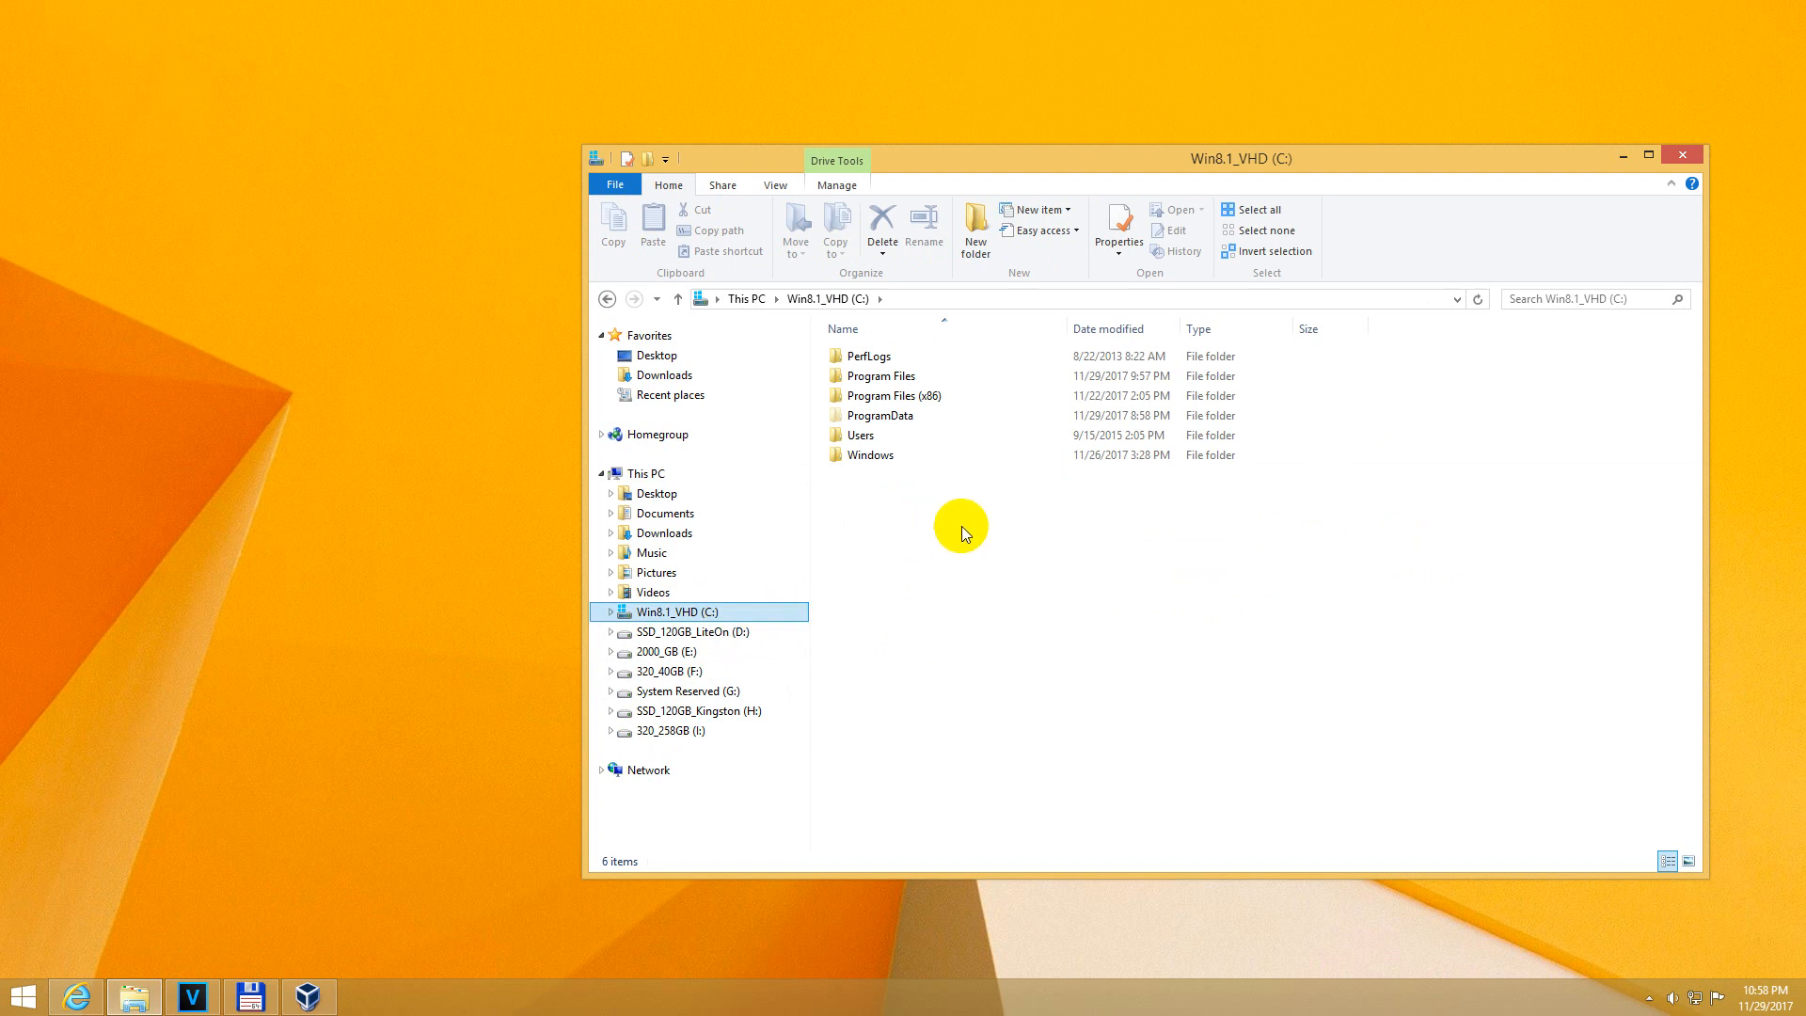
pyautogui.click(1229, 209)
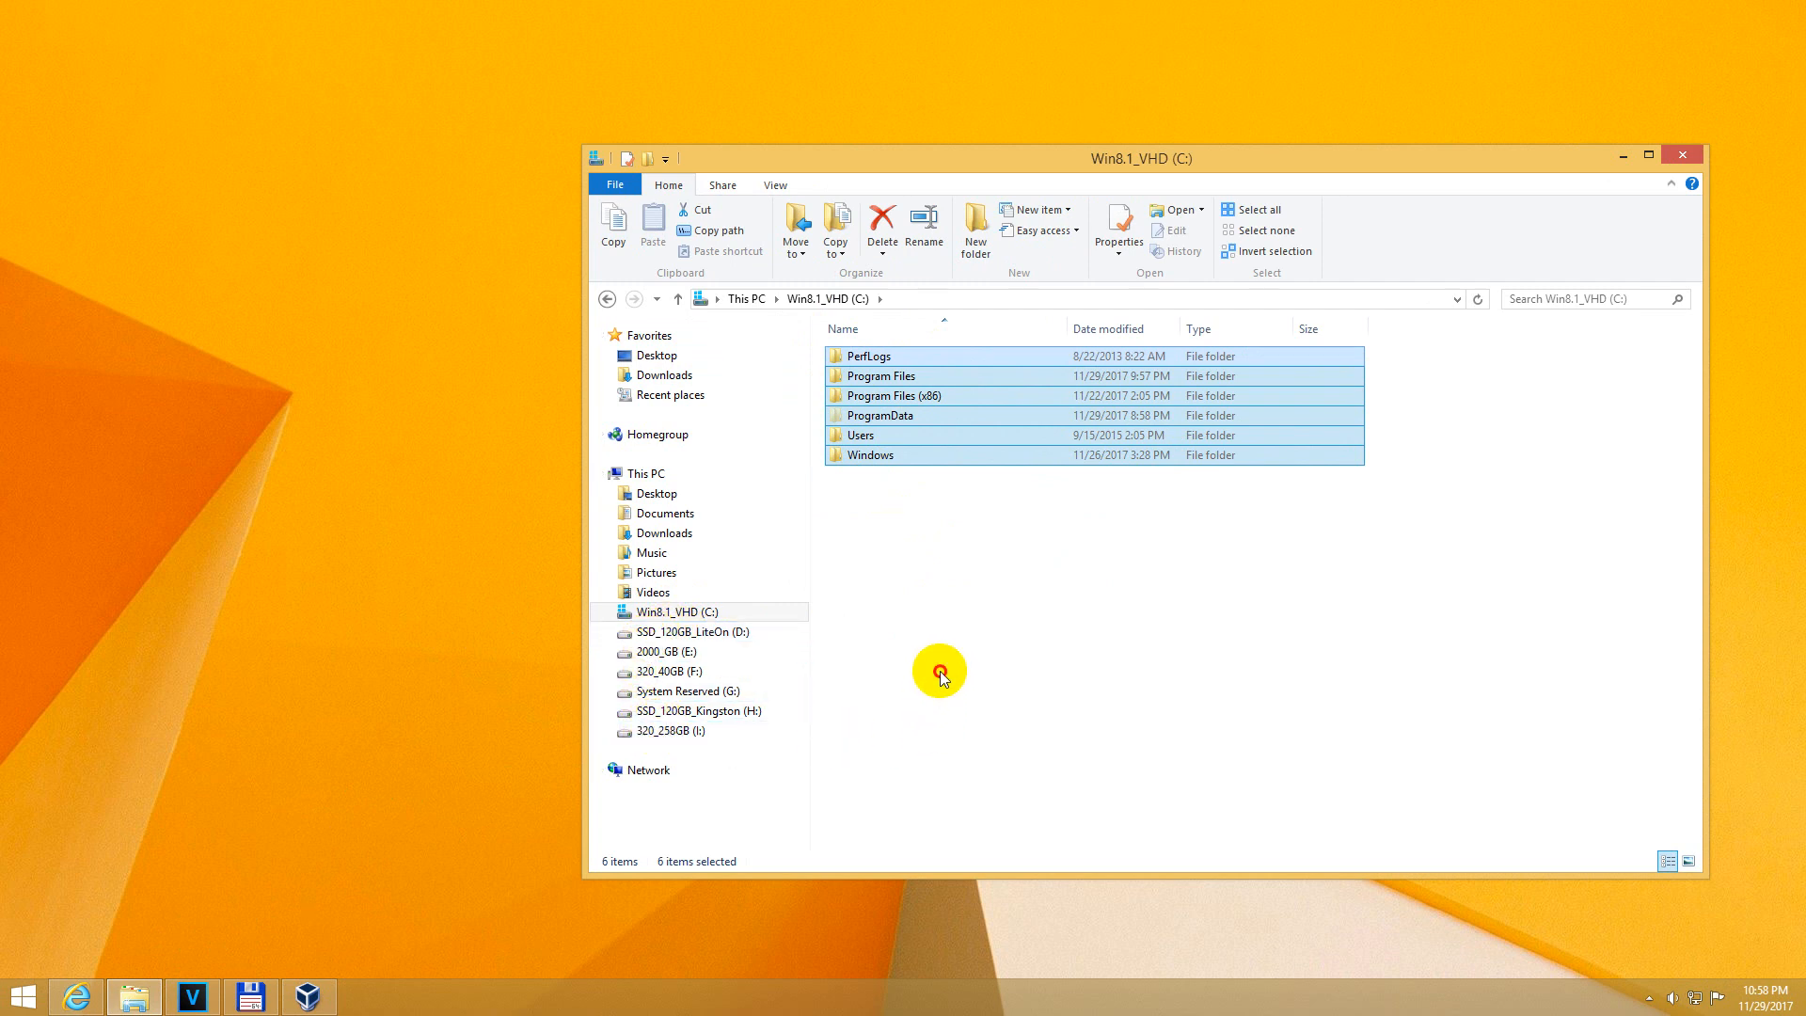
pyautogui.click(677, 611)
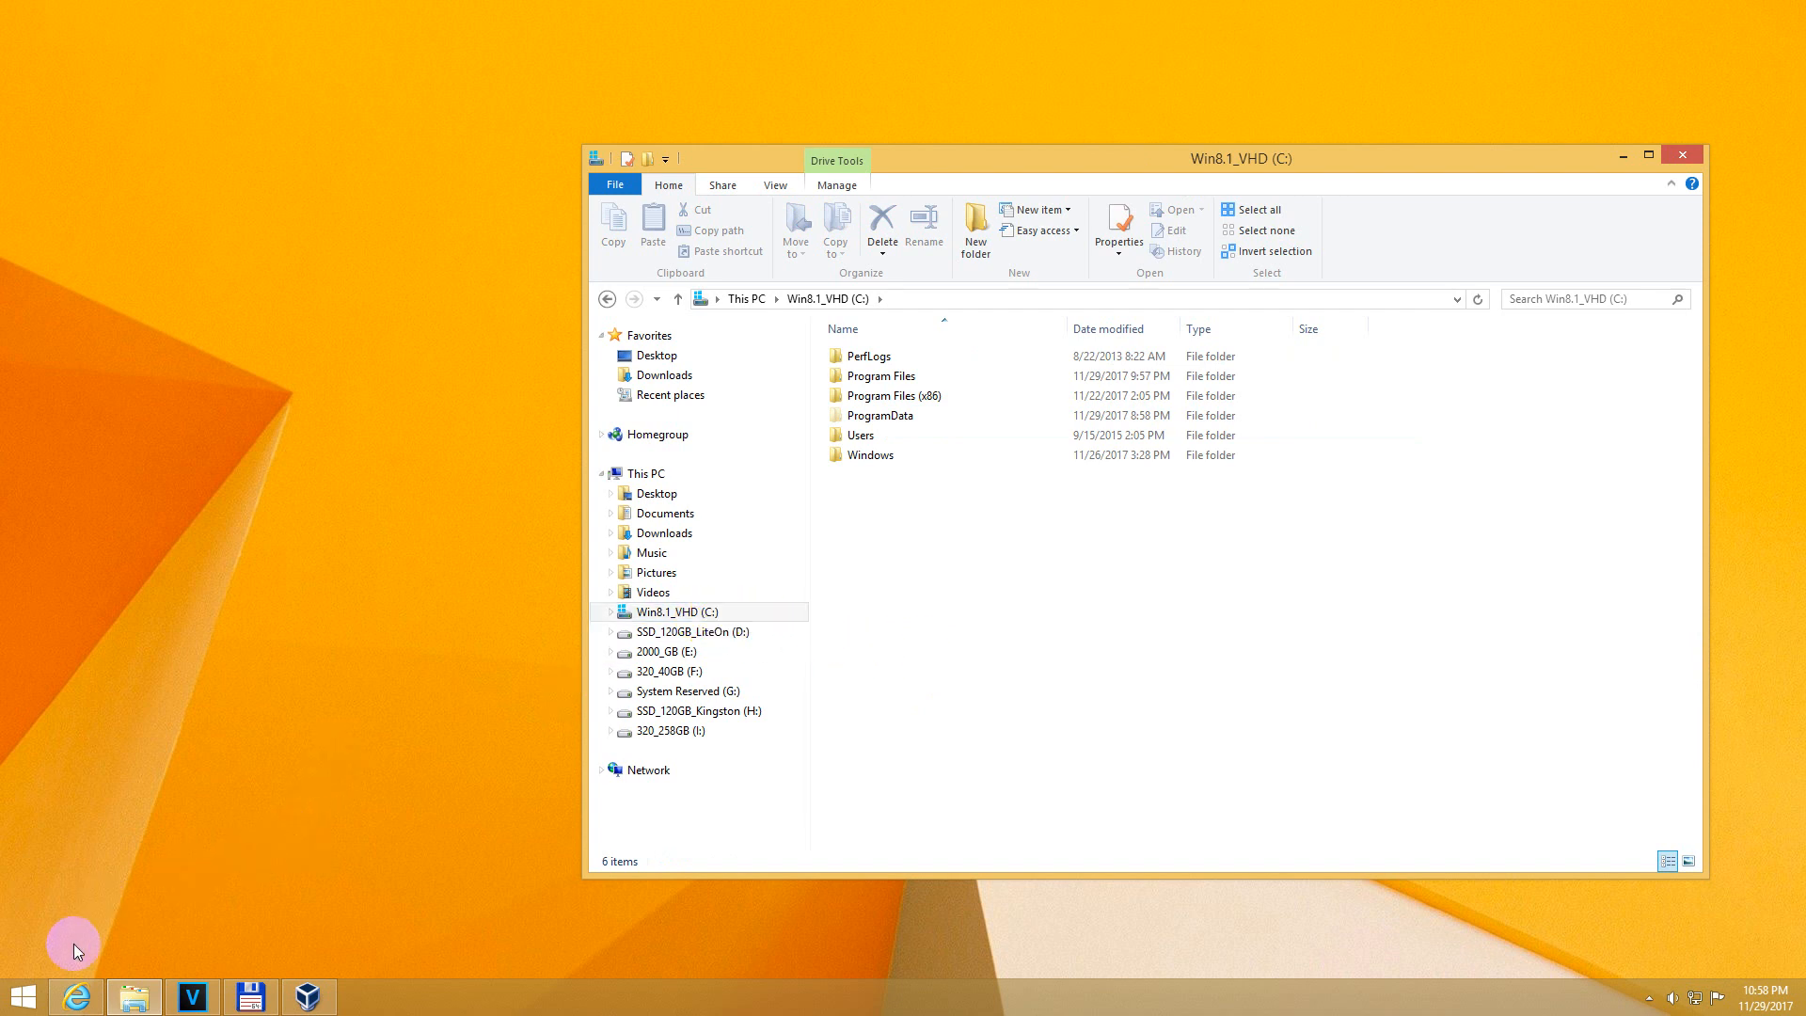
# Launch Command Prompt from Start search (cmd) and start diskpart.
pyautogui.click(19, 998)
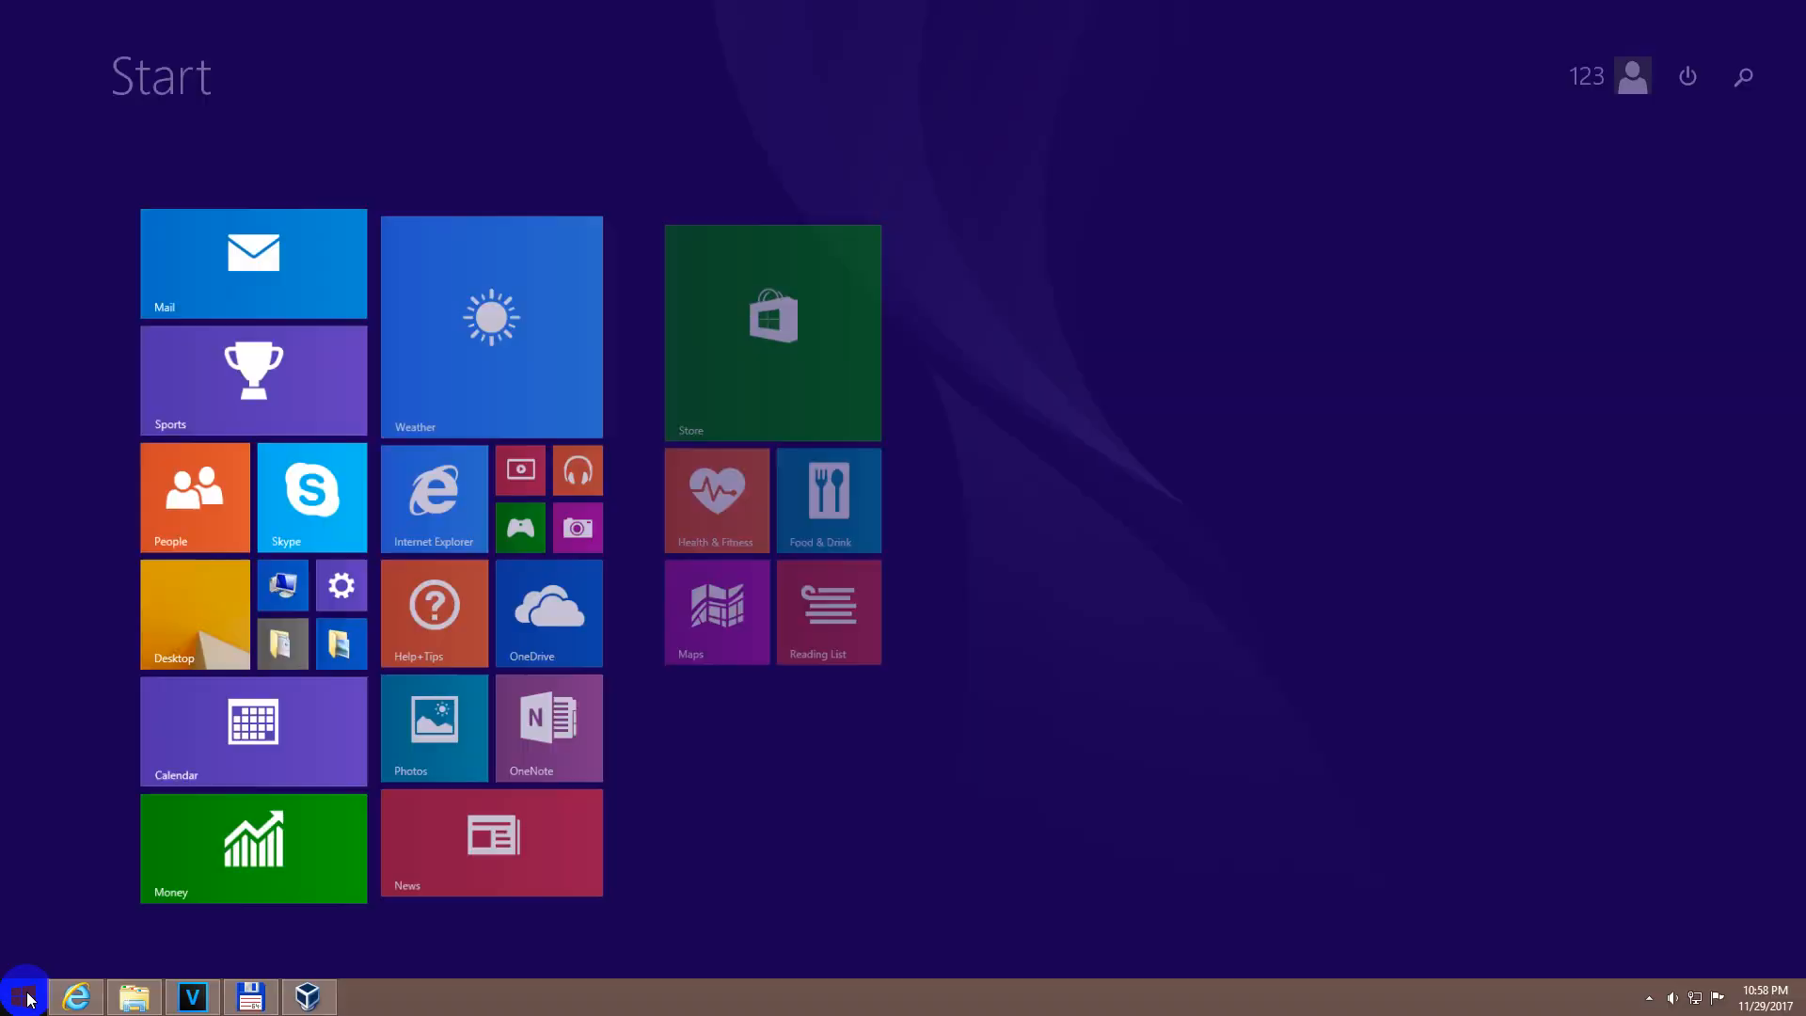
pyautogui.write('cmd')
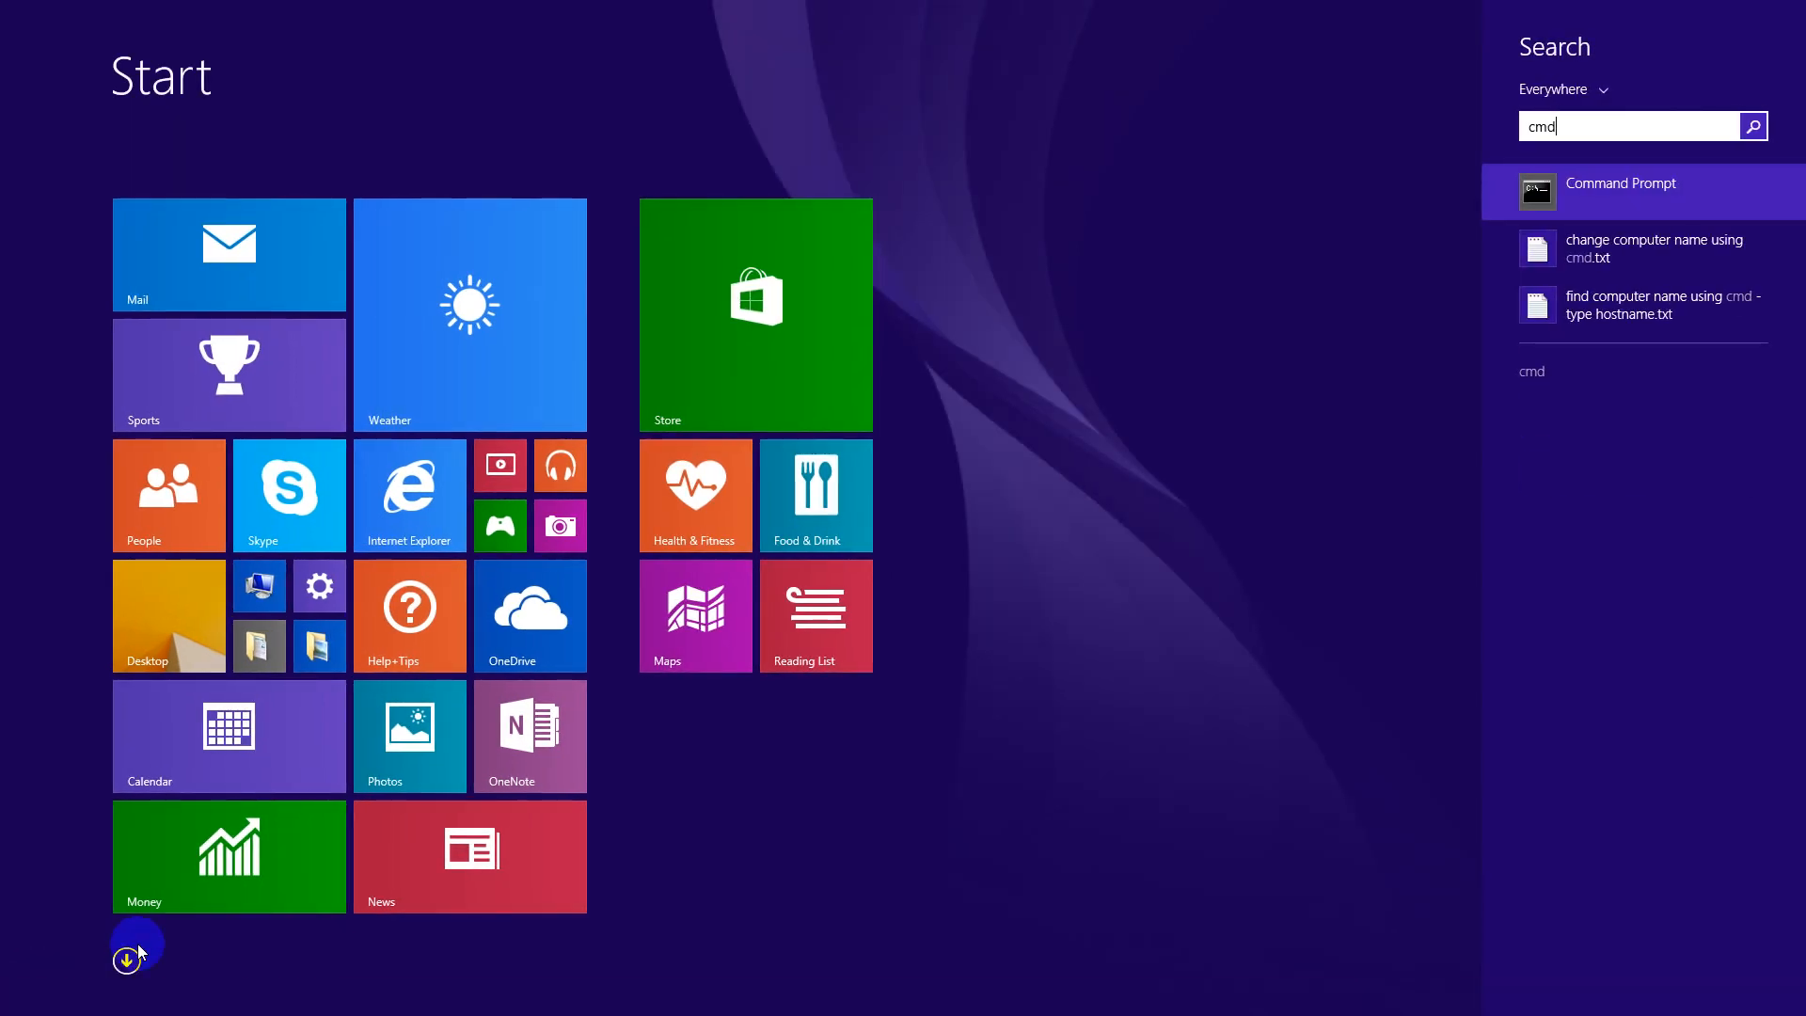
pyautogui.click(1620, 192)
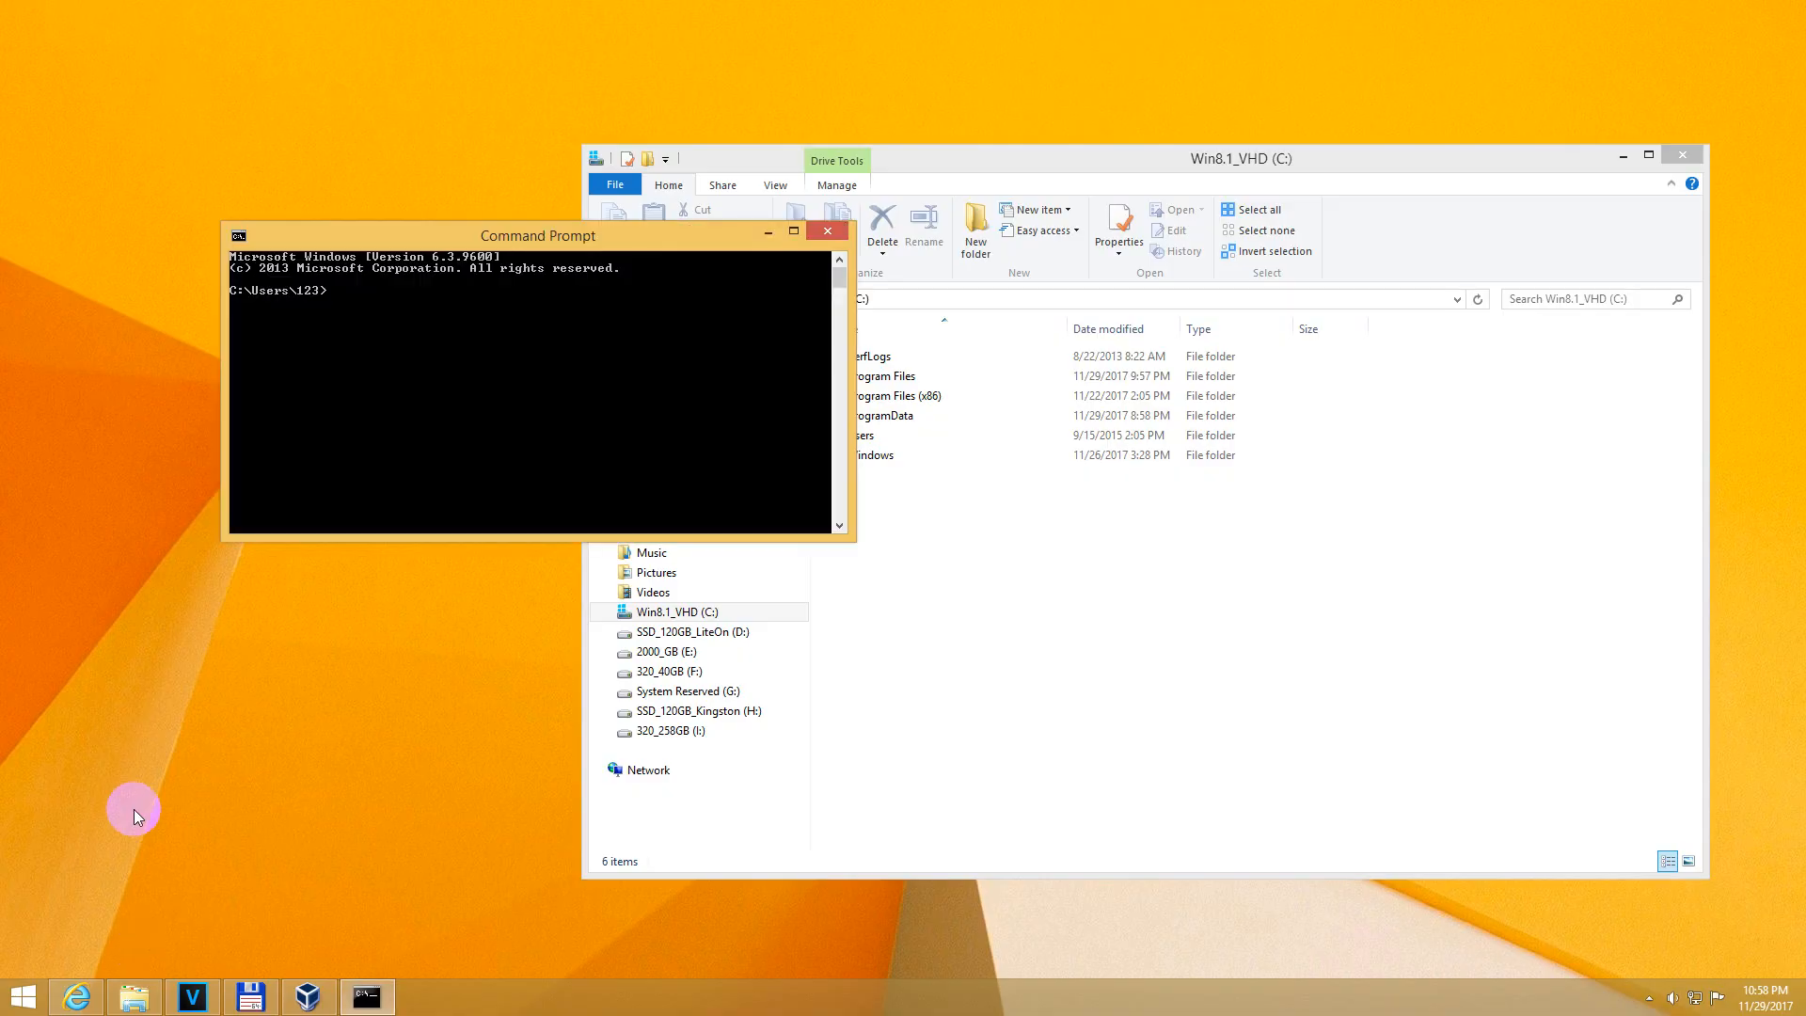
pyautogui.write('dis')
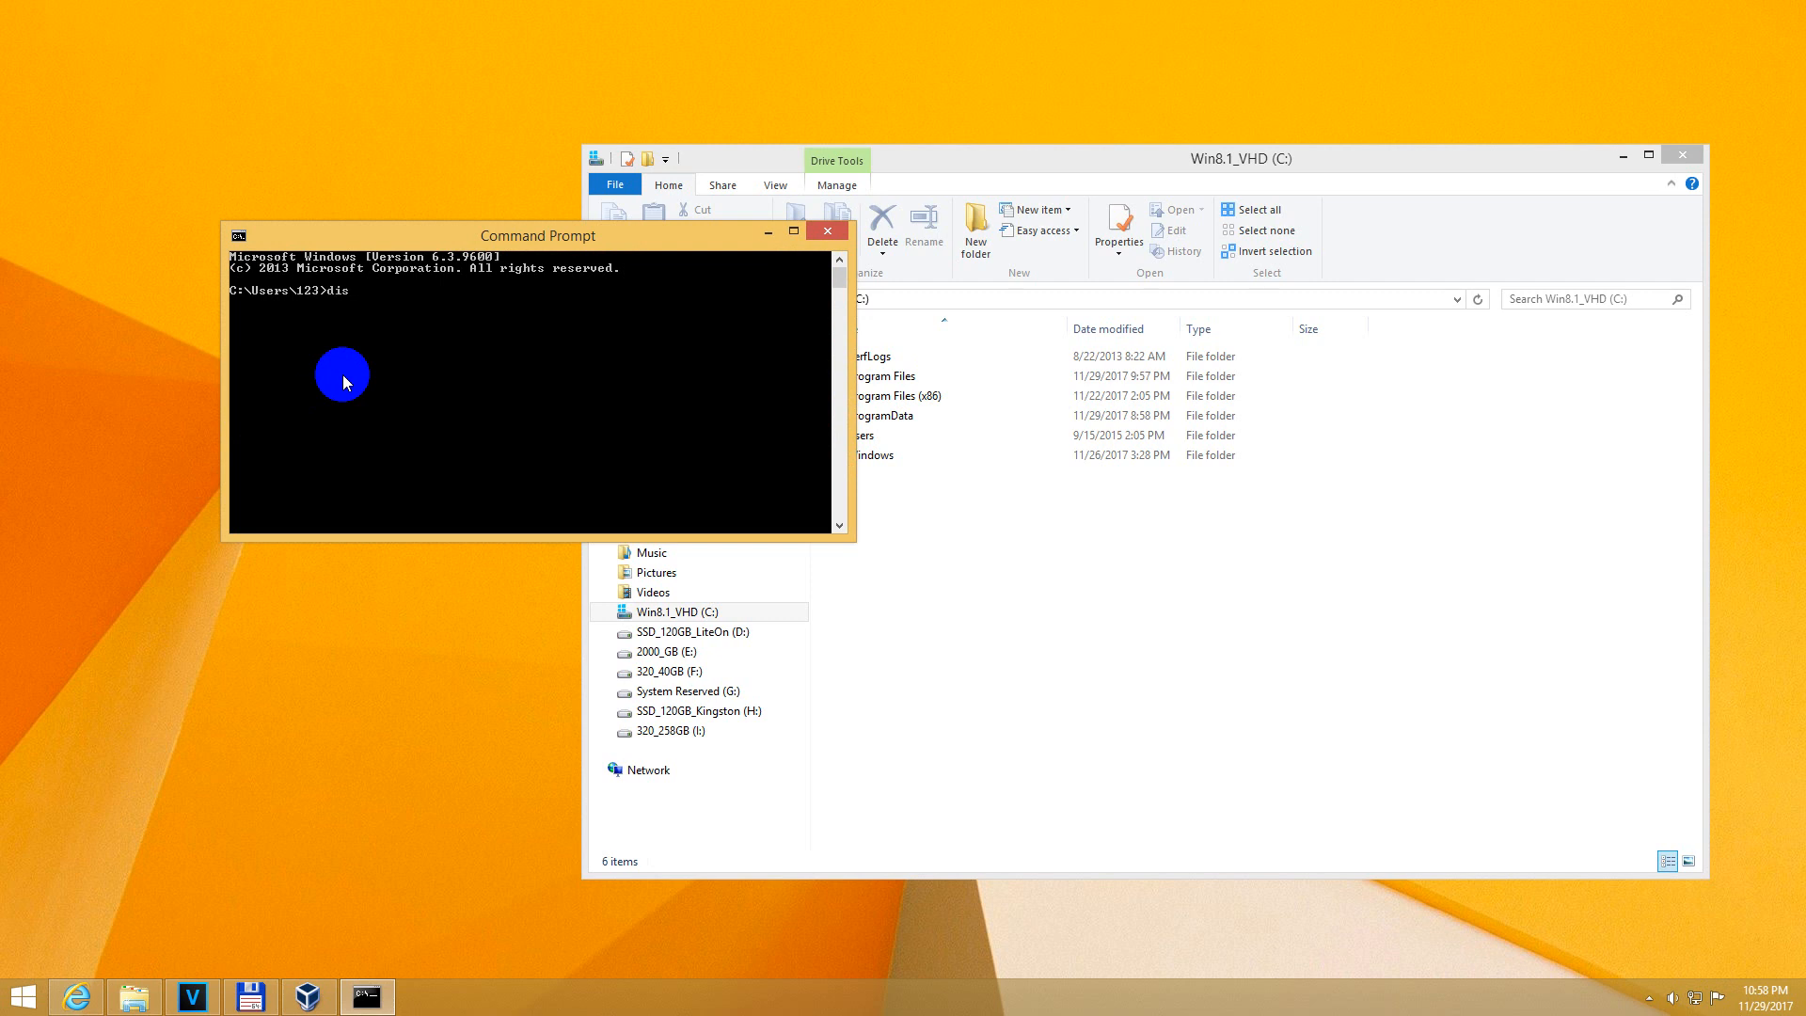
pyautogui.write('kpart')
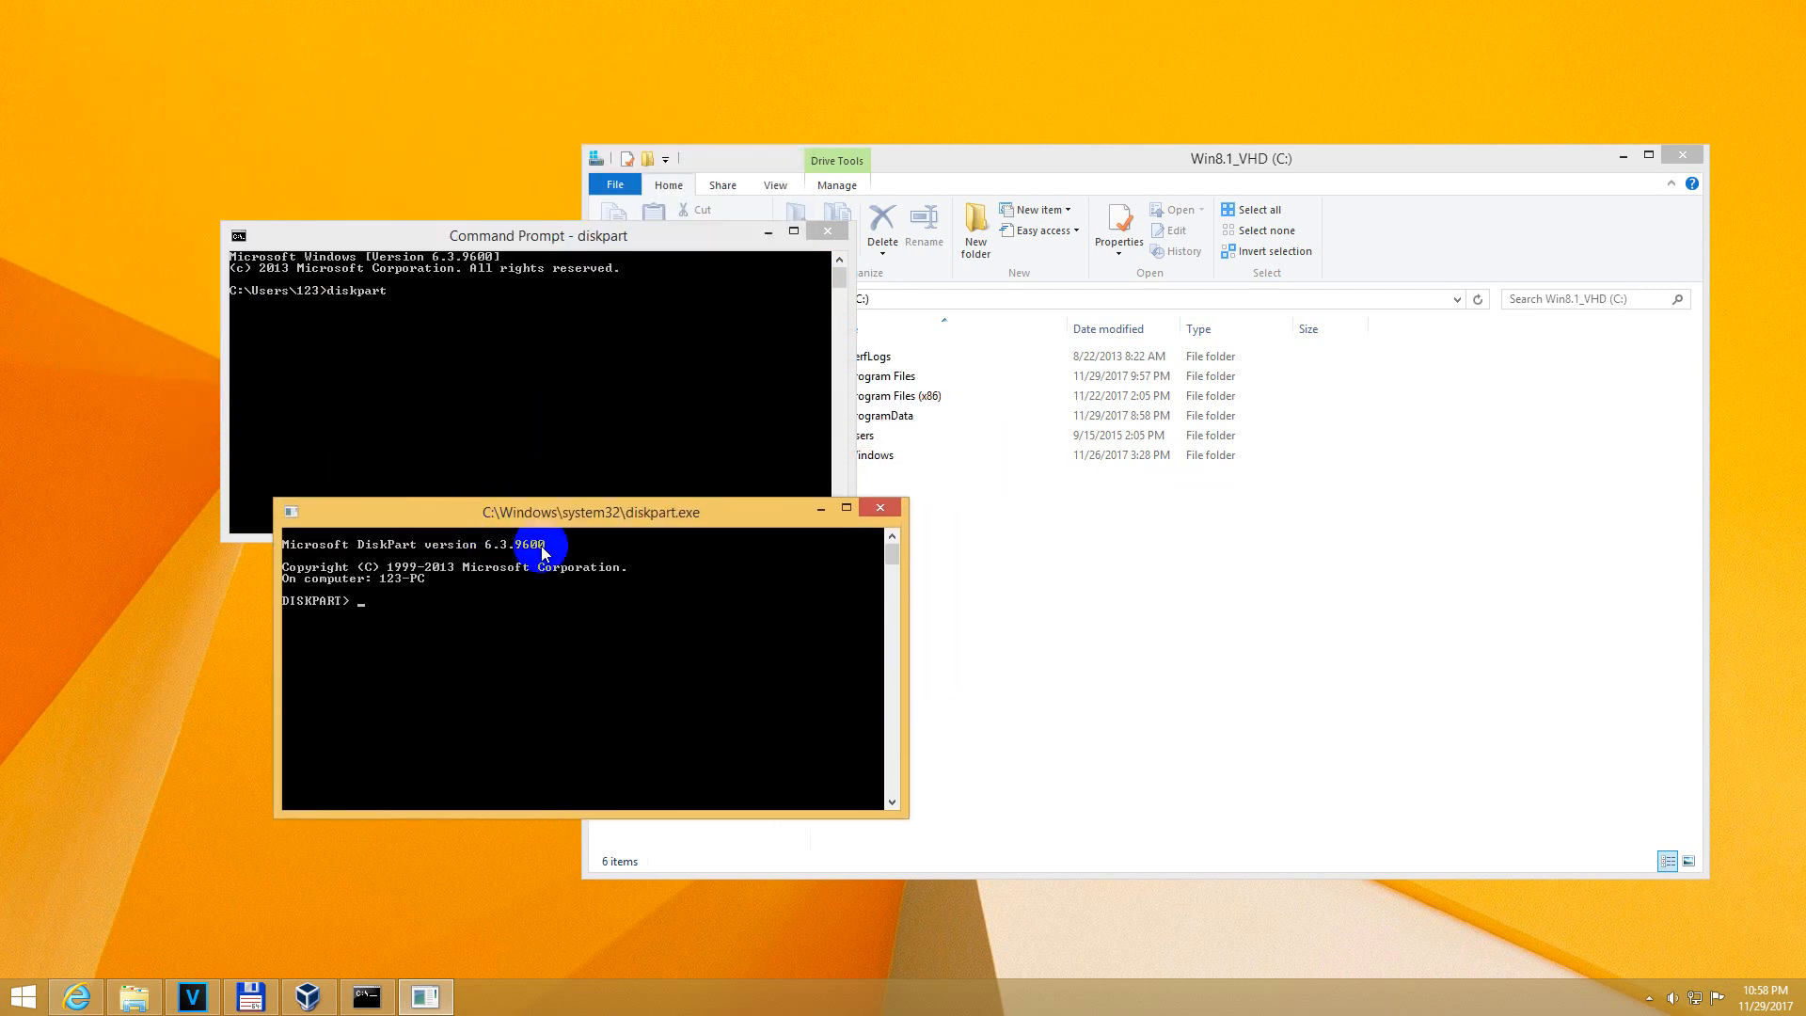
# Run list vdisk to show VDisk 0 as attached Disk 5 backed by vhd\win8.1_x64.vhd.
pyautogui.write('list v')
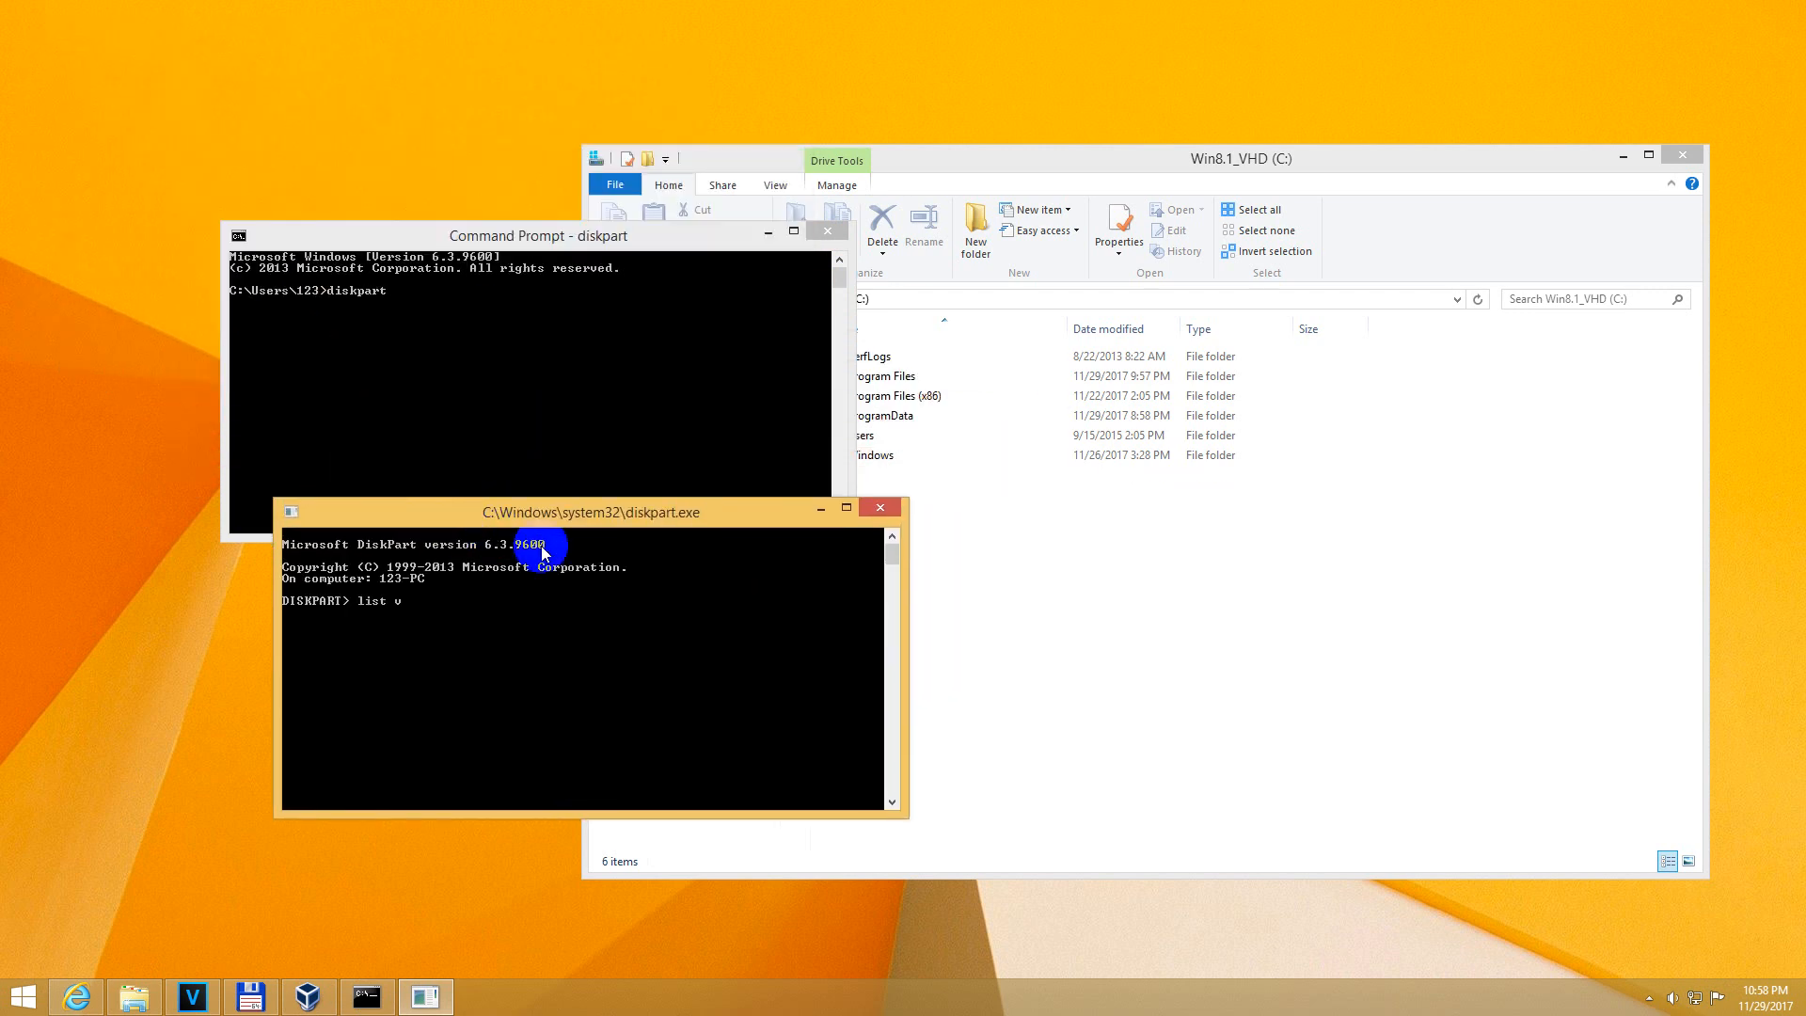
pyautogui.write('dik')
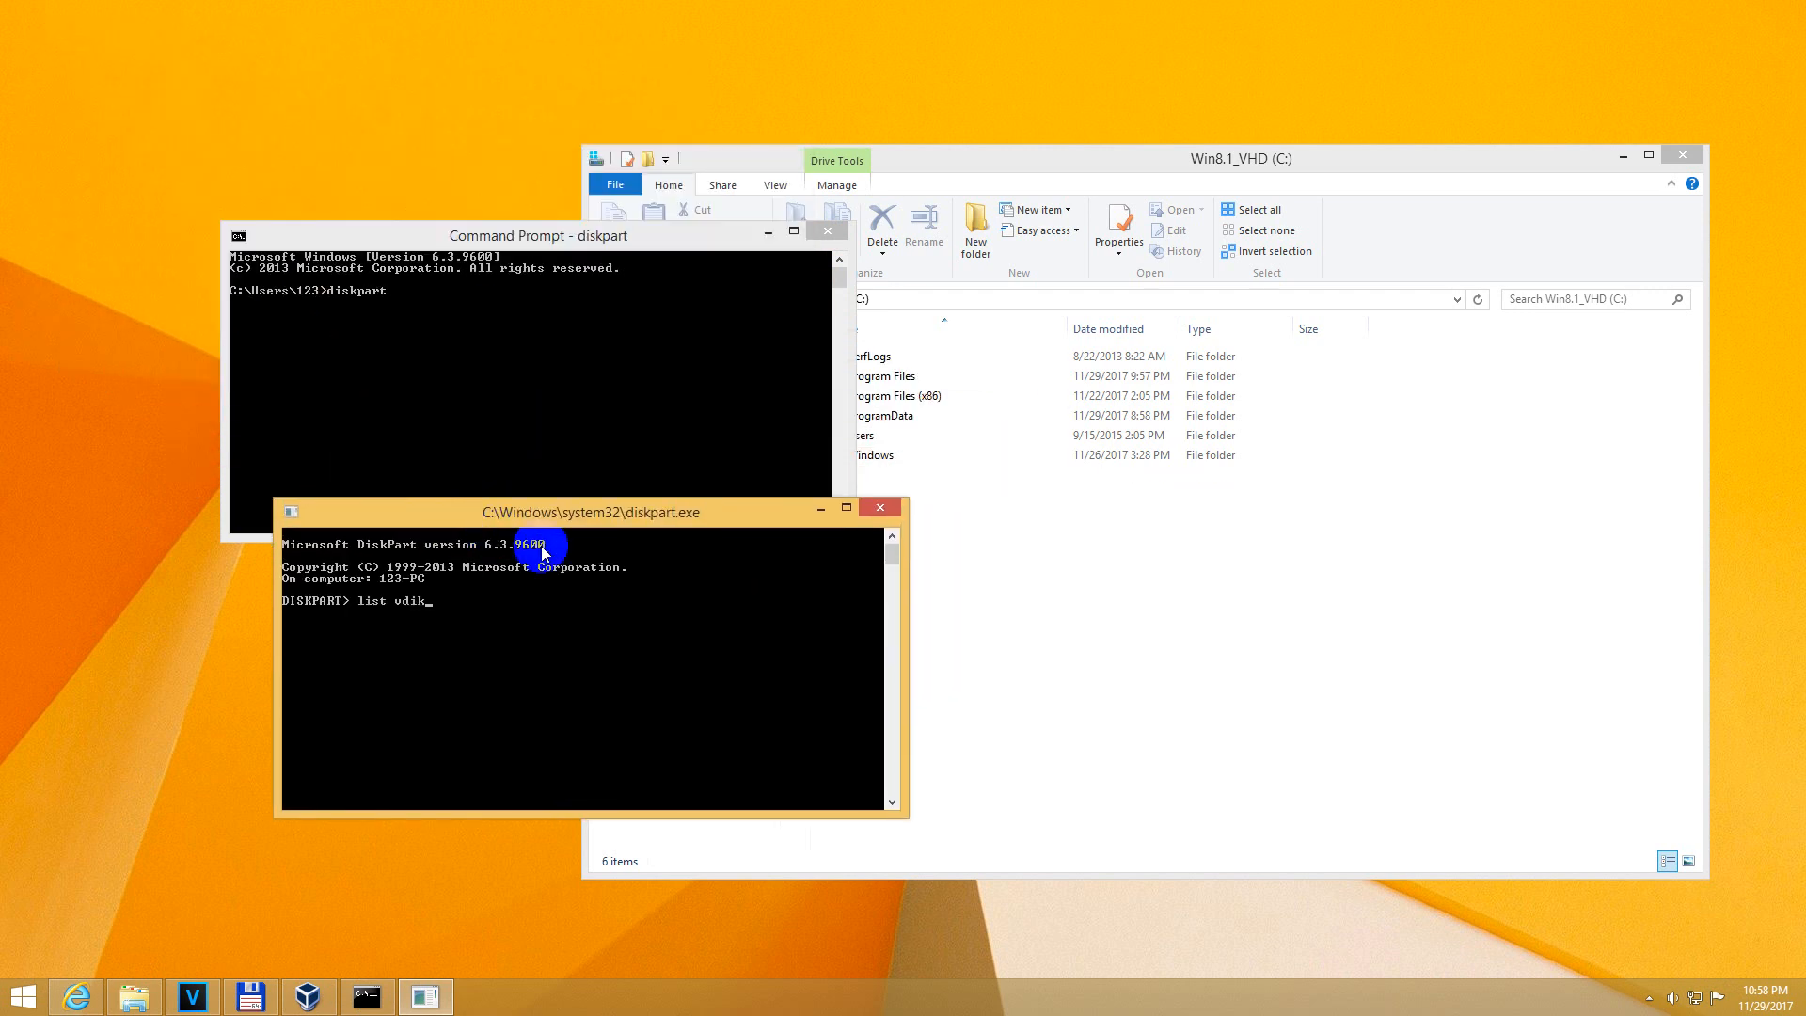
pyautogui.write('sk')
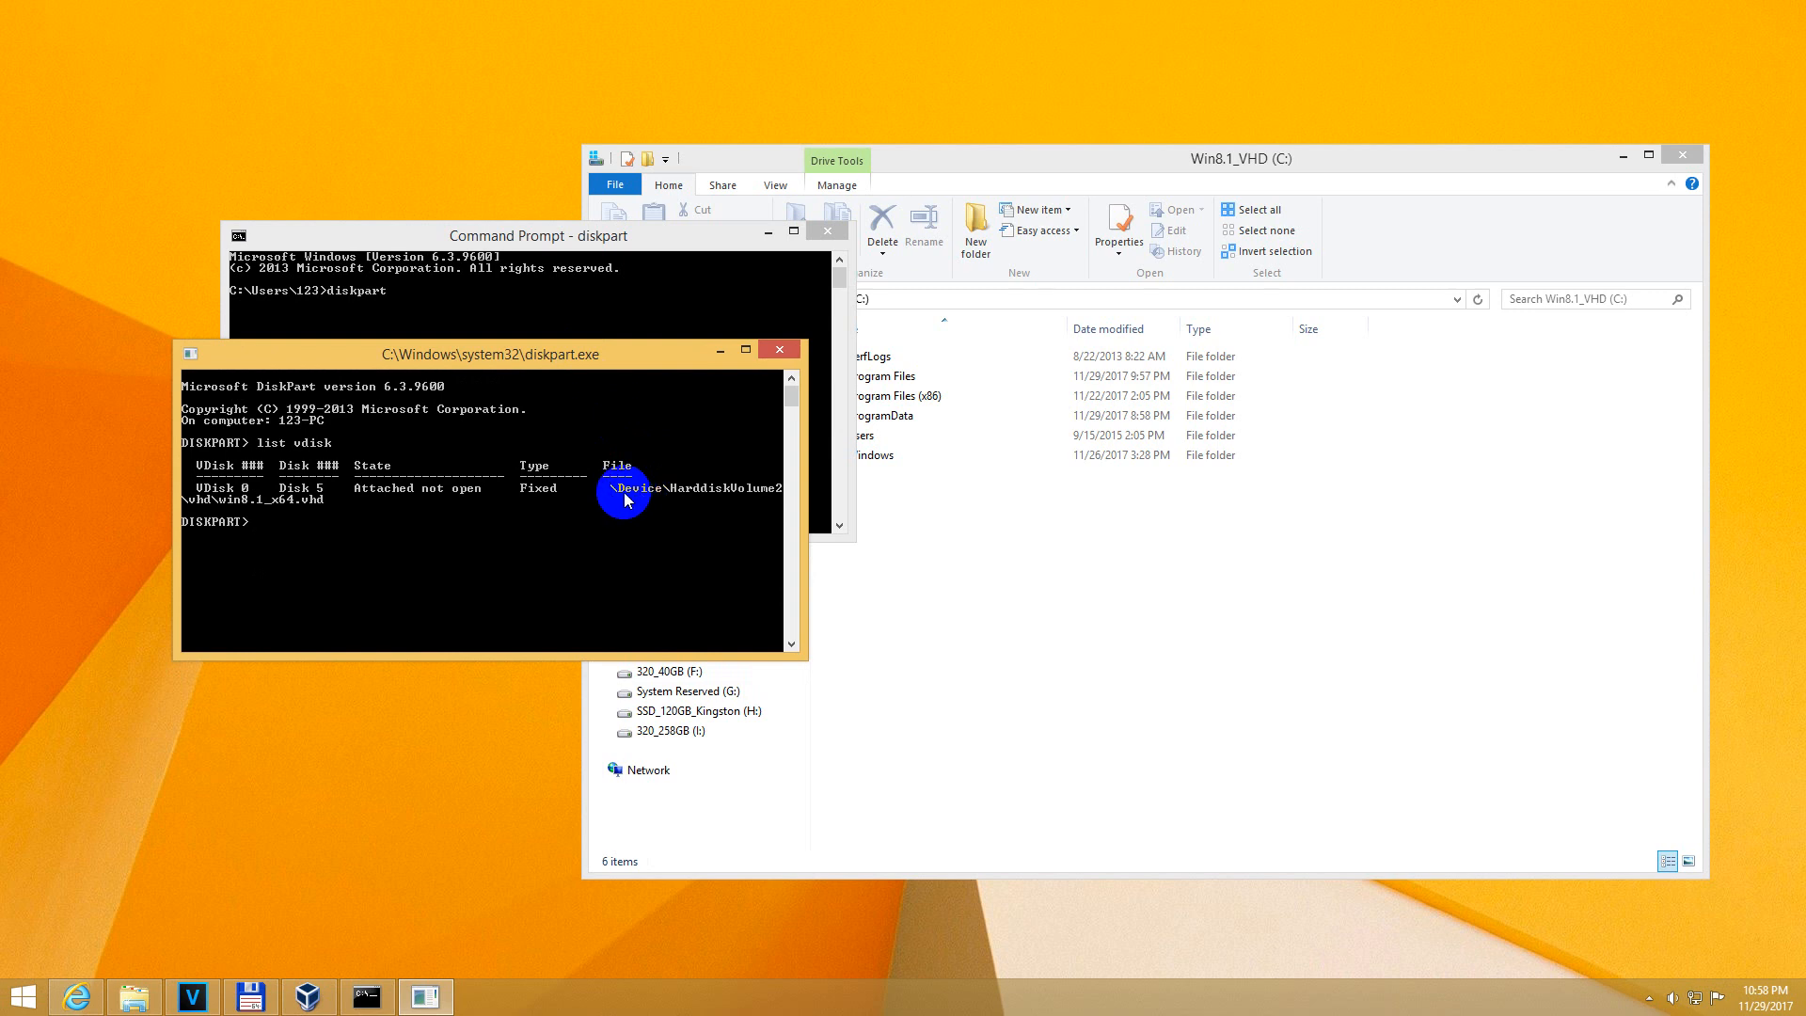
pyautogui.moveTo(672, 498)
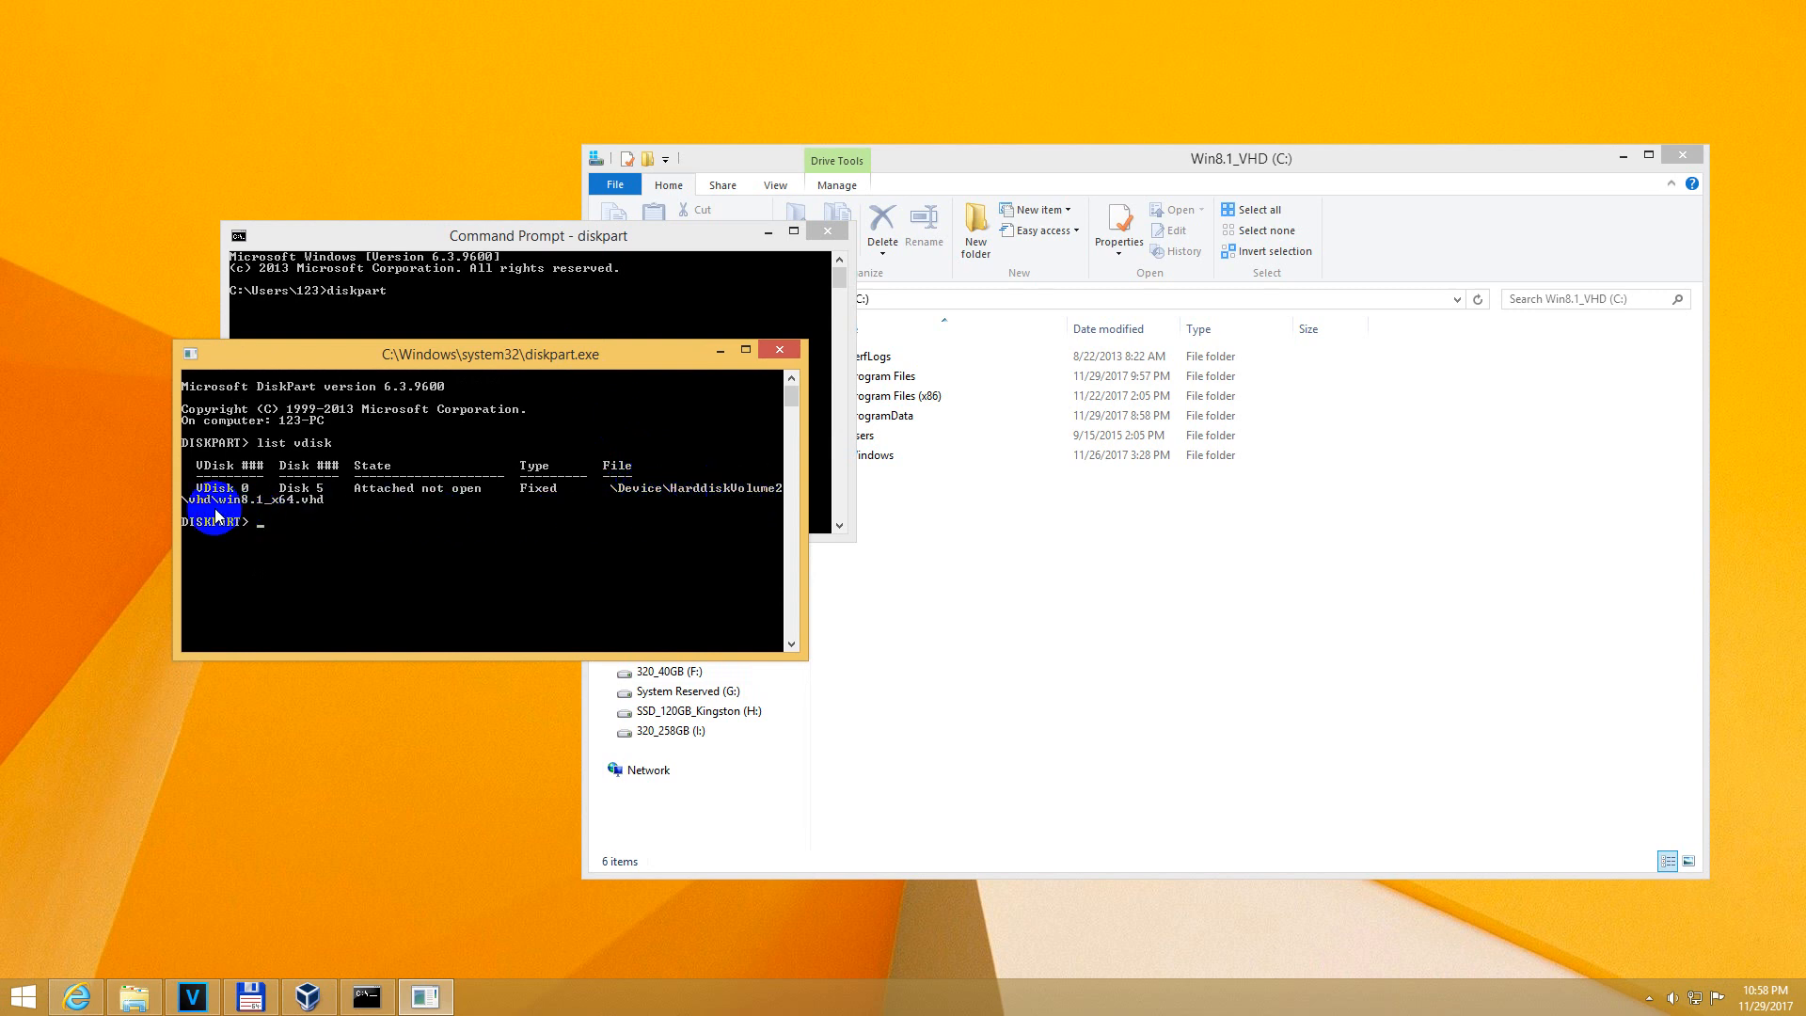
pyautogui.moveTo(260, 514)
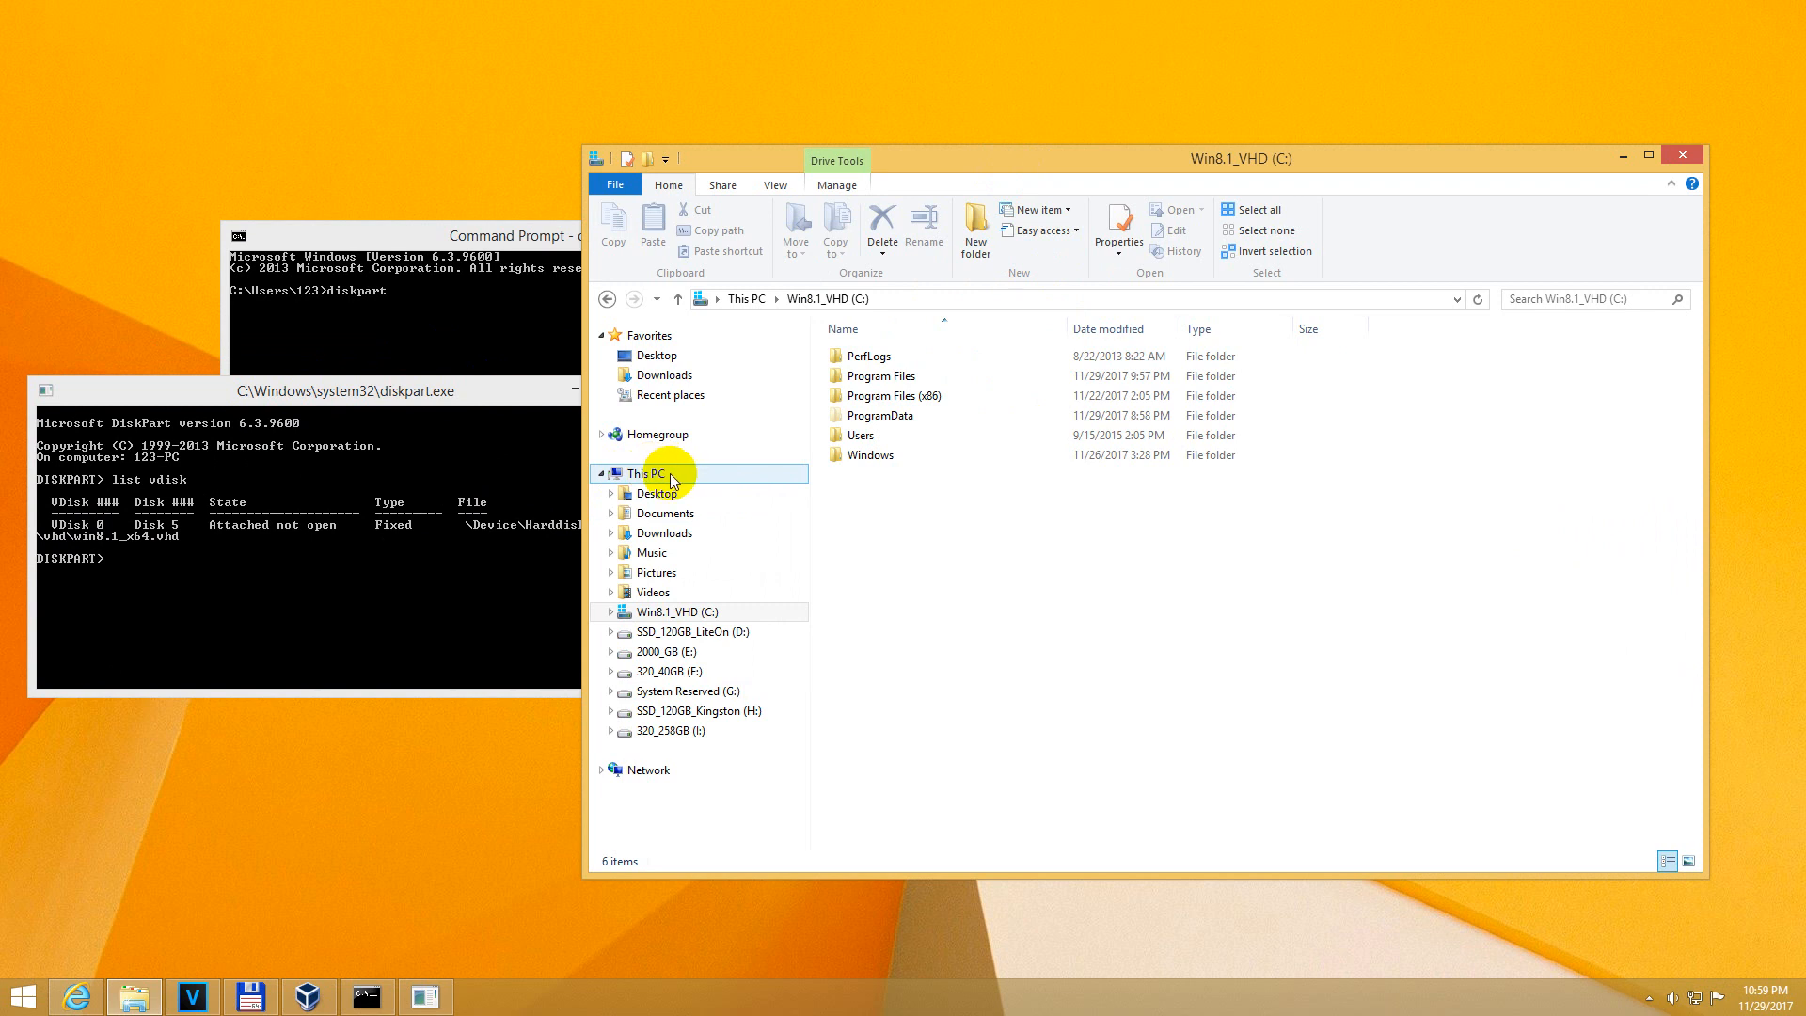
# Start Computer Management from This PC and select Disk Management under Storage.
pyautogui.rightClick(669, 474)
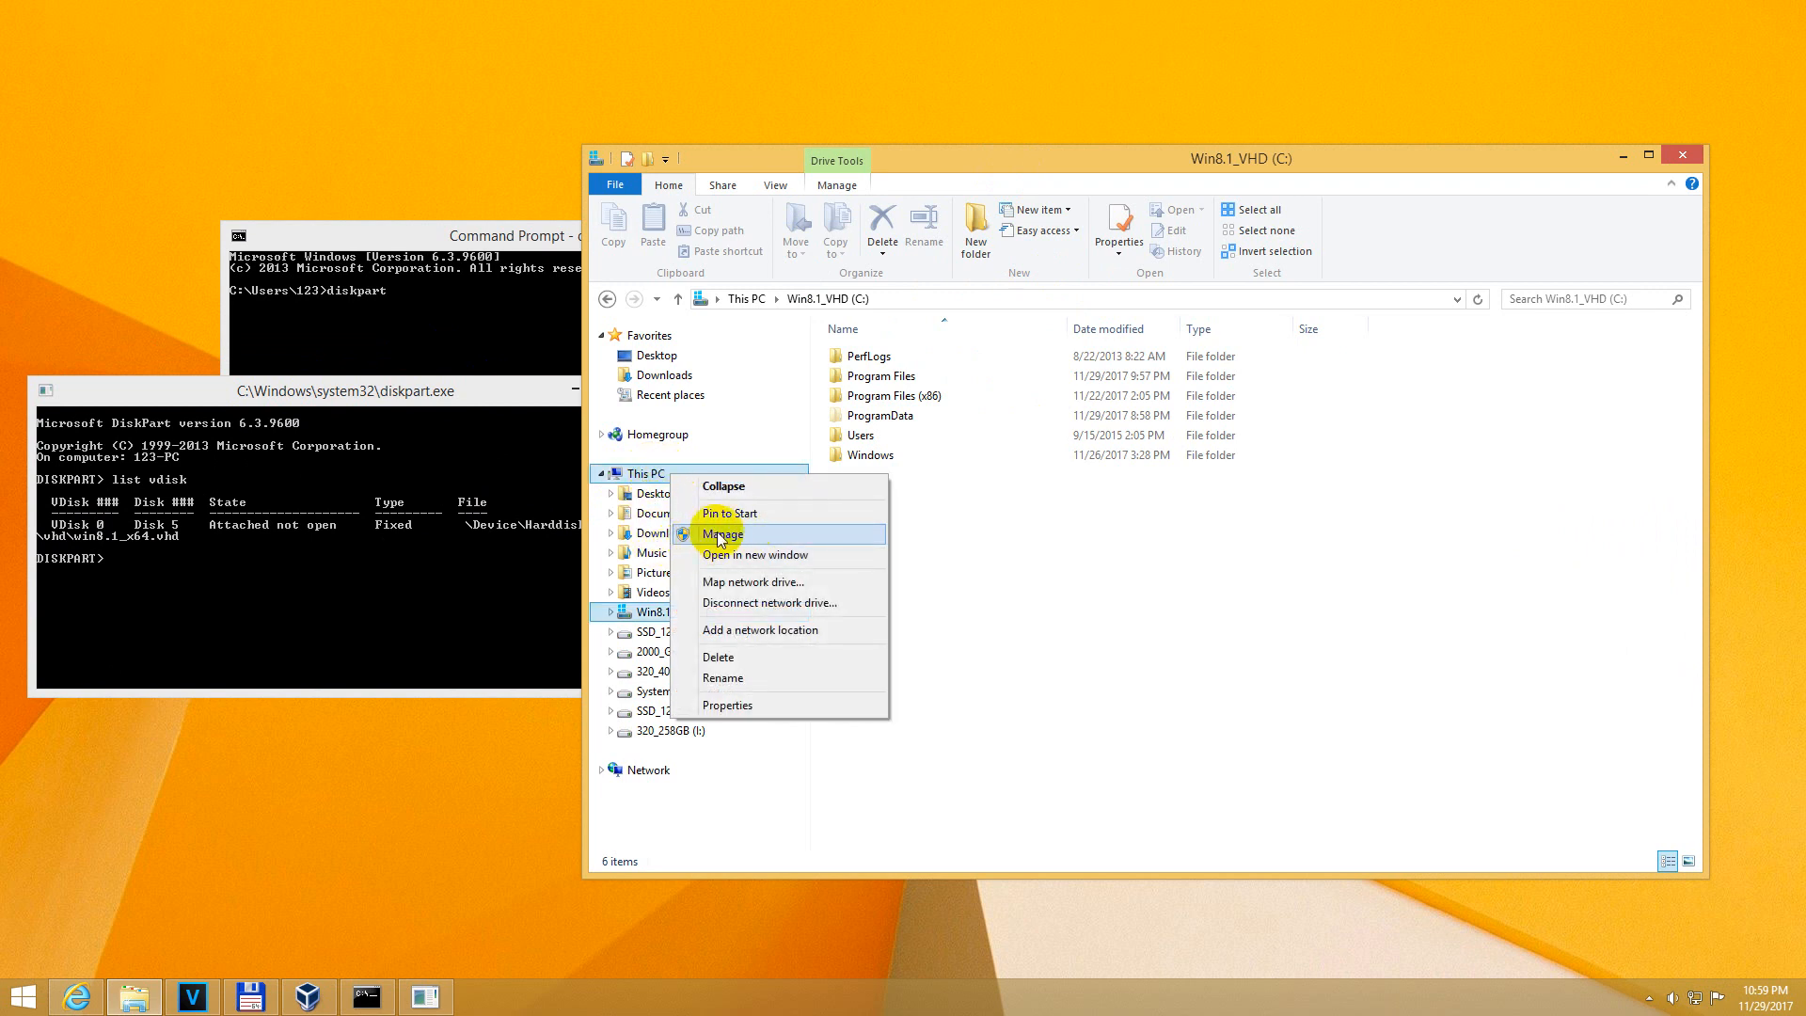
pyautogui.click(722, 534)
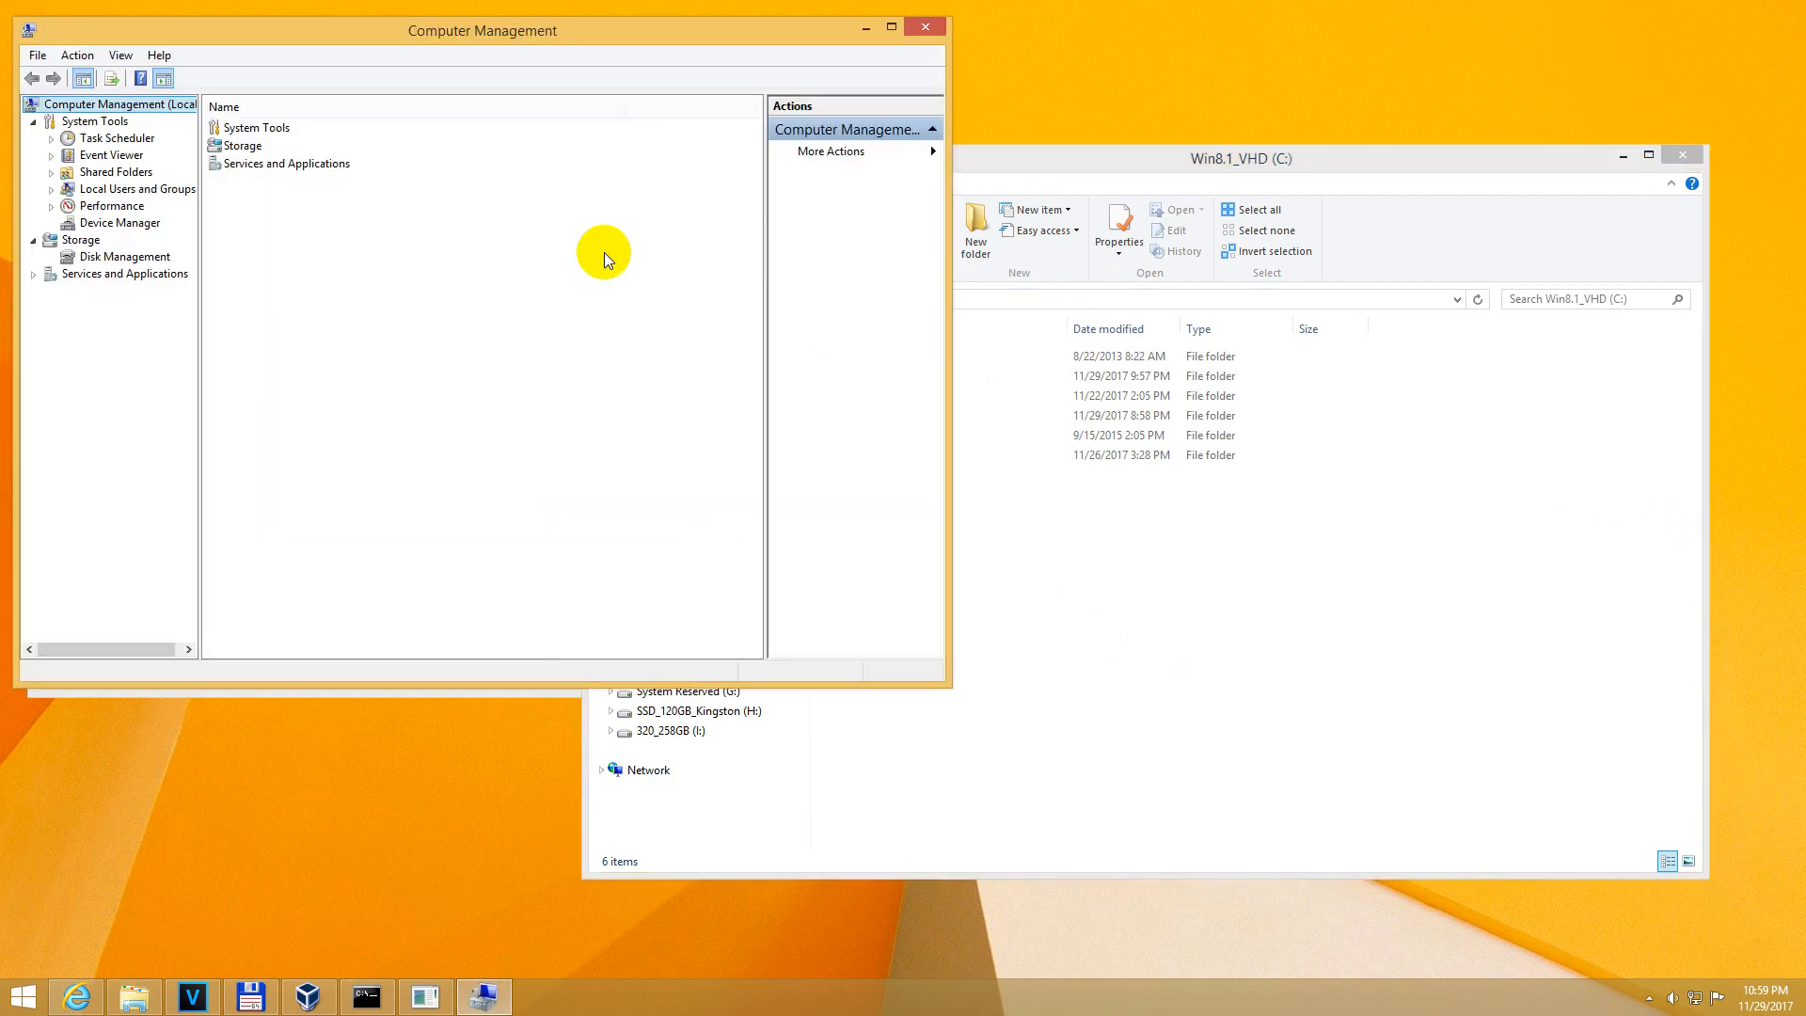
pyautogui.click(899, 30)
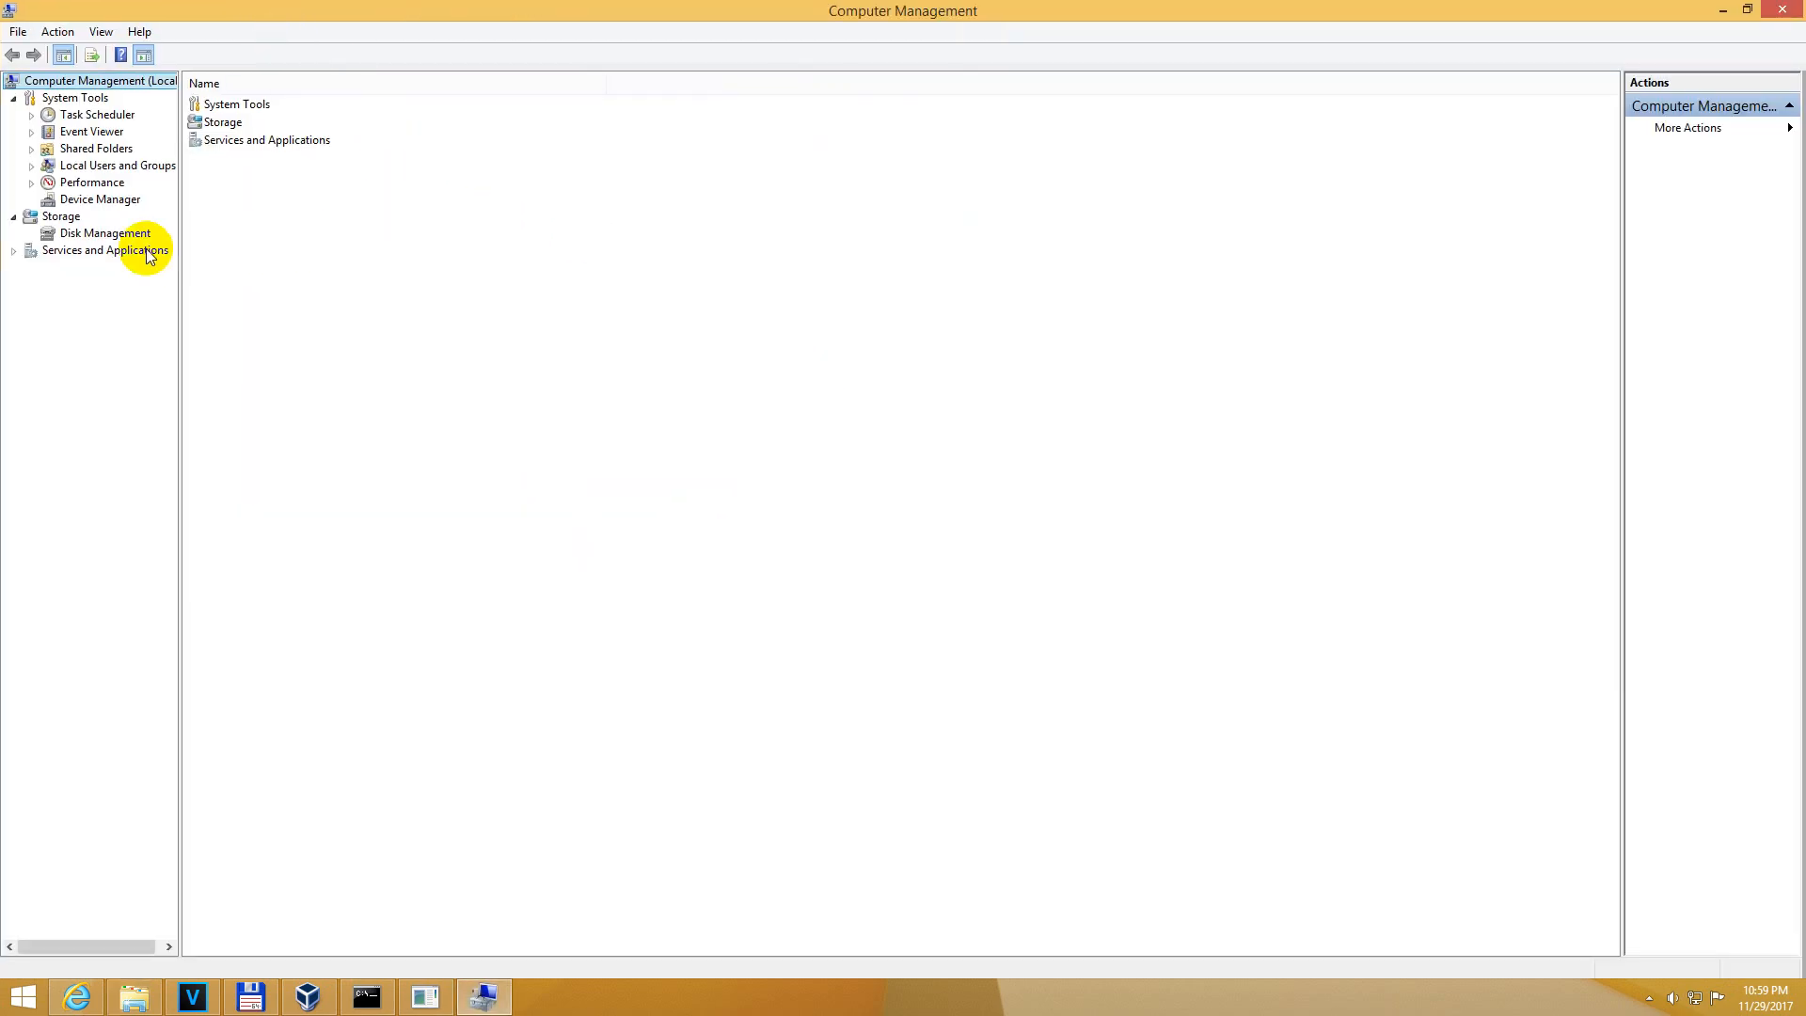
pyautogui.click(101, 233)
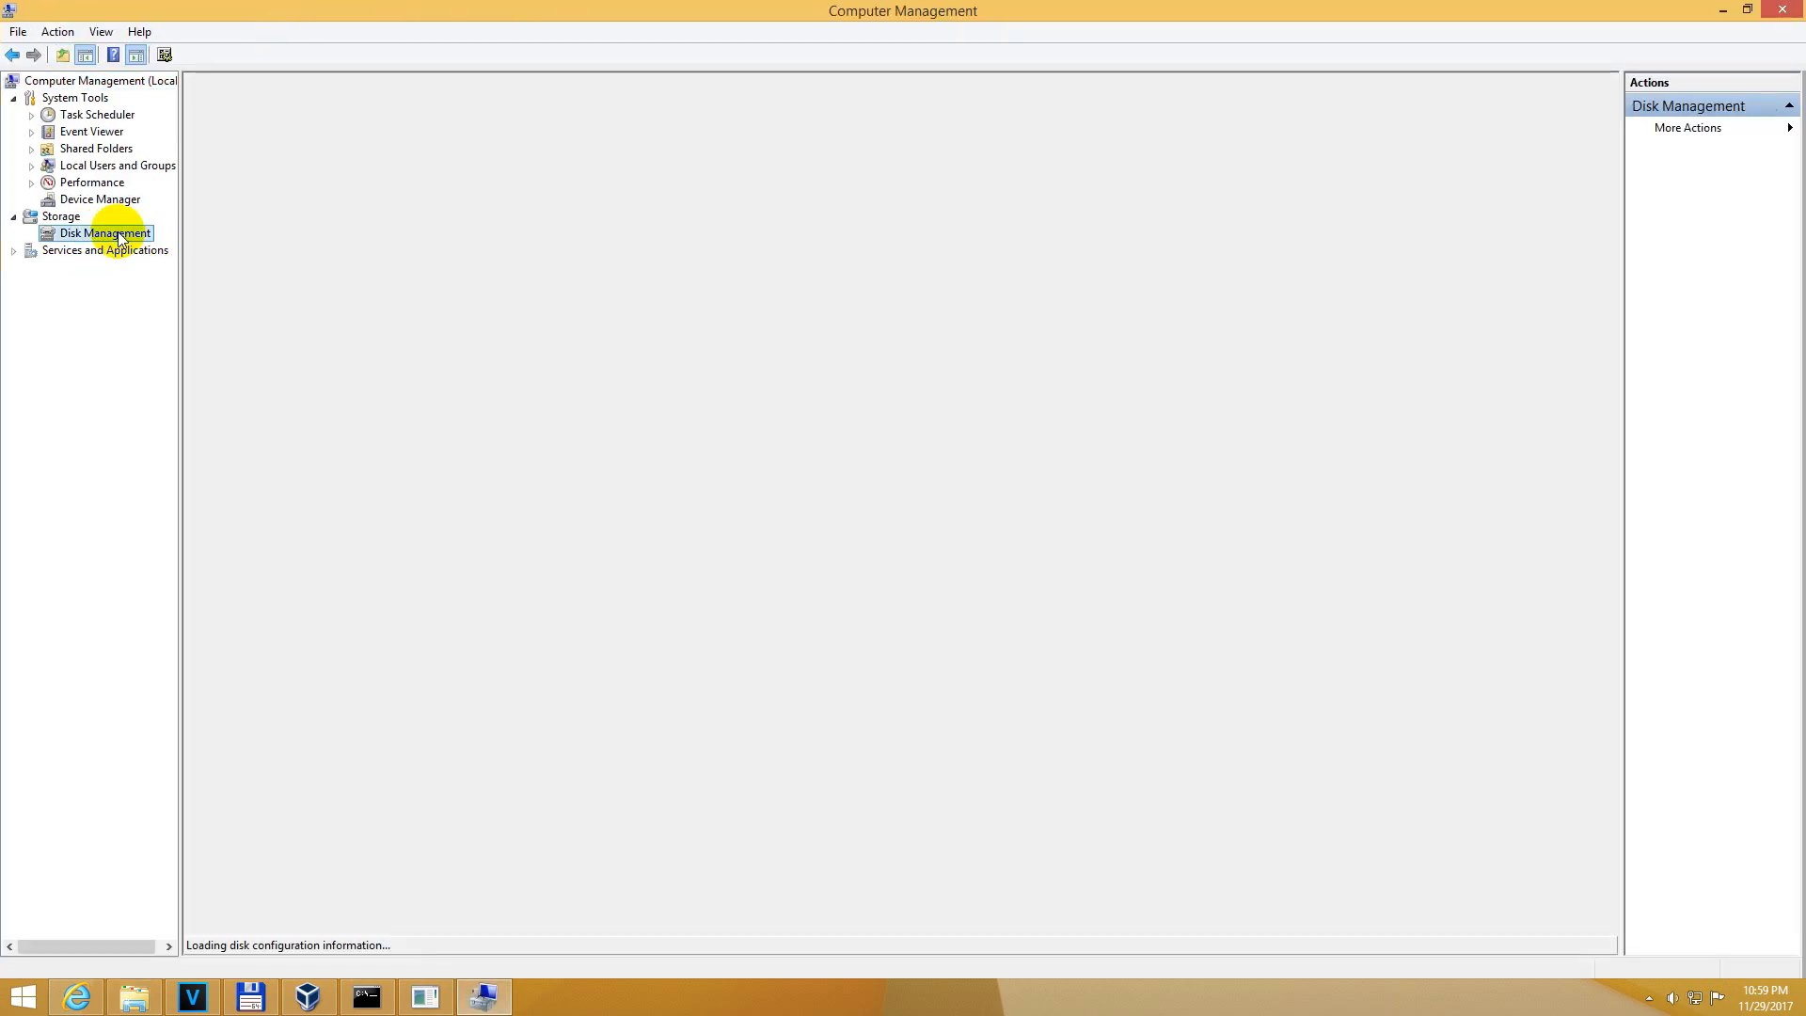
# Enlarge the disk layout pane and inspect the Win8.1_VHD (C:) boot volume on Disk 5.
pyautogui.click(101, 233)
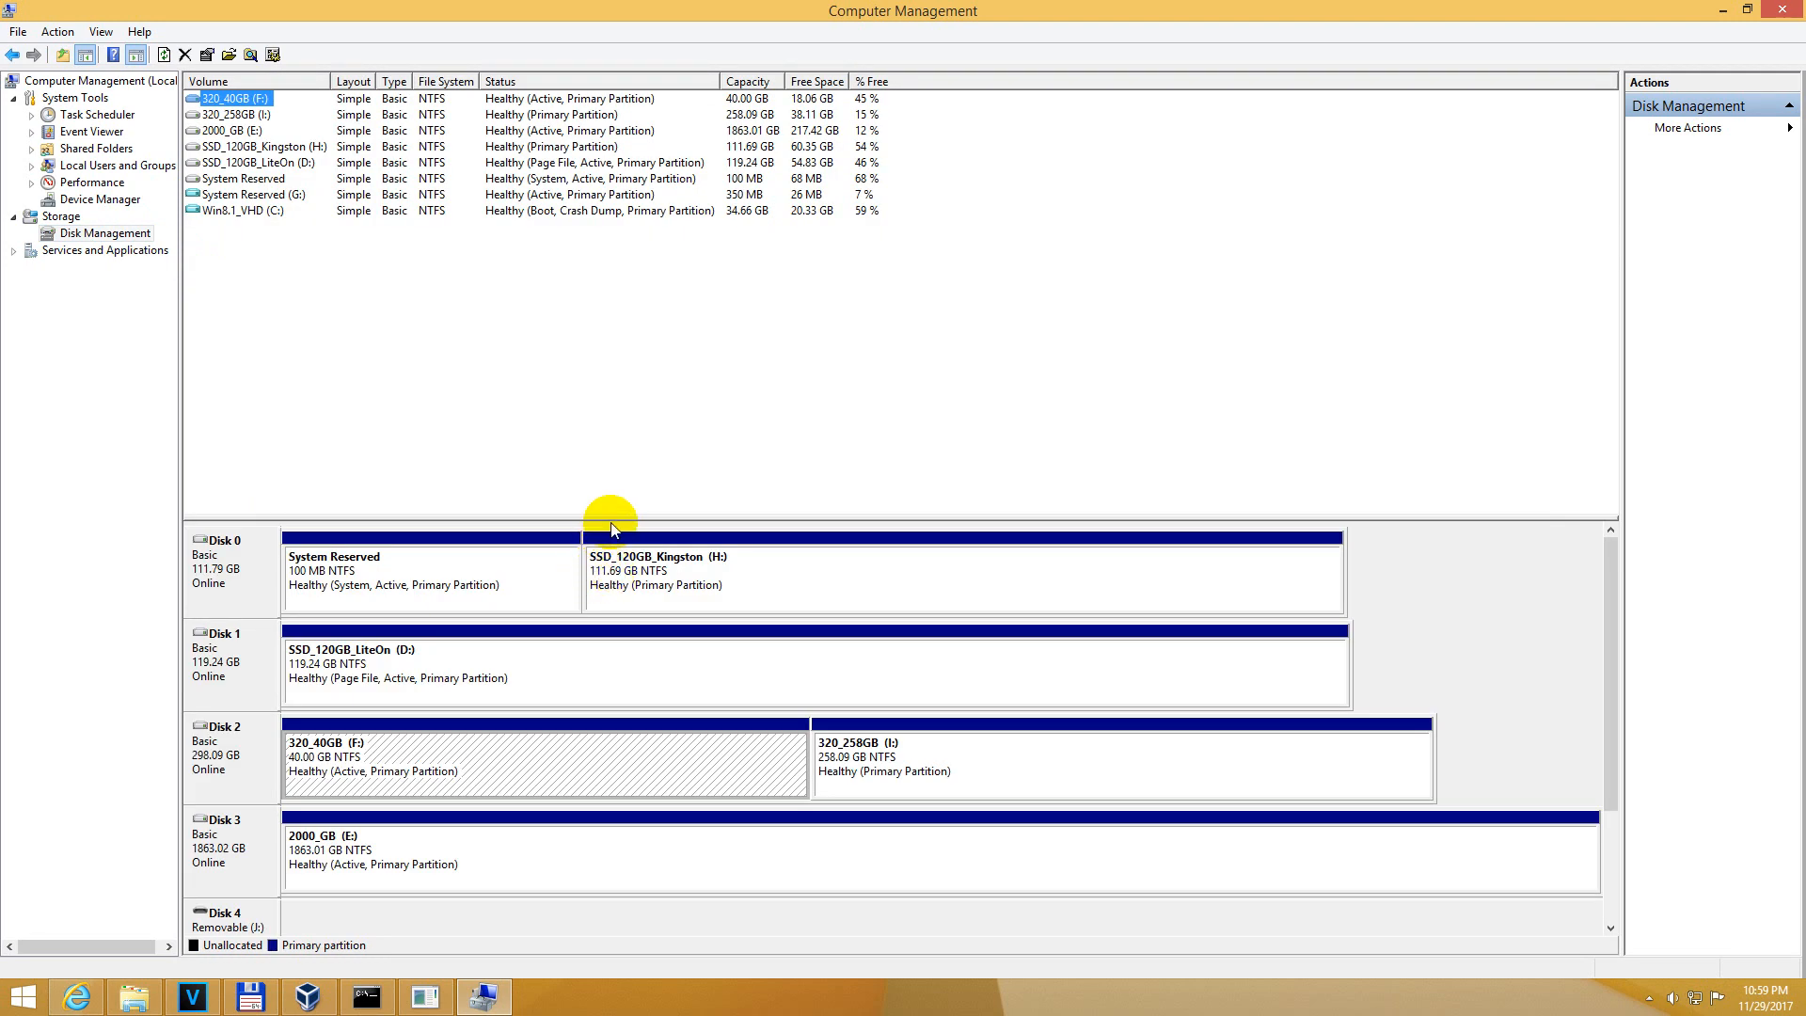
pyautogui.scroll(-3)
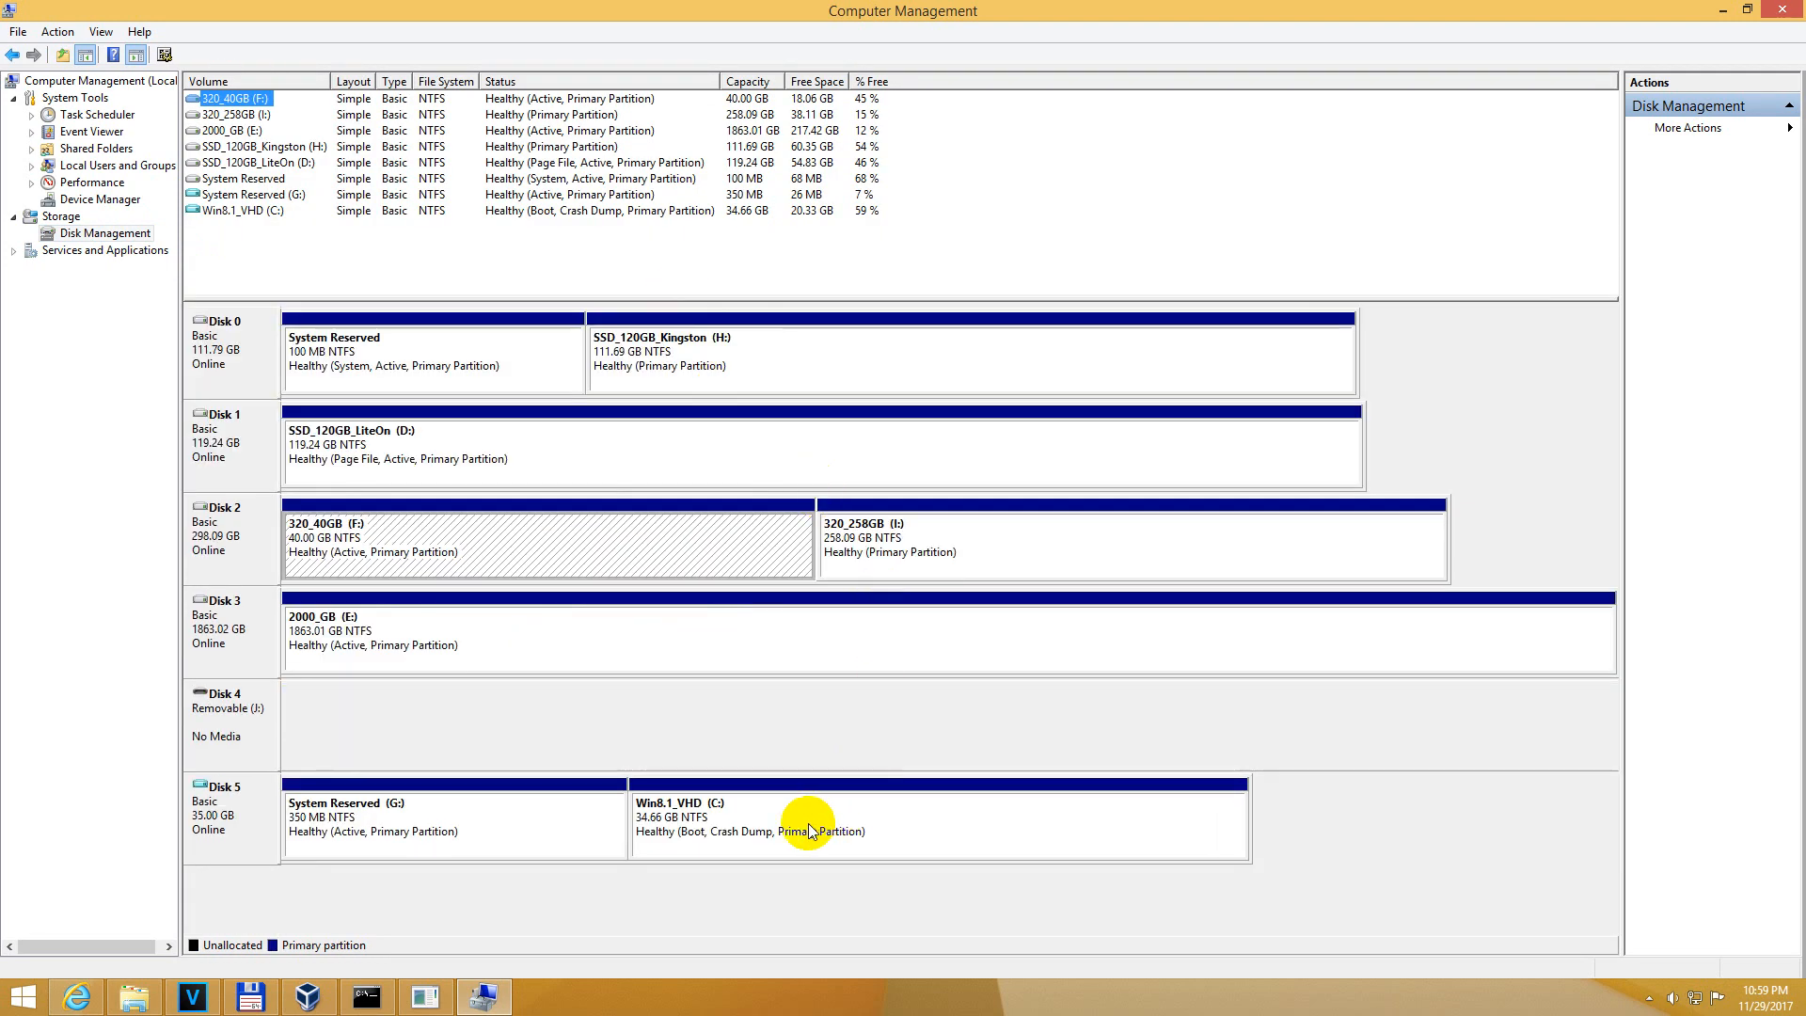
pyautogui.click(811, 831)
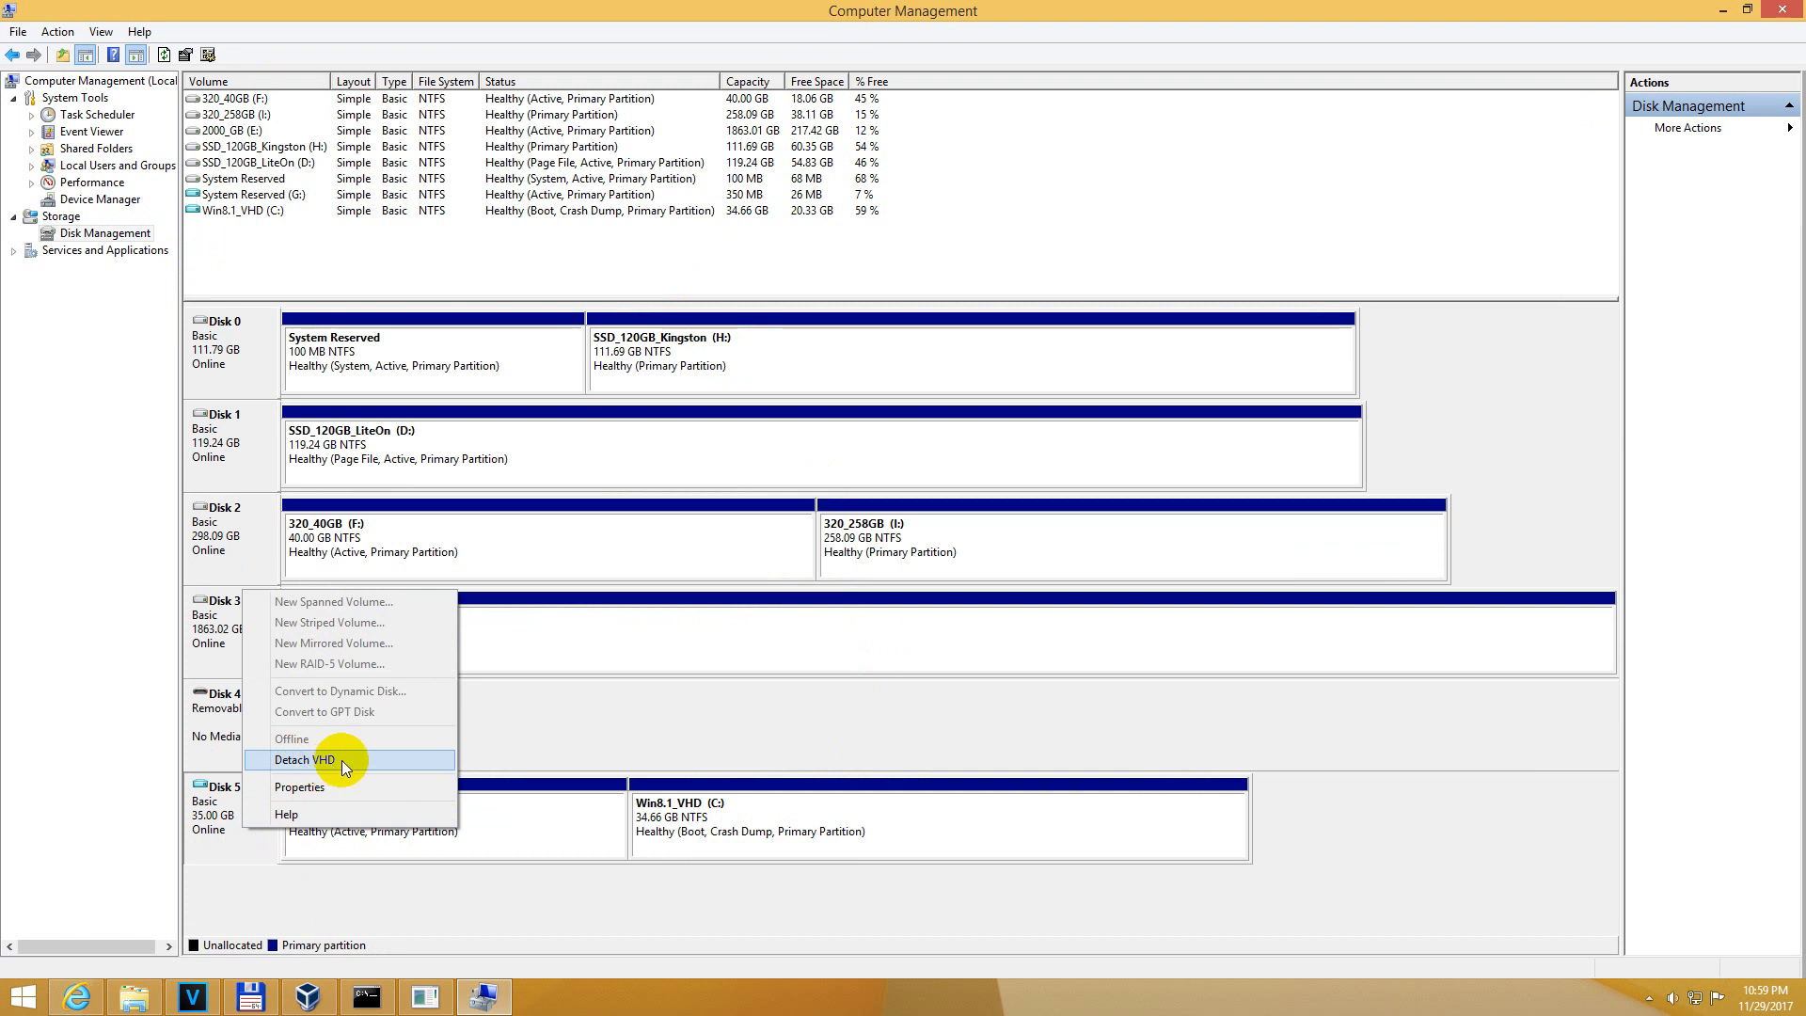
# Show Disk 5's Detach VHD dialog and select its file path ending in vhd\win8.1_x64.vhd.
pyautogui.click(305, 758)
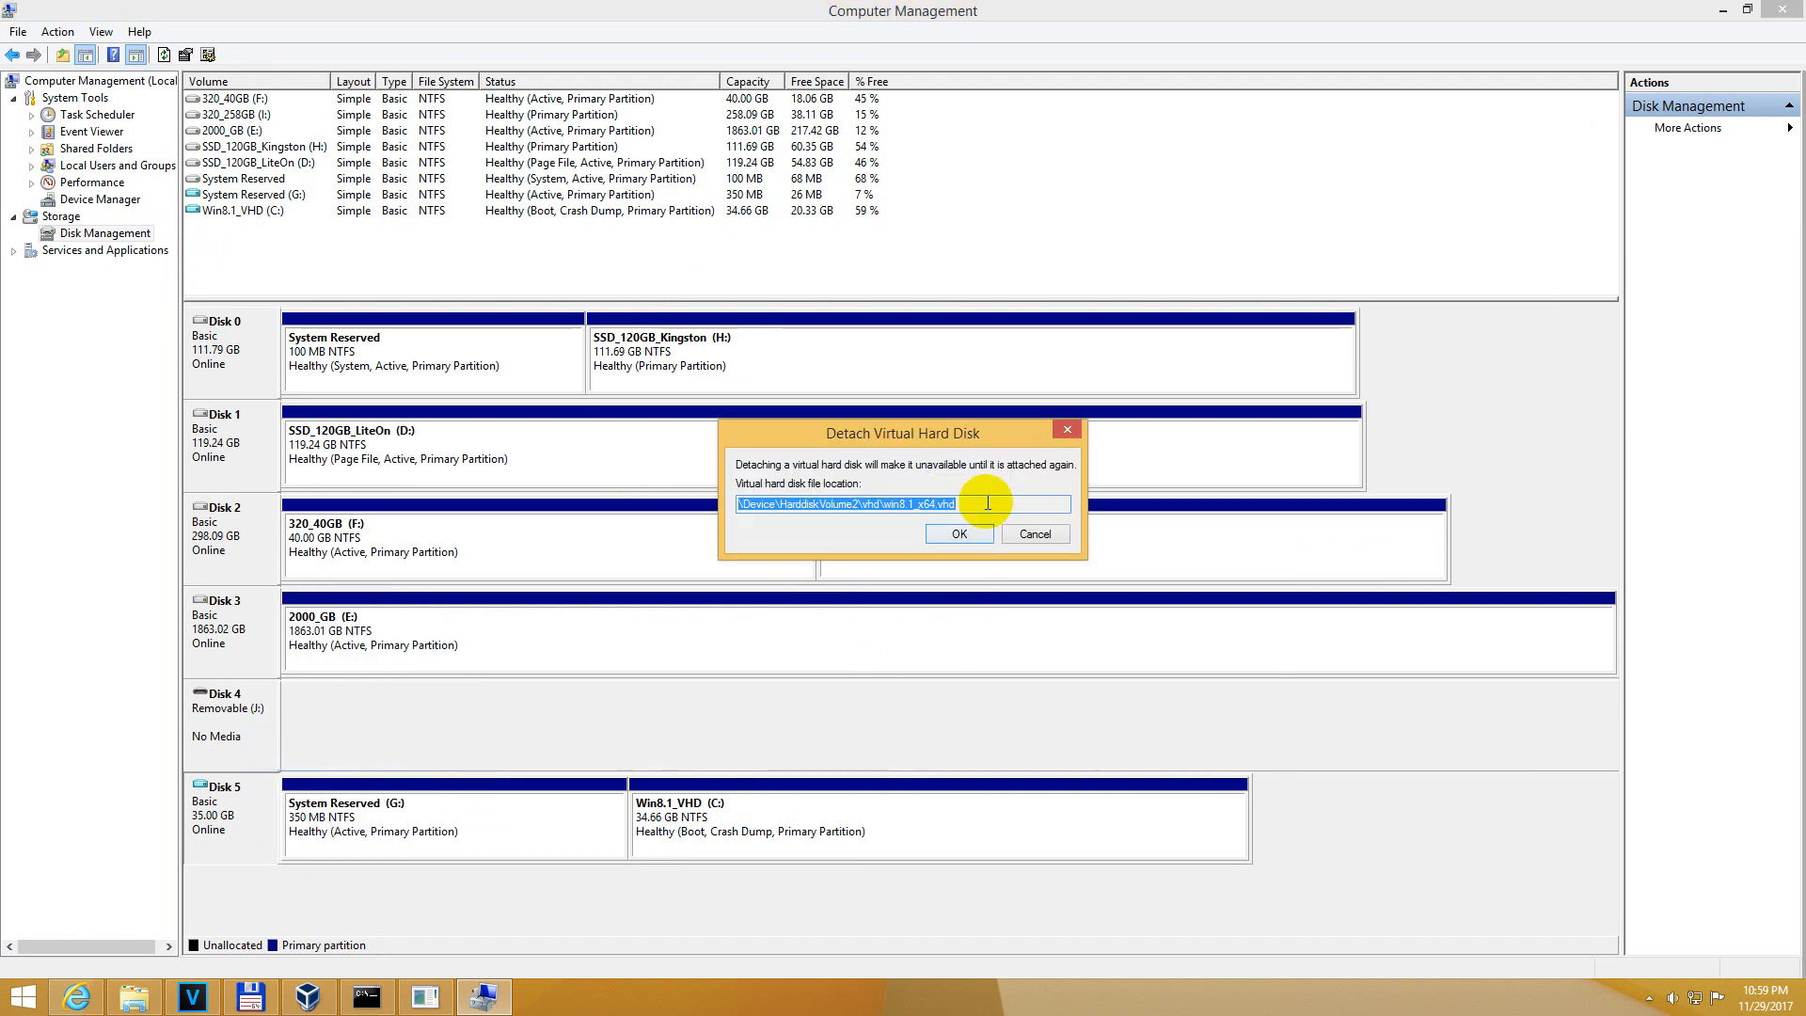
pyautogui.click(371, 997)
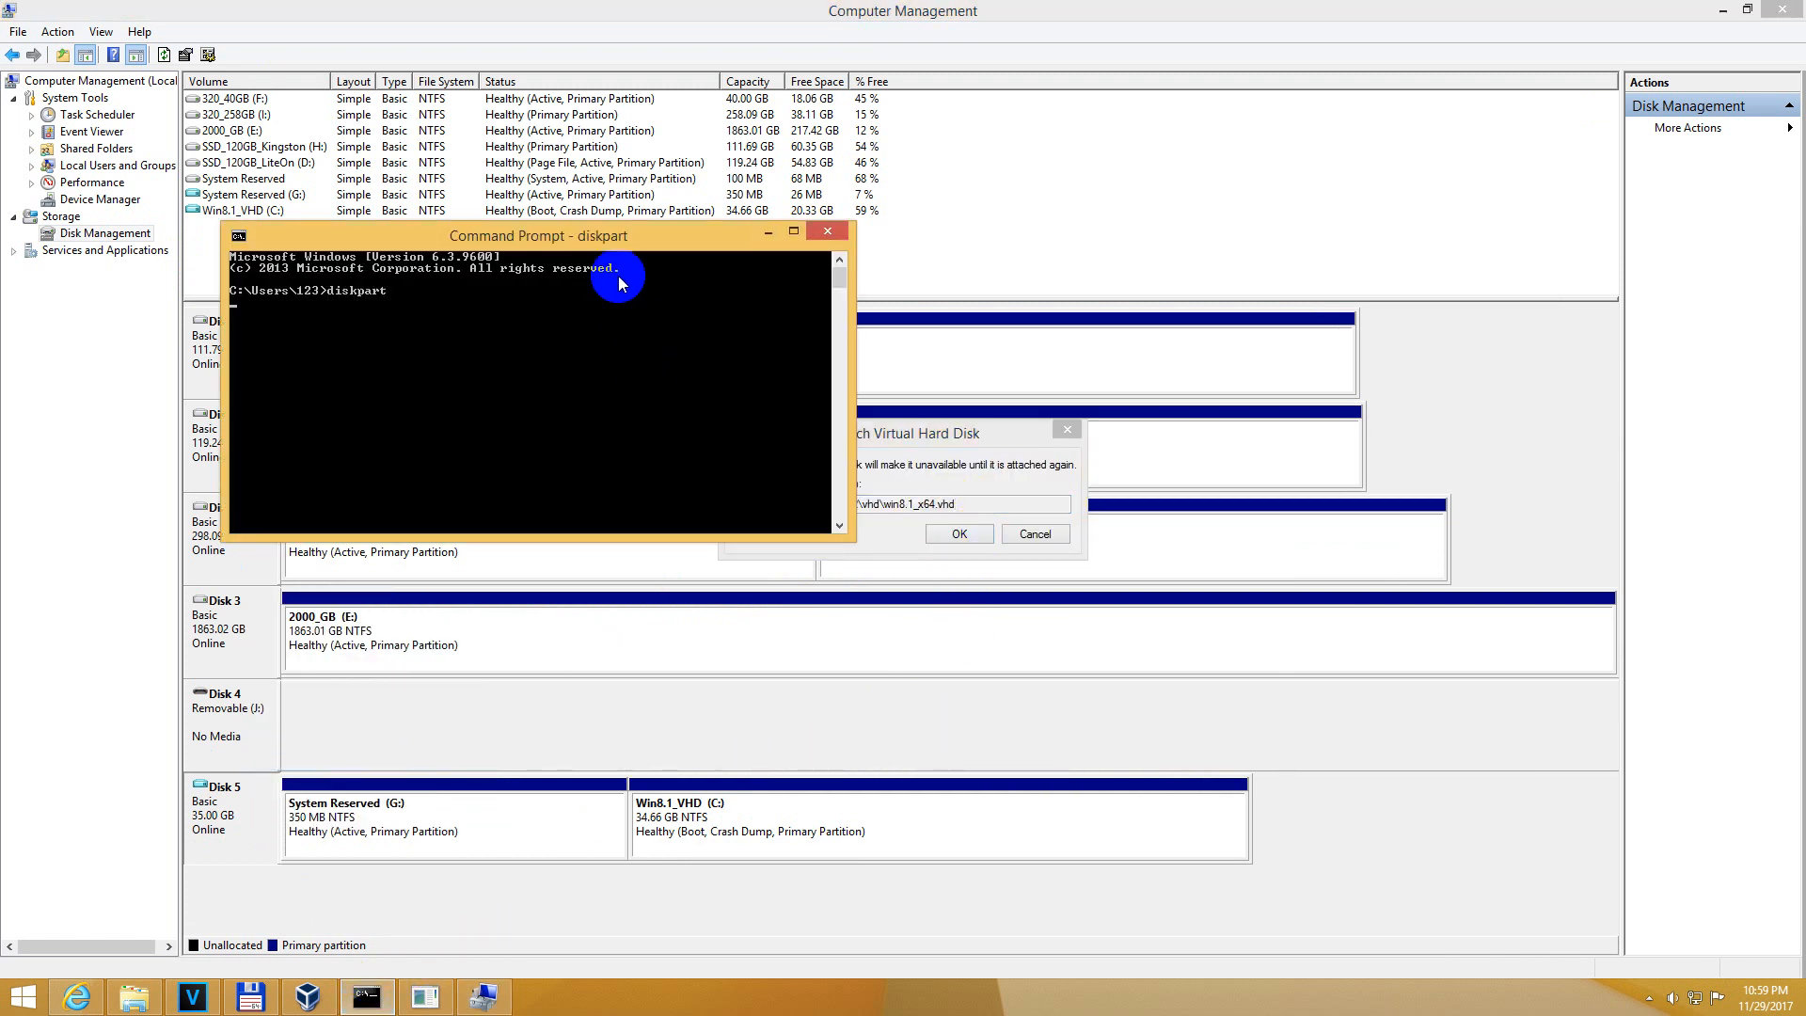
pyautogui.moveTo(536, 235); pyautogui.dragTo(910, 96)
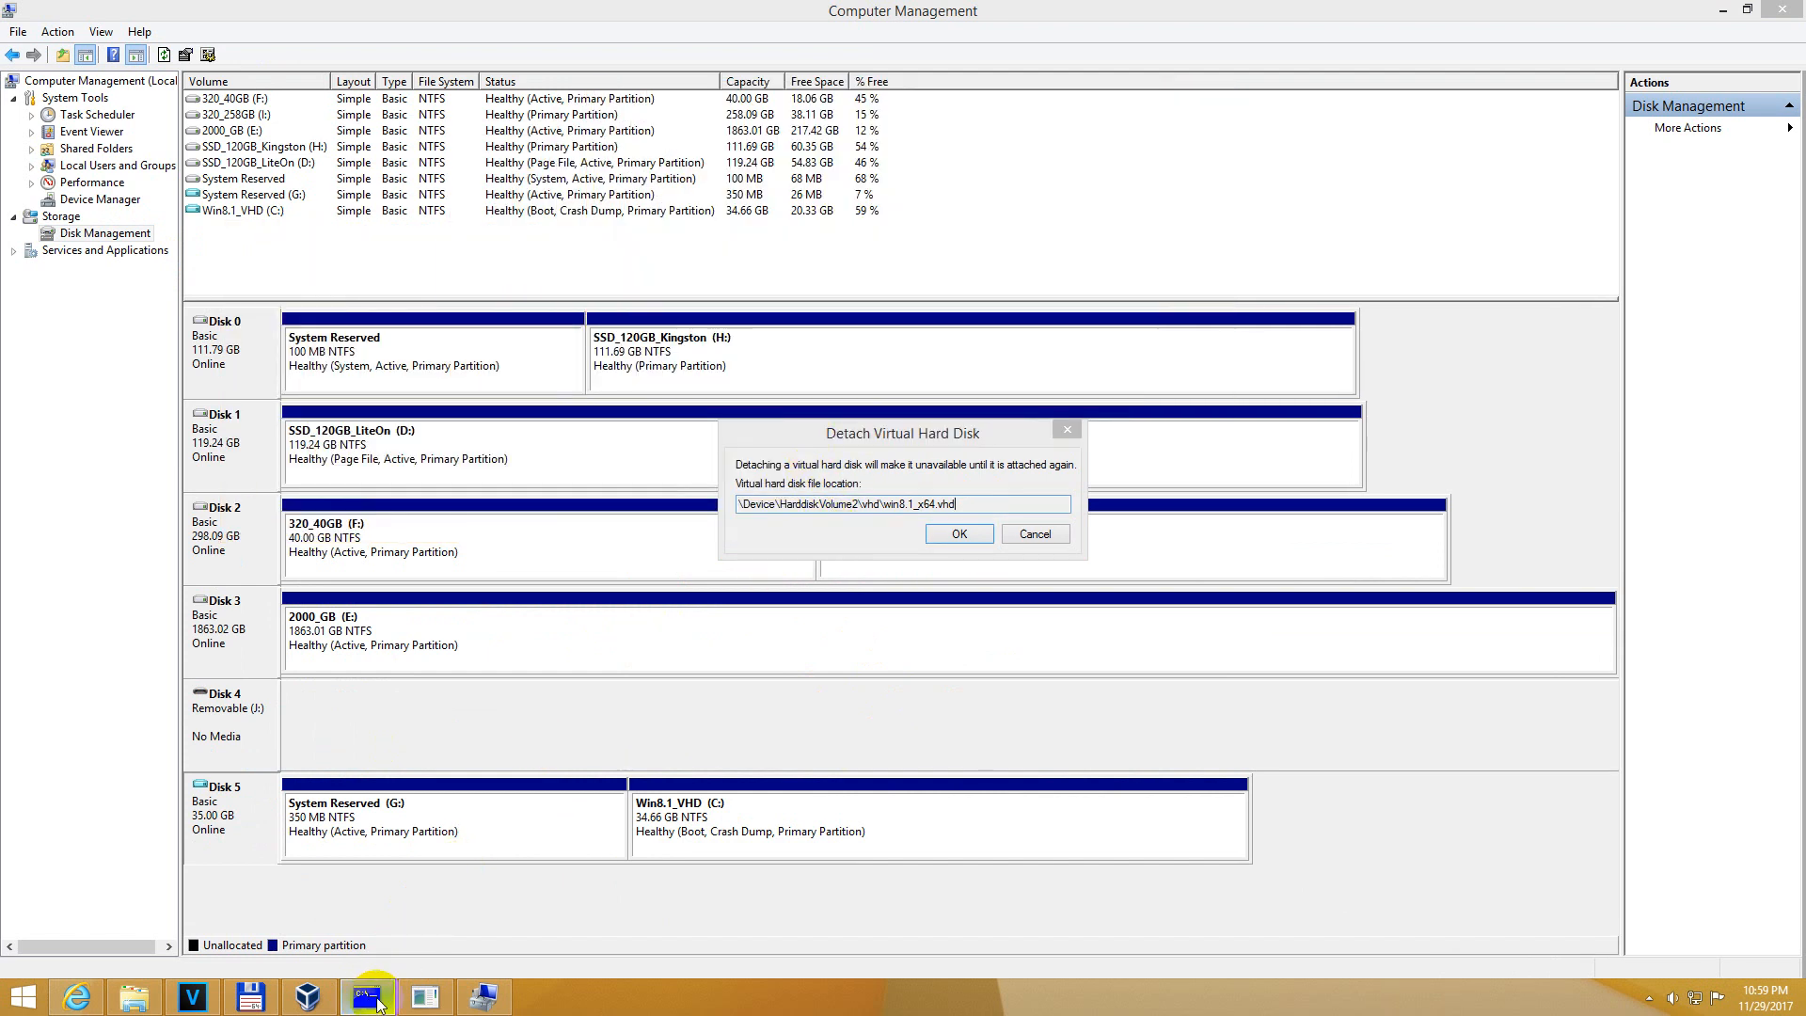
pyautogui.click(365, 997)
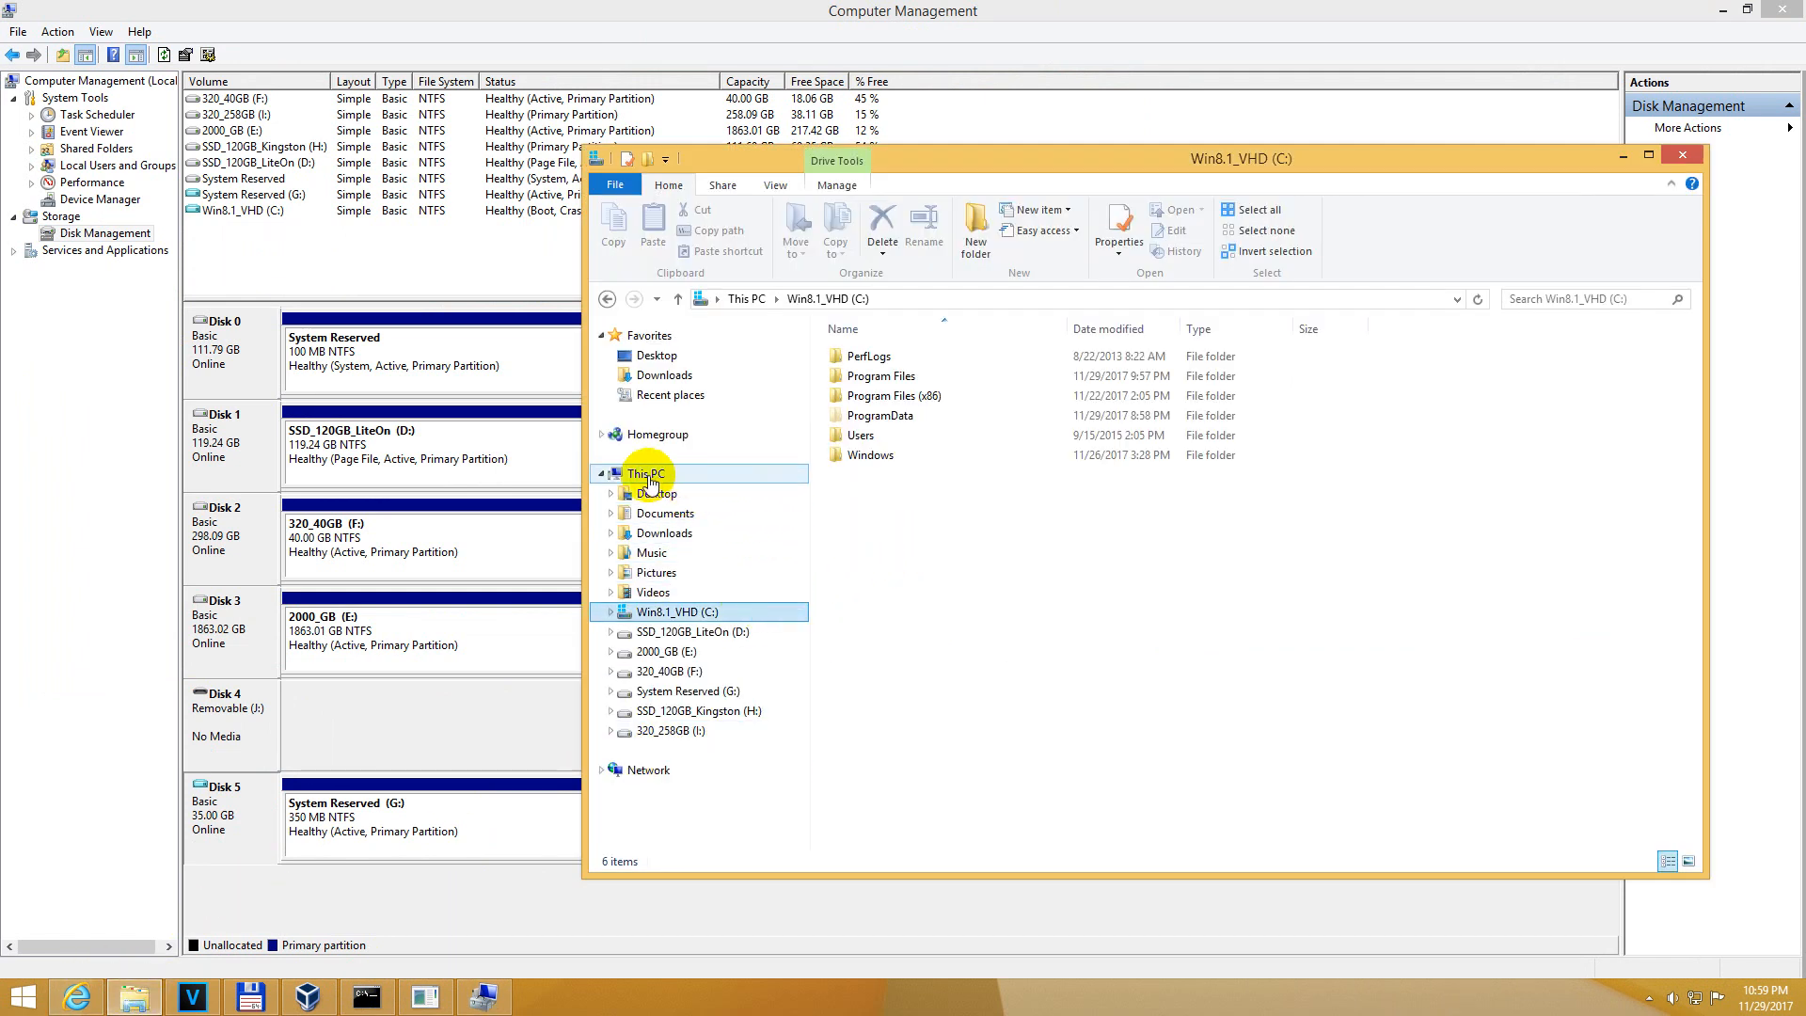
# Search This PC for win8.1_x64.vhd and show its containing H:\vhd folder.
pyautogui.click(643, 475)
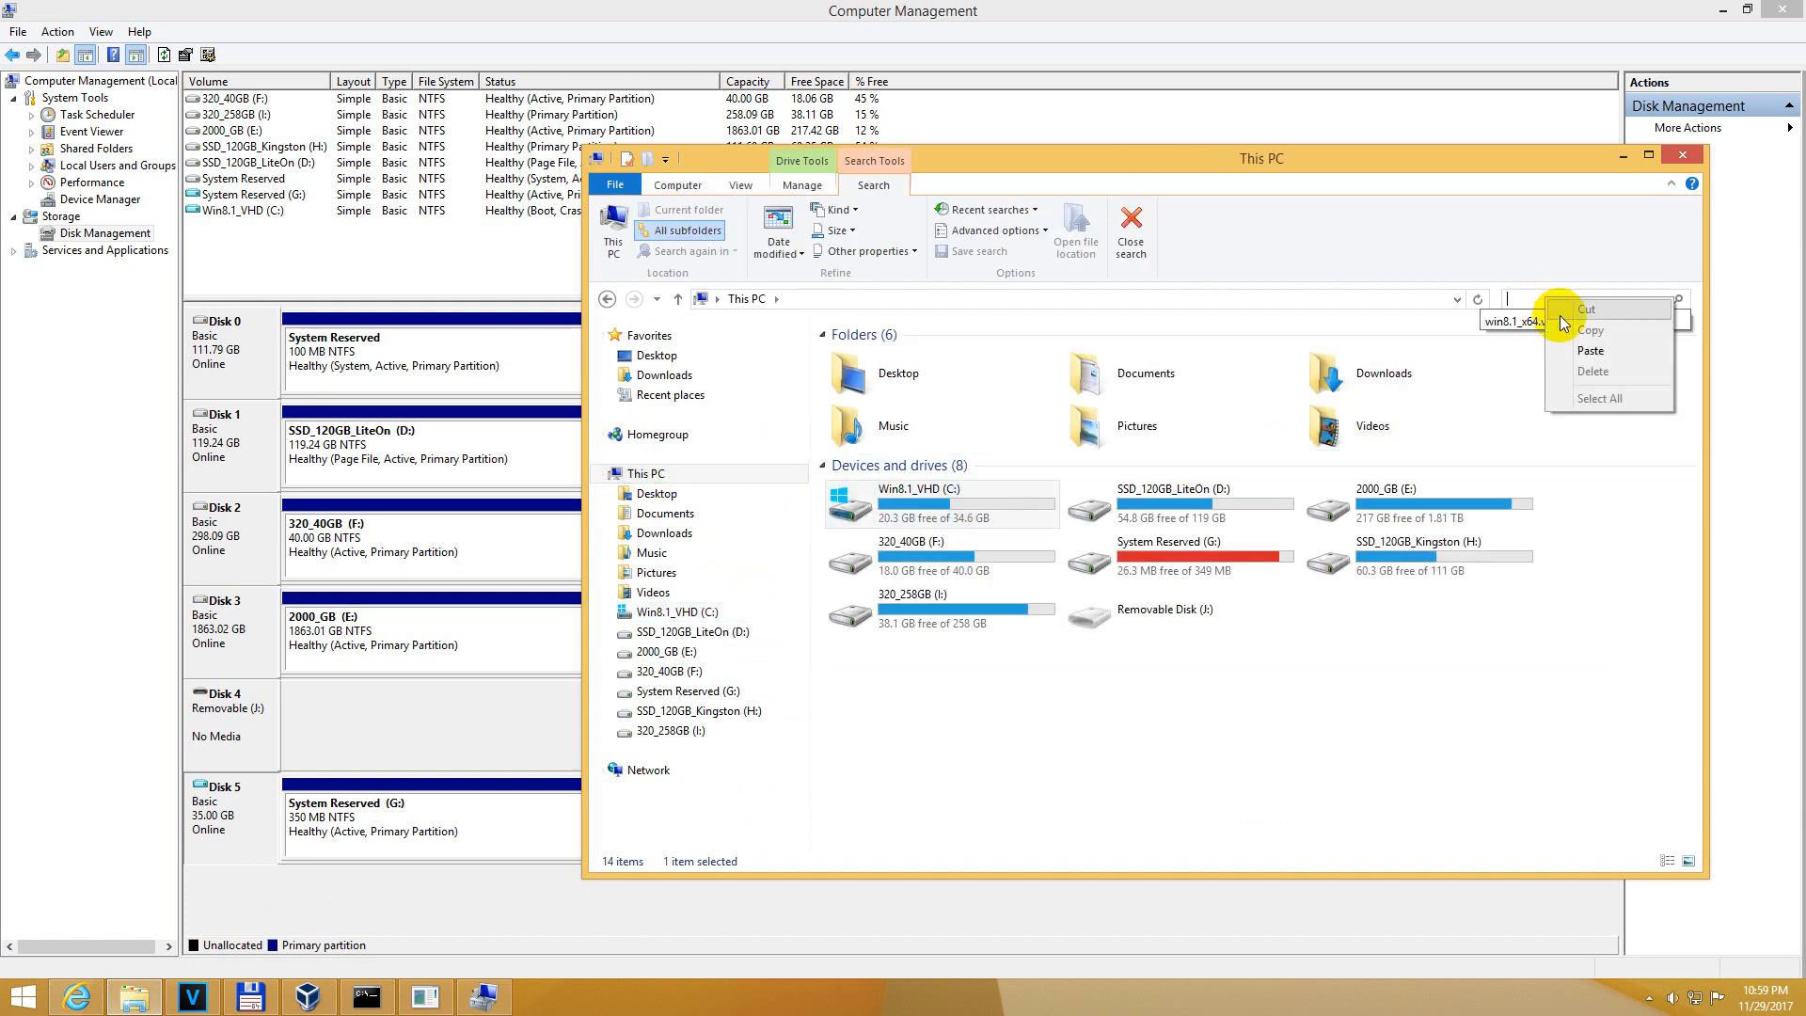
pyautogui.press('Enter')
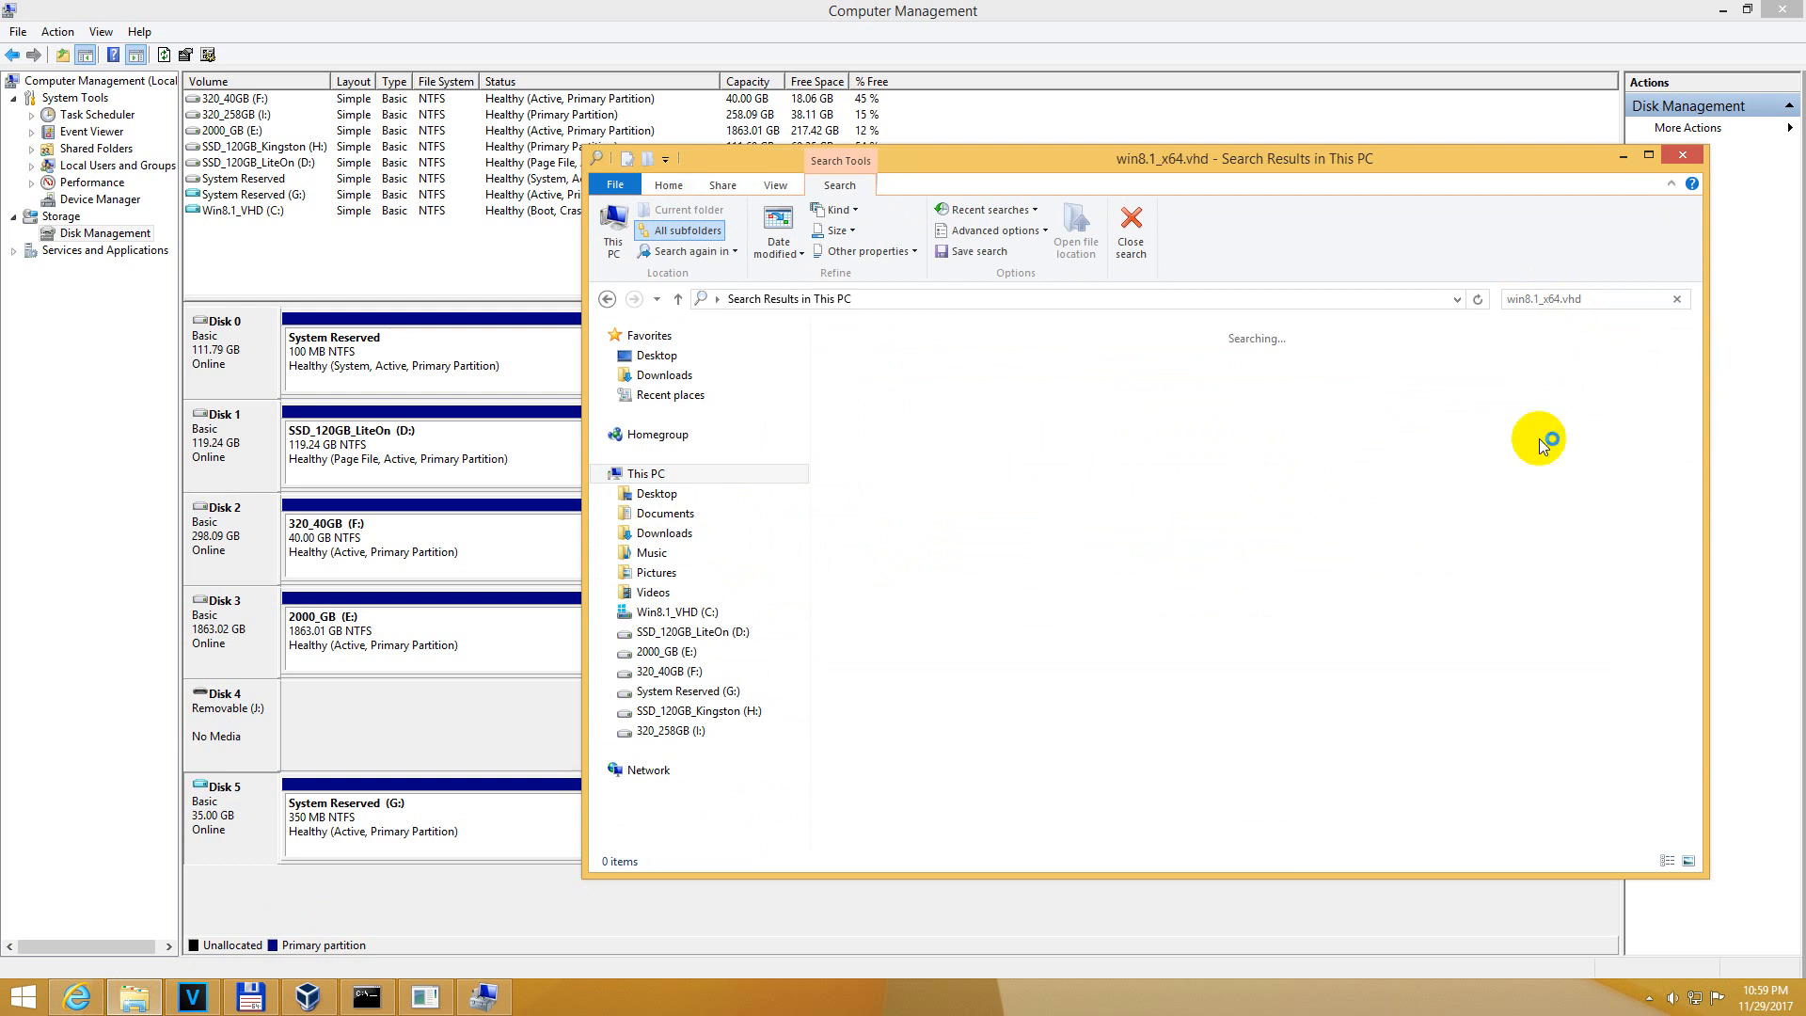
pyautogui.moveTo(1220, 589)
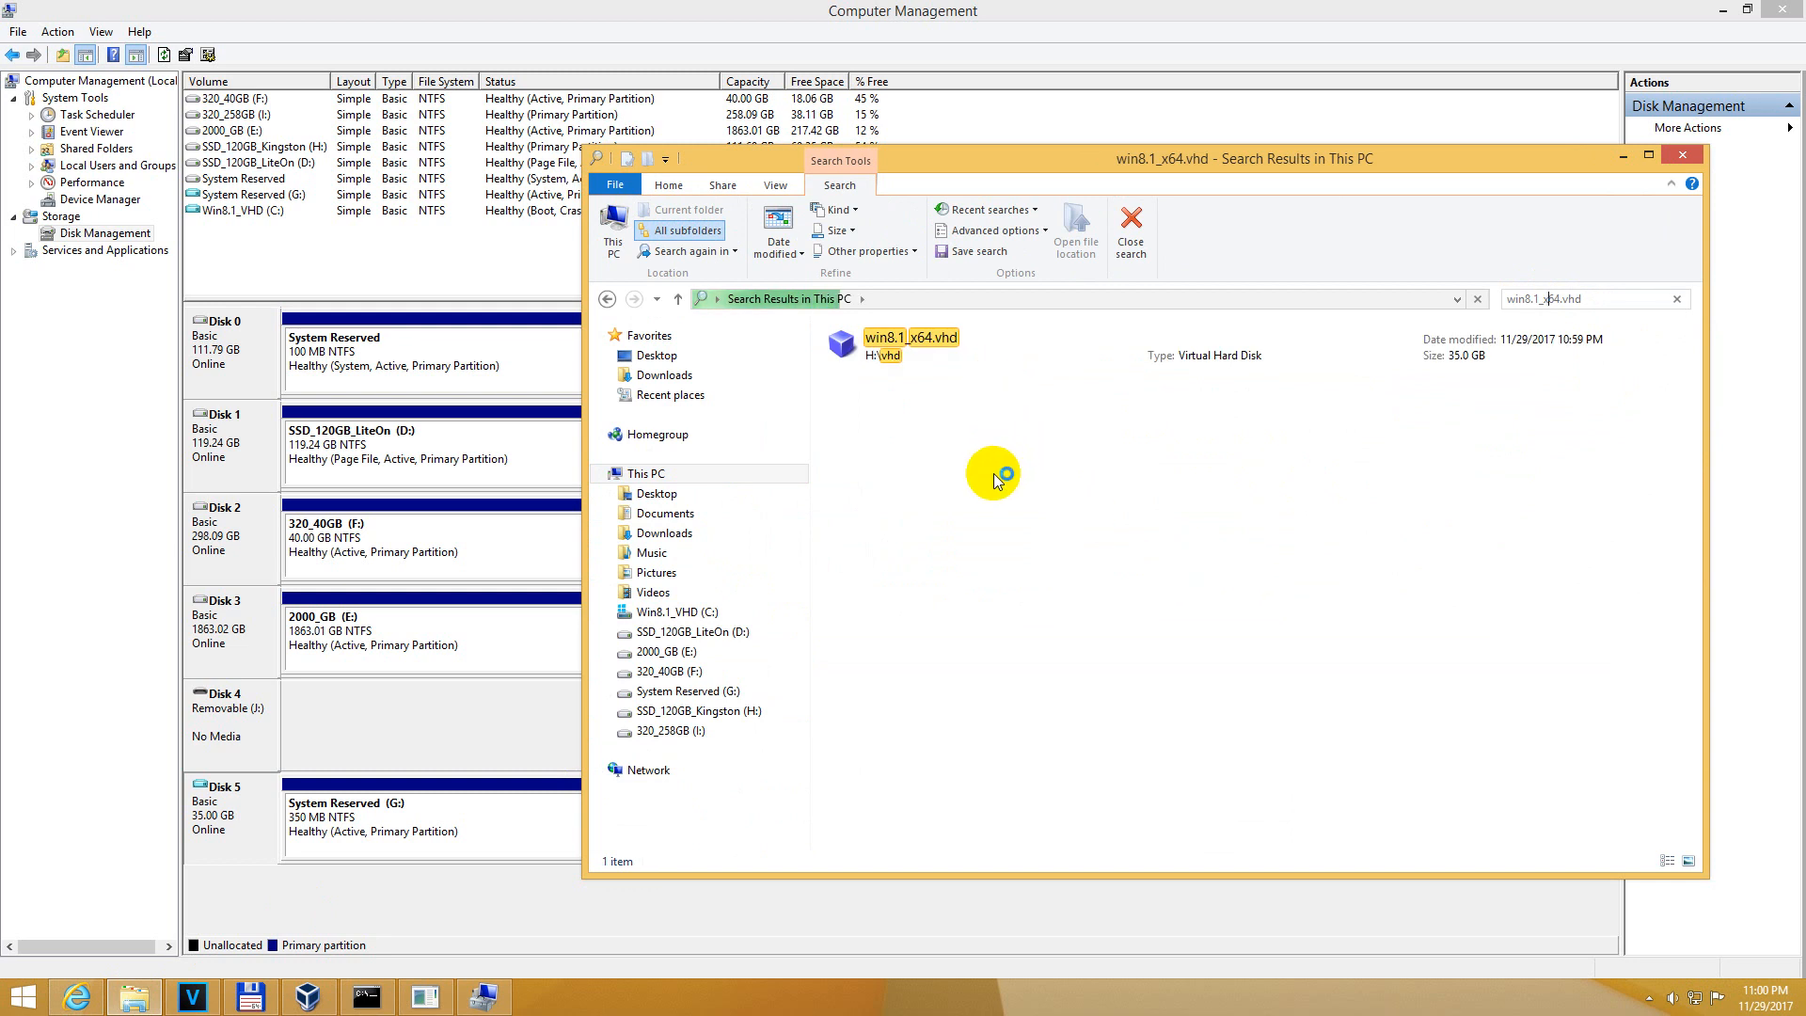
pyautogui.click(892, 347)
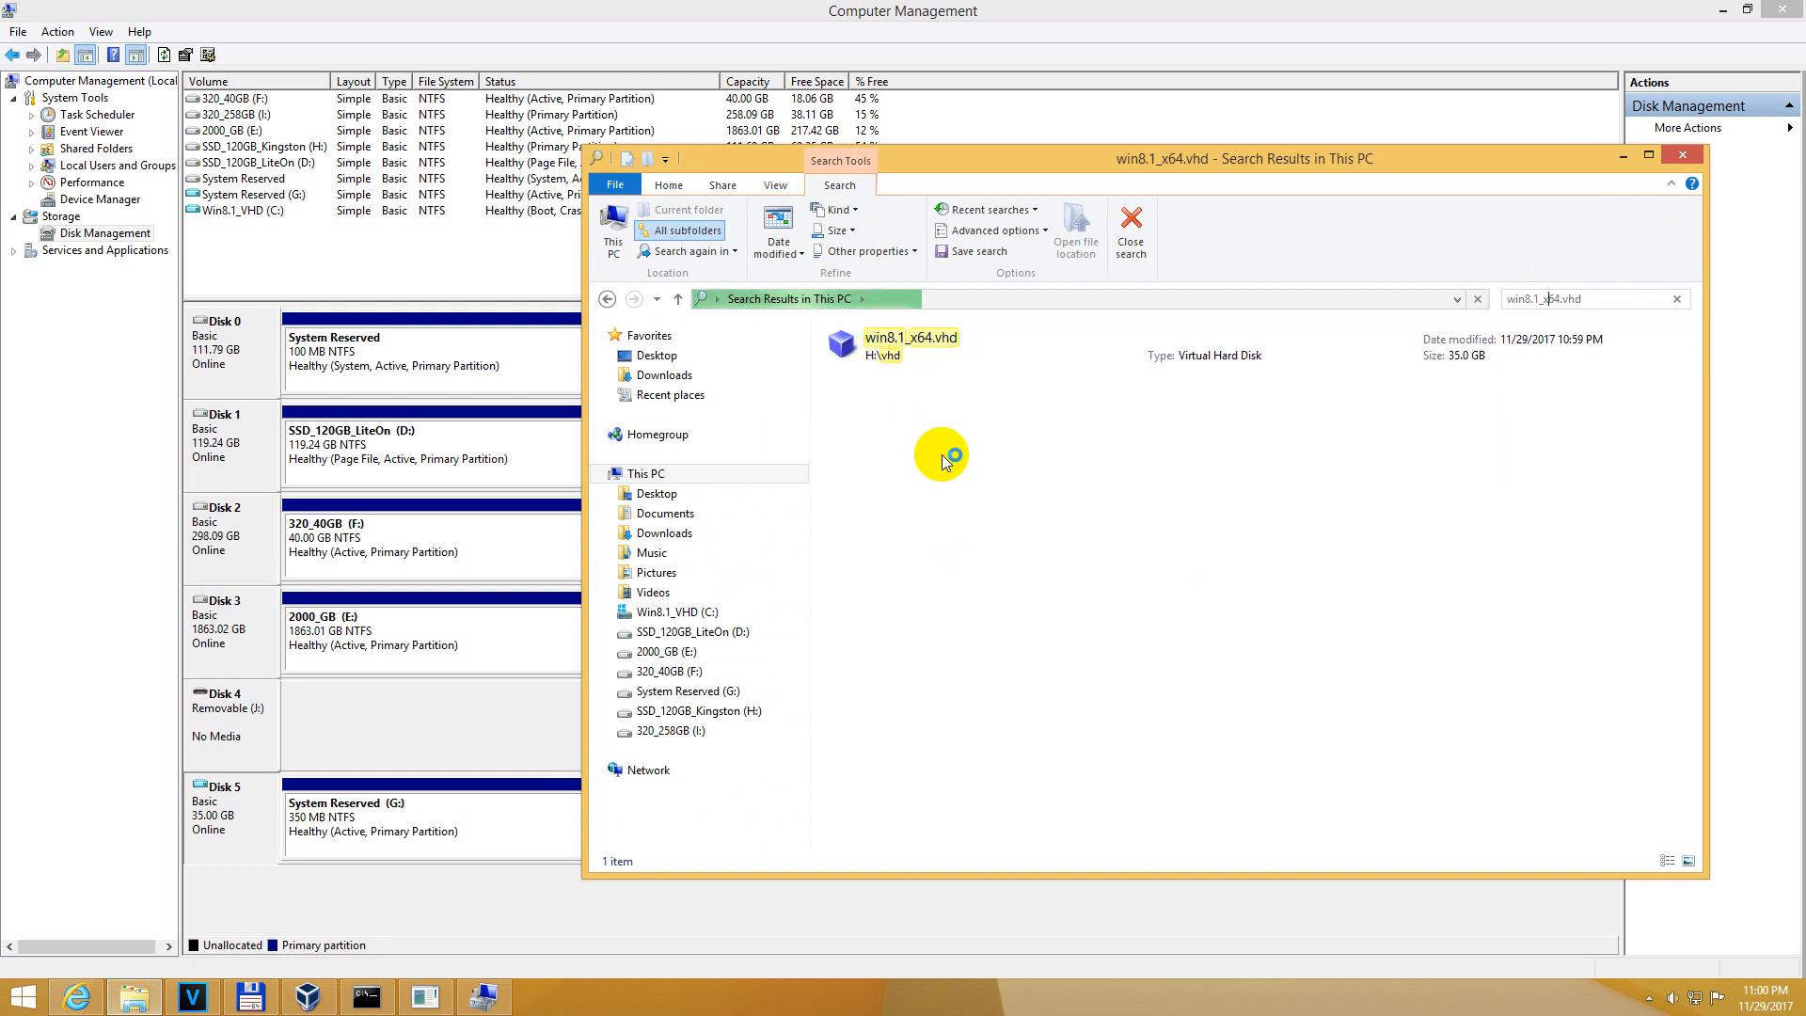
pyautogui.click(911, 344)
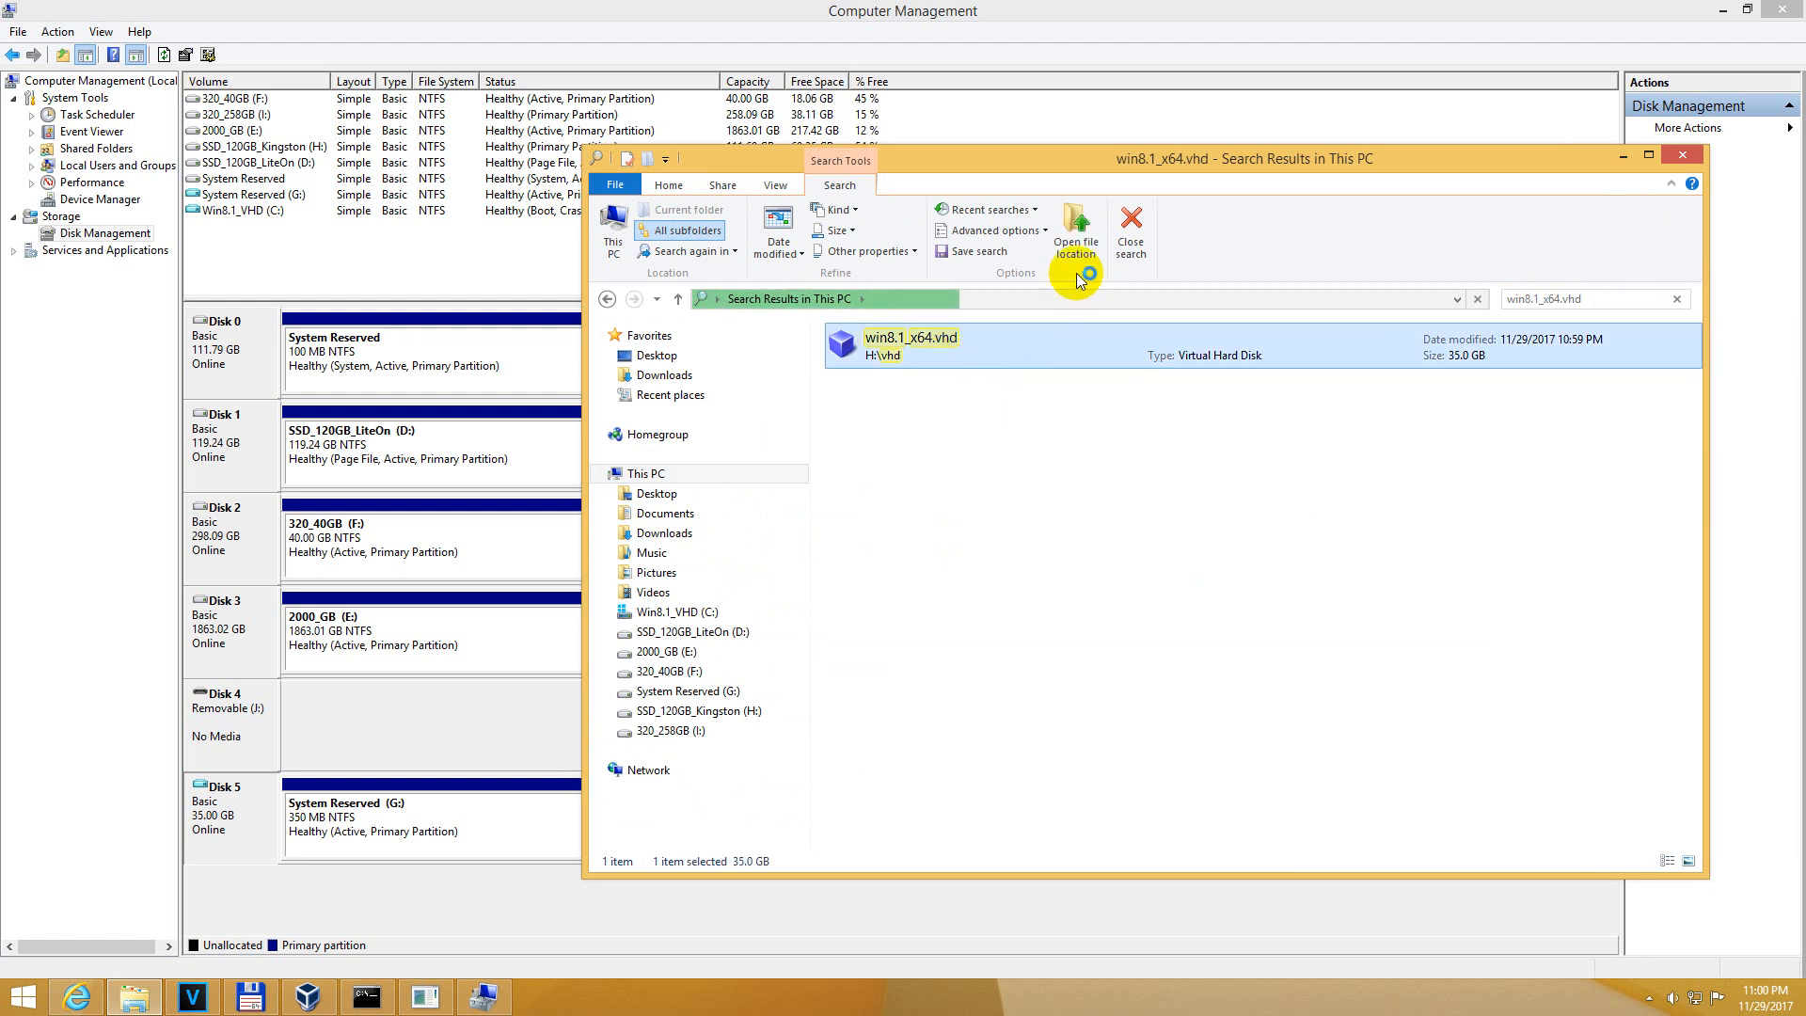
pyautogui.click(1076, 217)
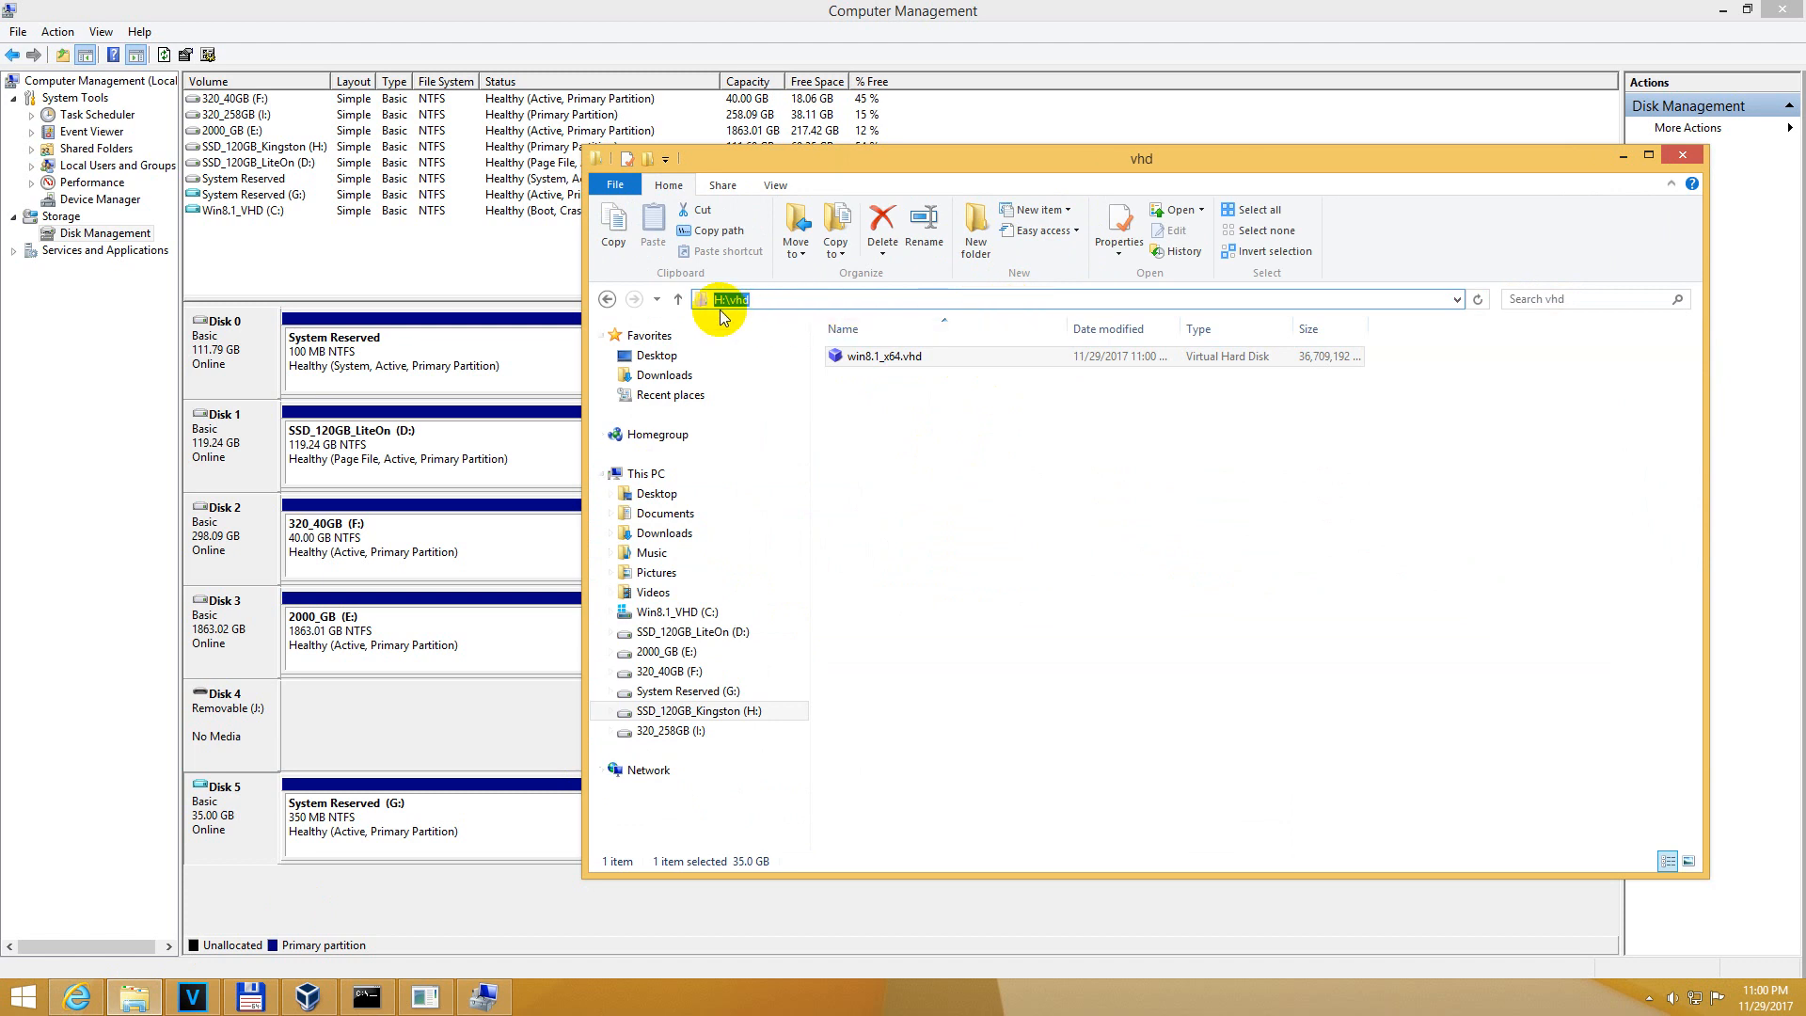
pyautogui.click(700, 712)
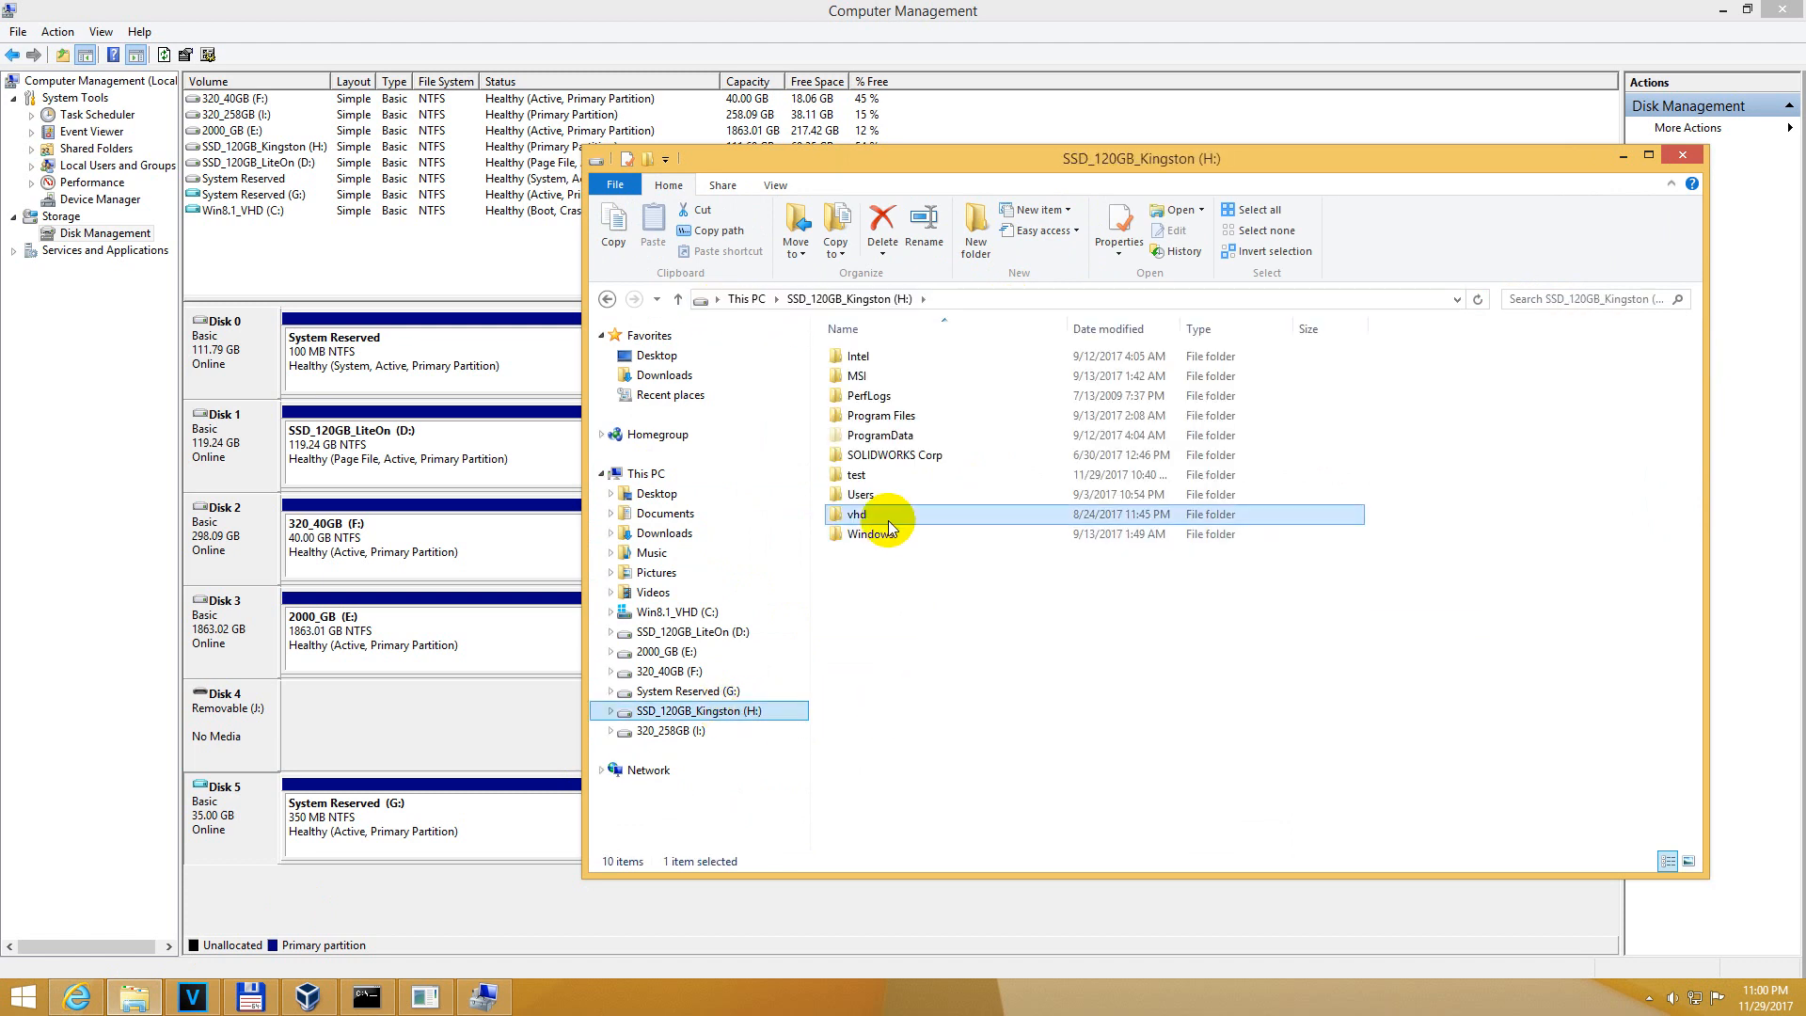
pyautogui.doubleClick(858, 513)
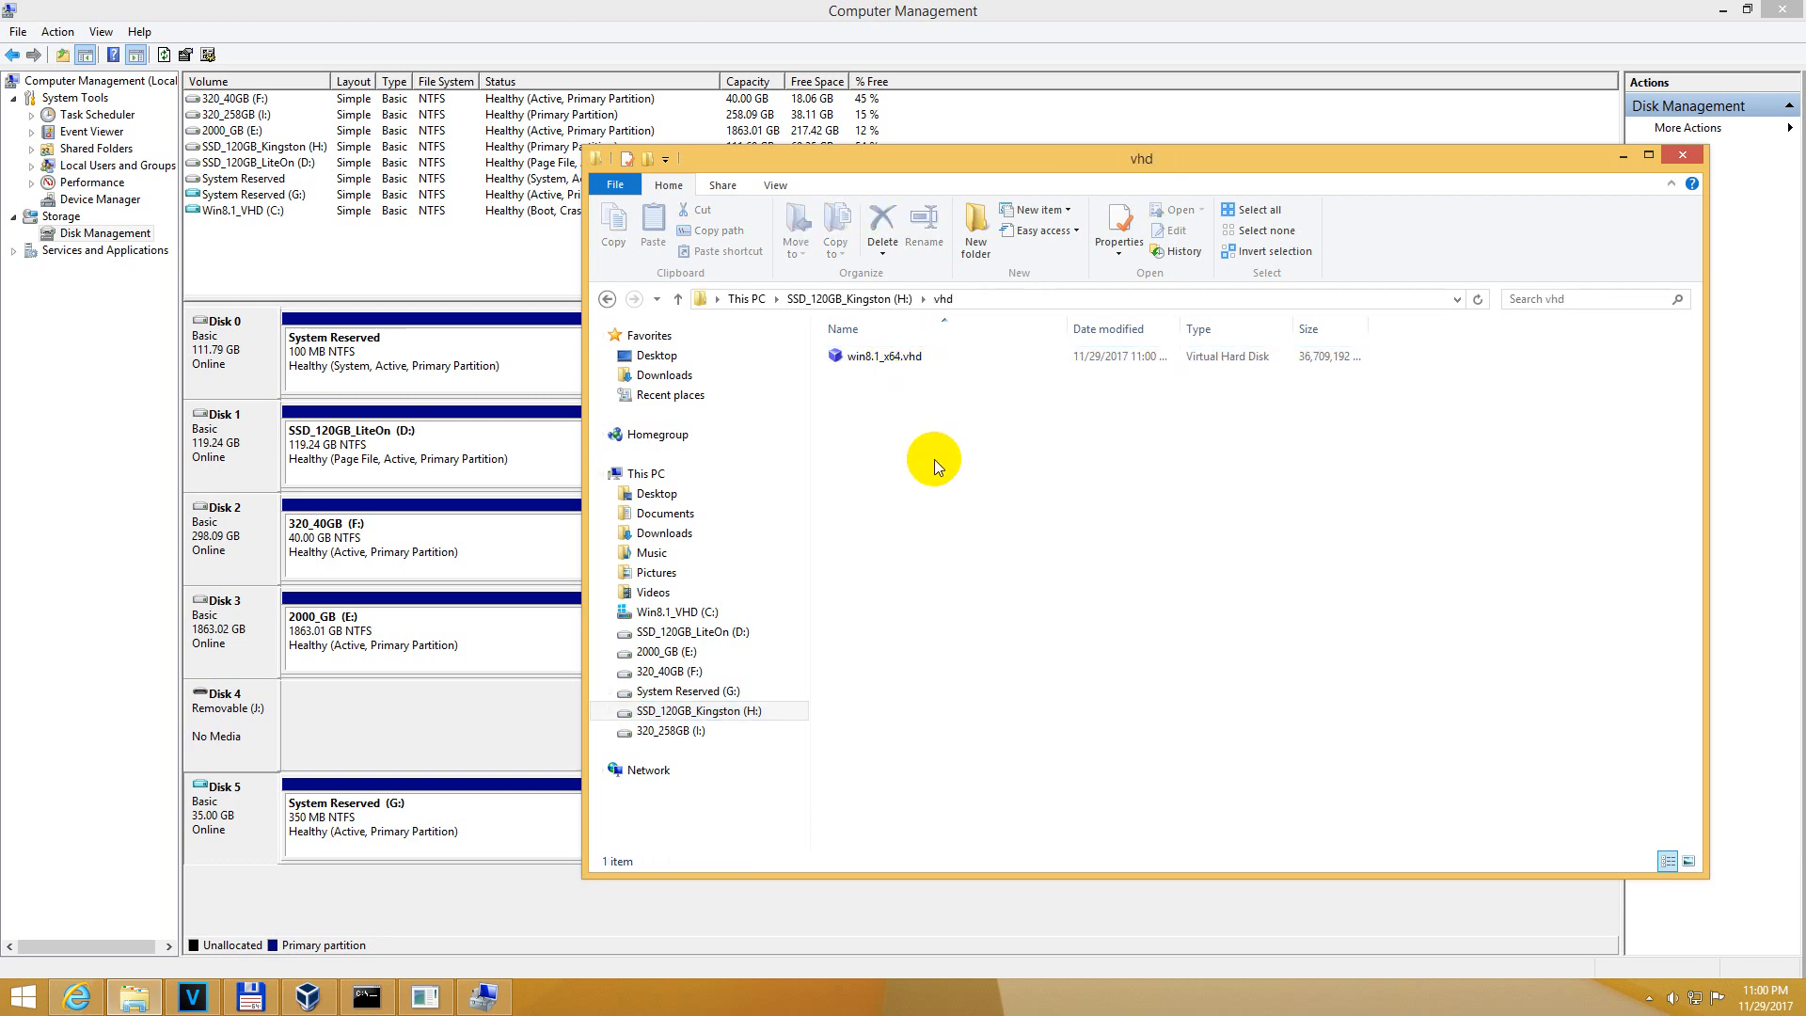
pyautogui.click(676, 613)
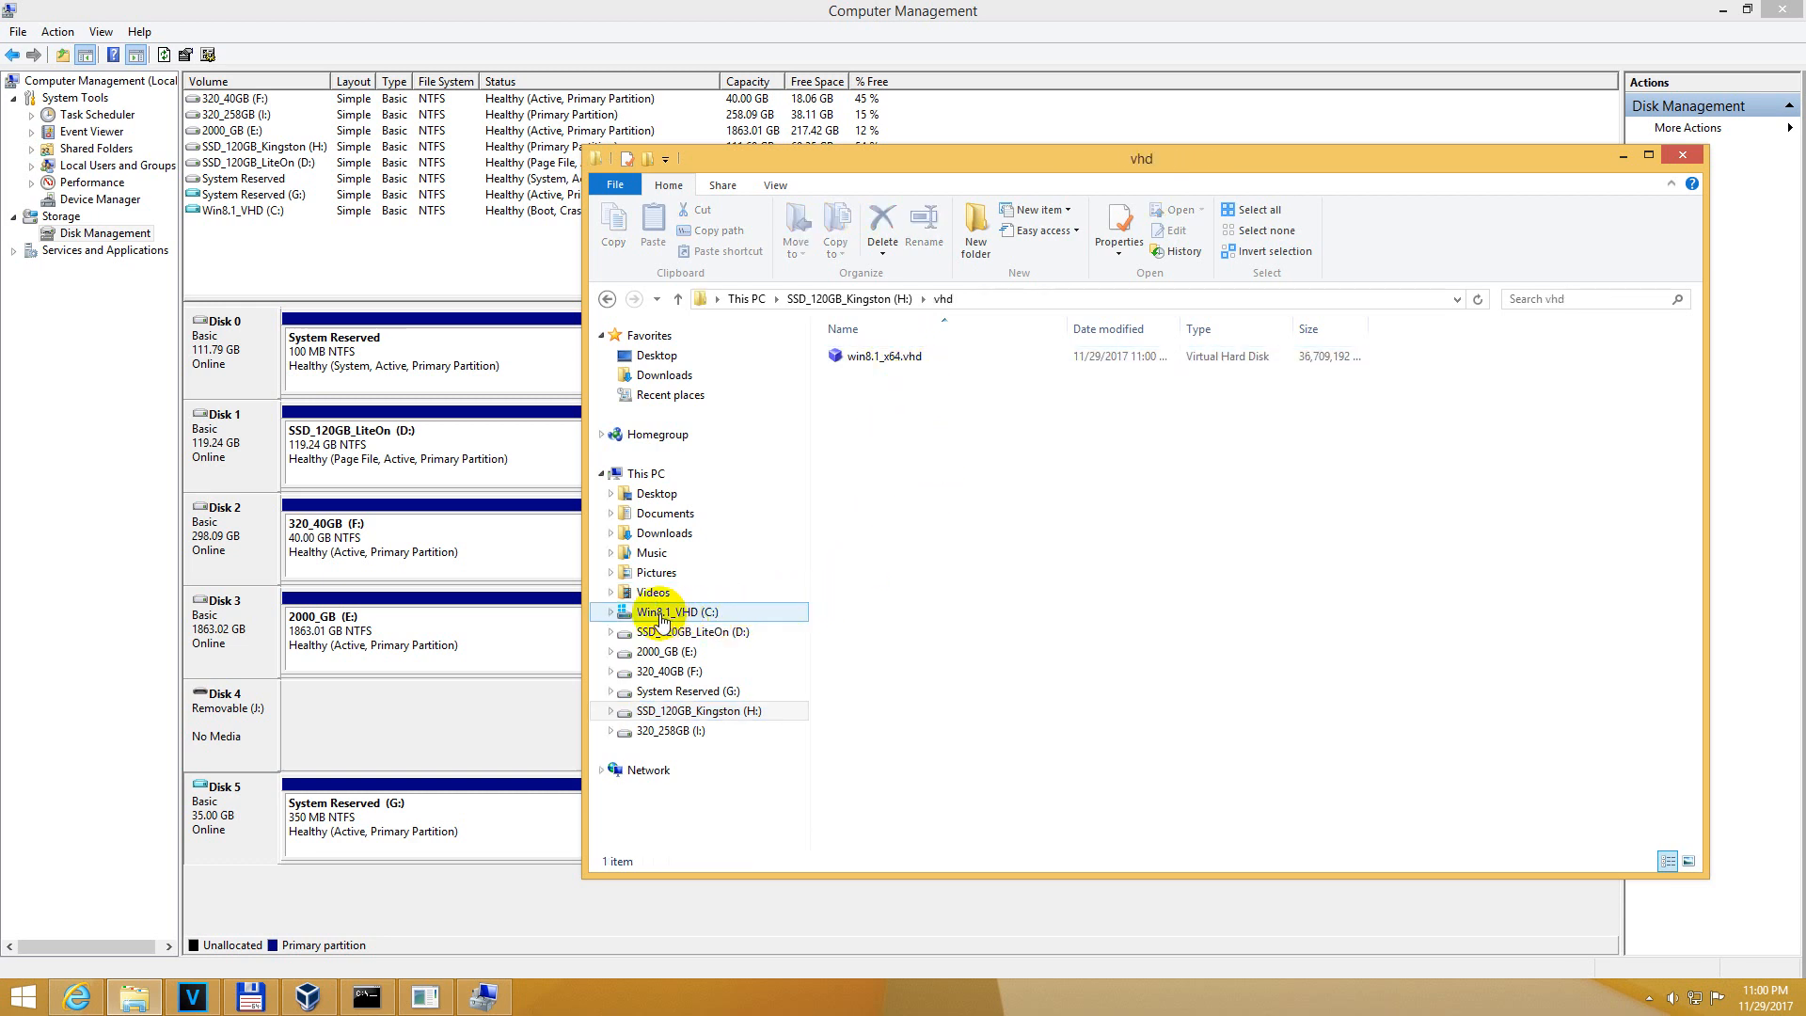
pyautogui.click(884, 356)
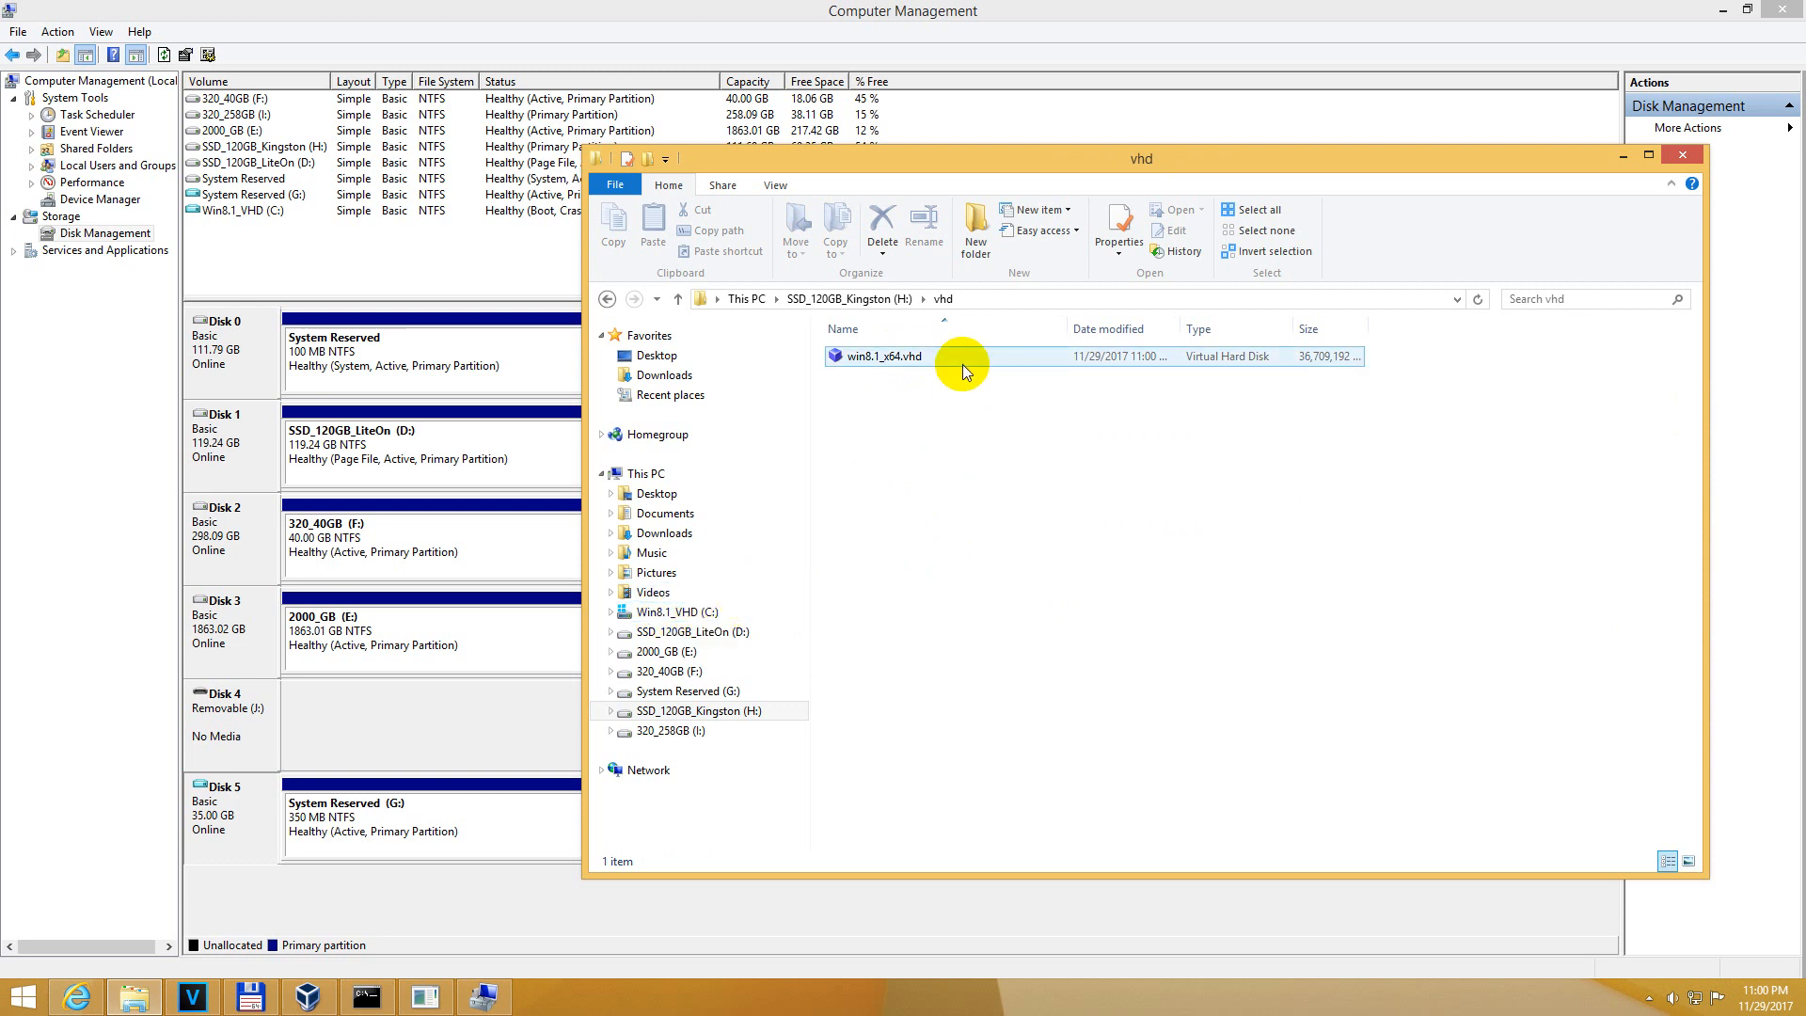